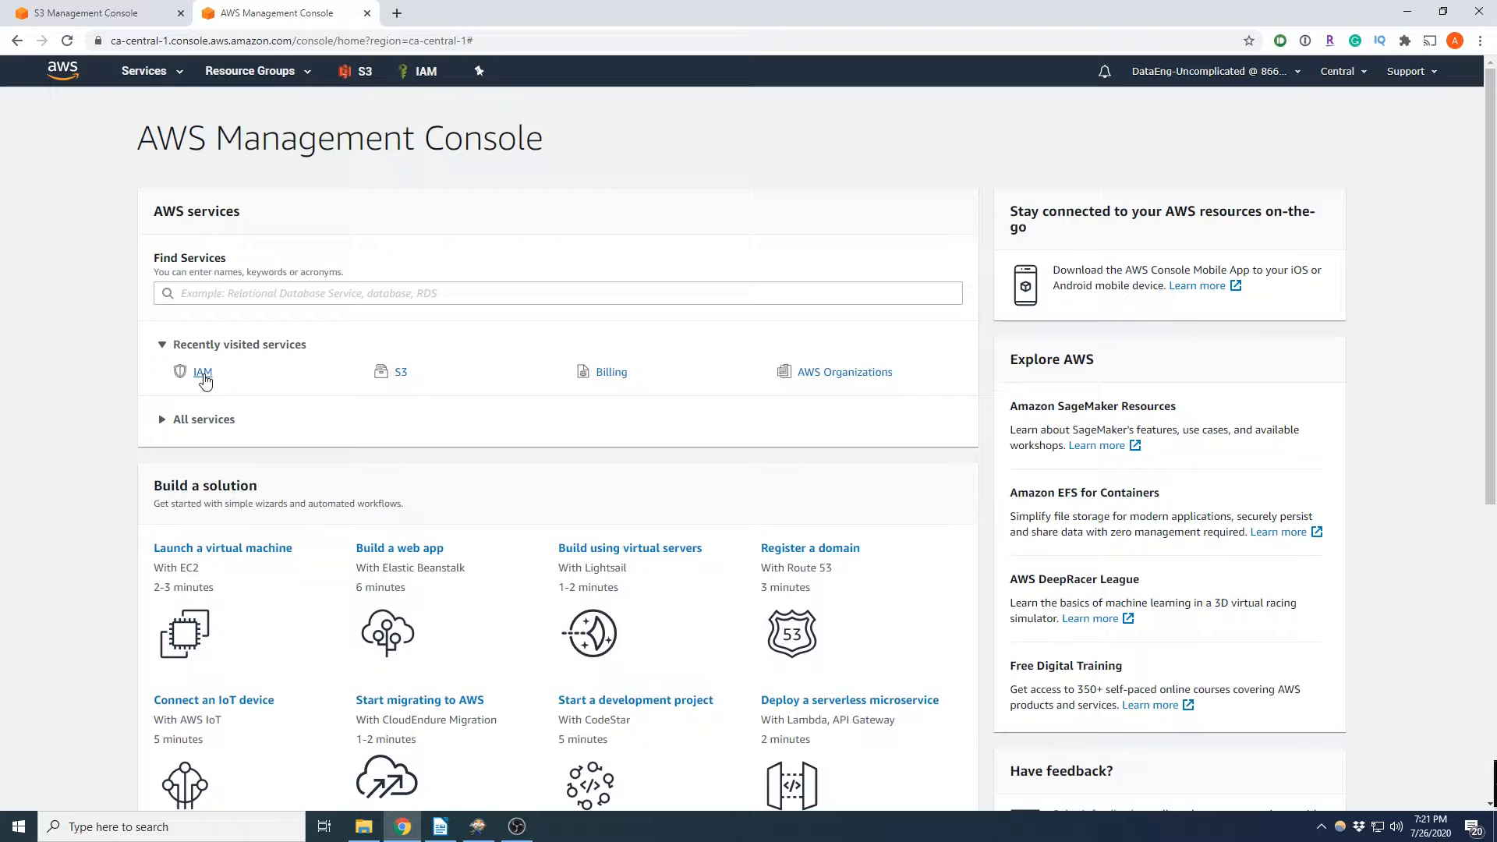
Start adding a new user from the IAM Users list.
click(203, 371)
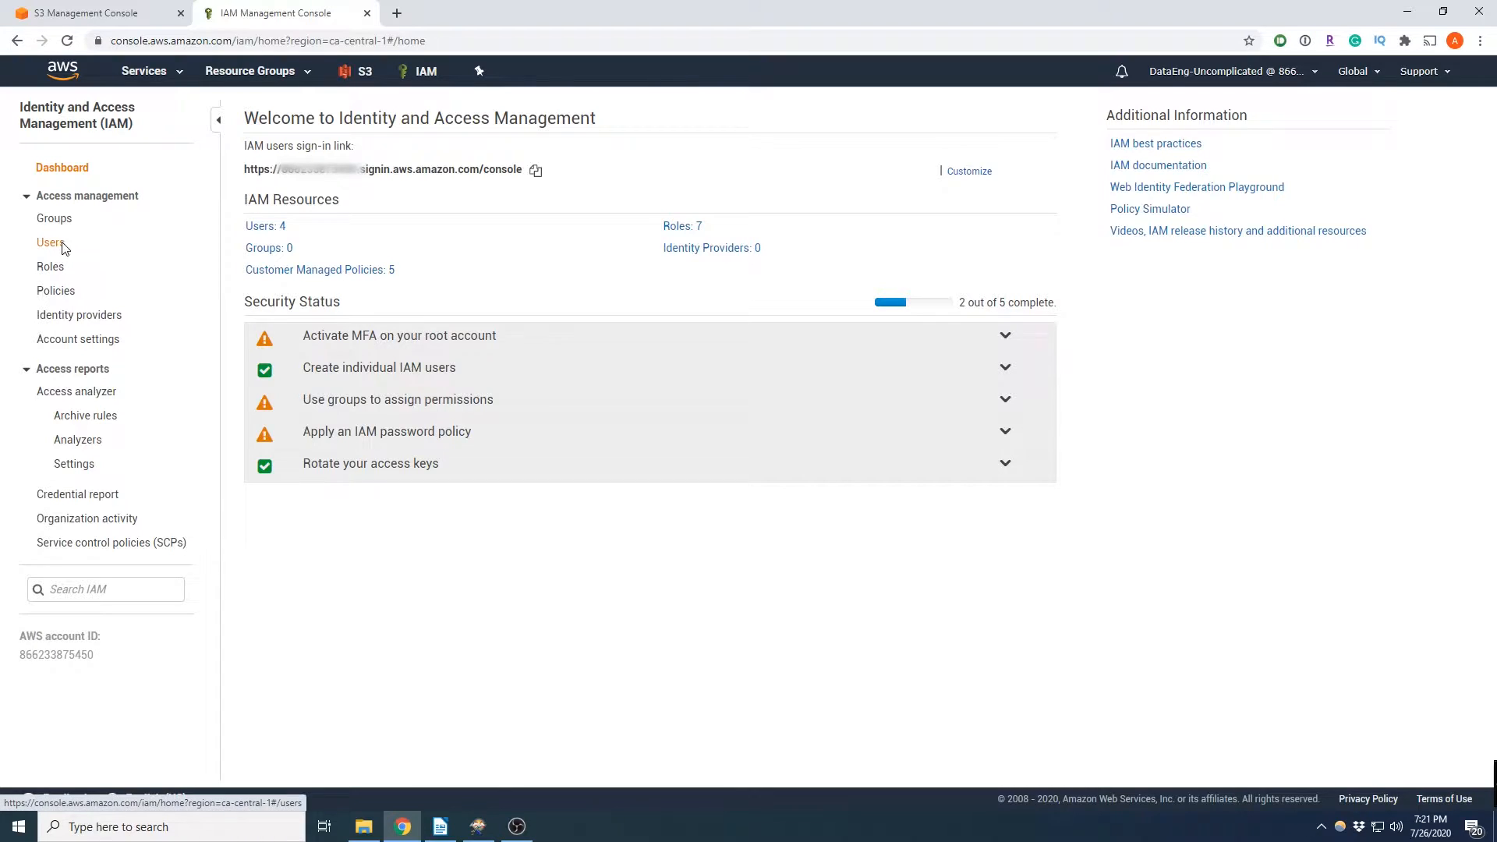
click(50, 243)
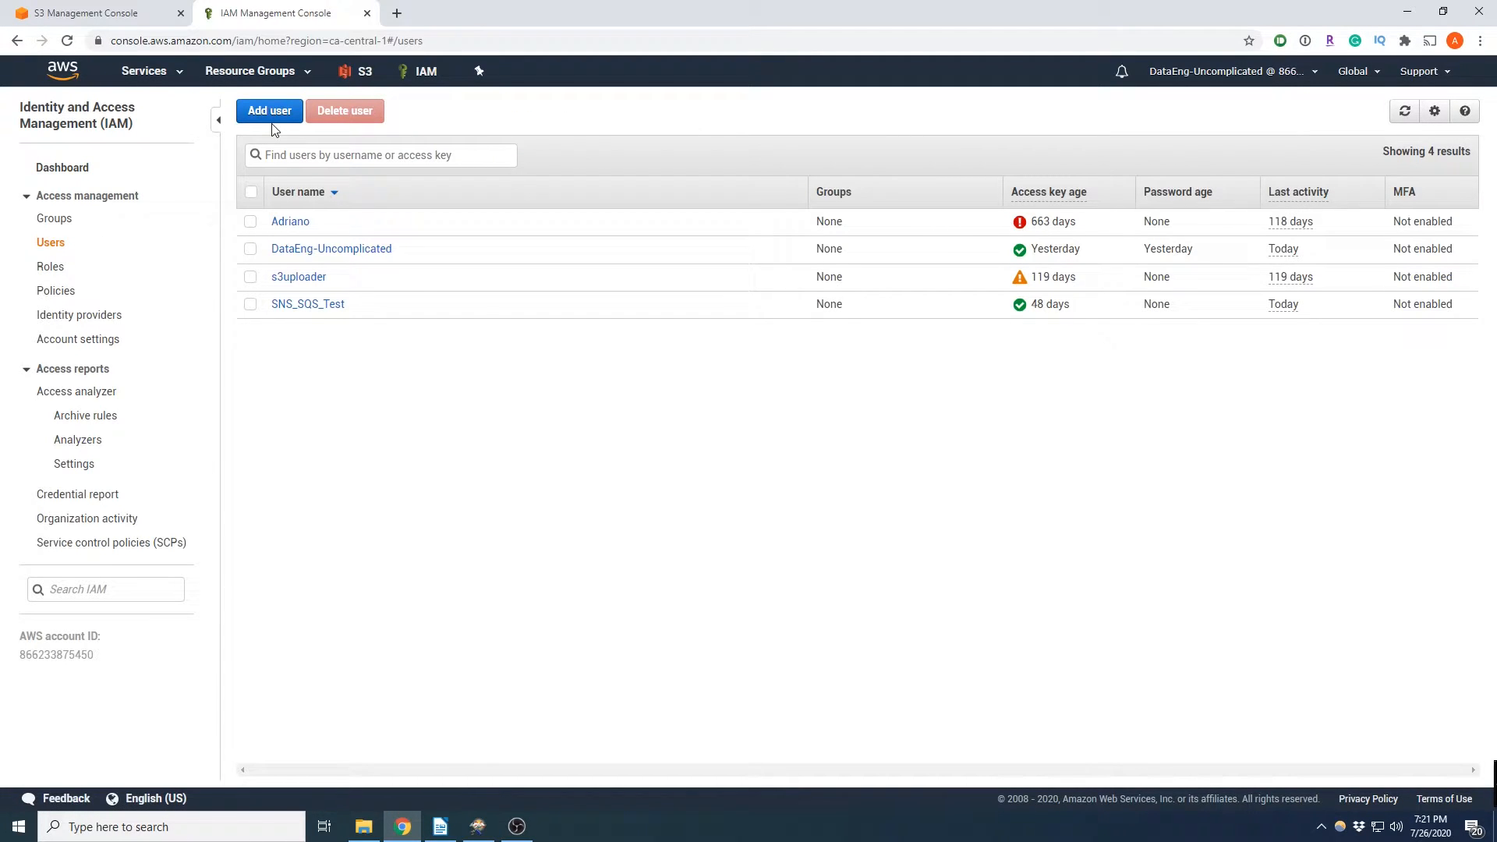
click(270, 111)
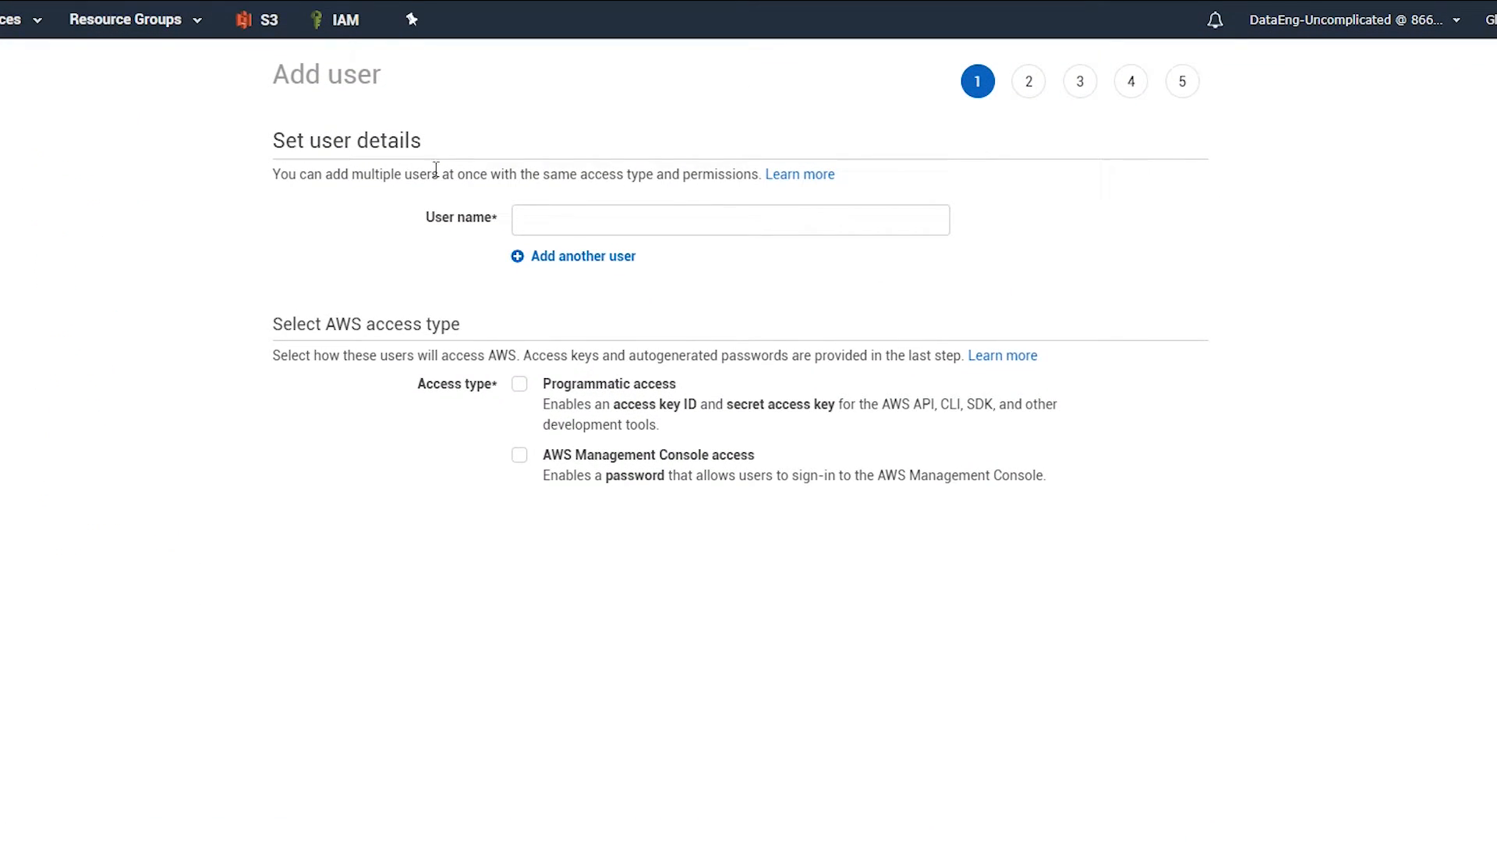
Name the user data_s3_uploader and grant programmatic access.
click(728, 220)
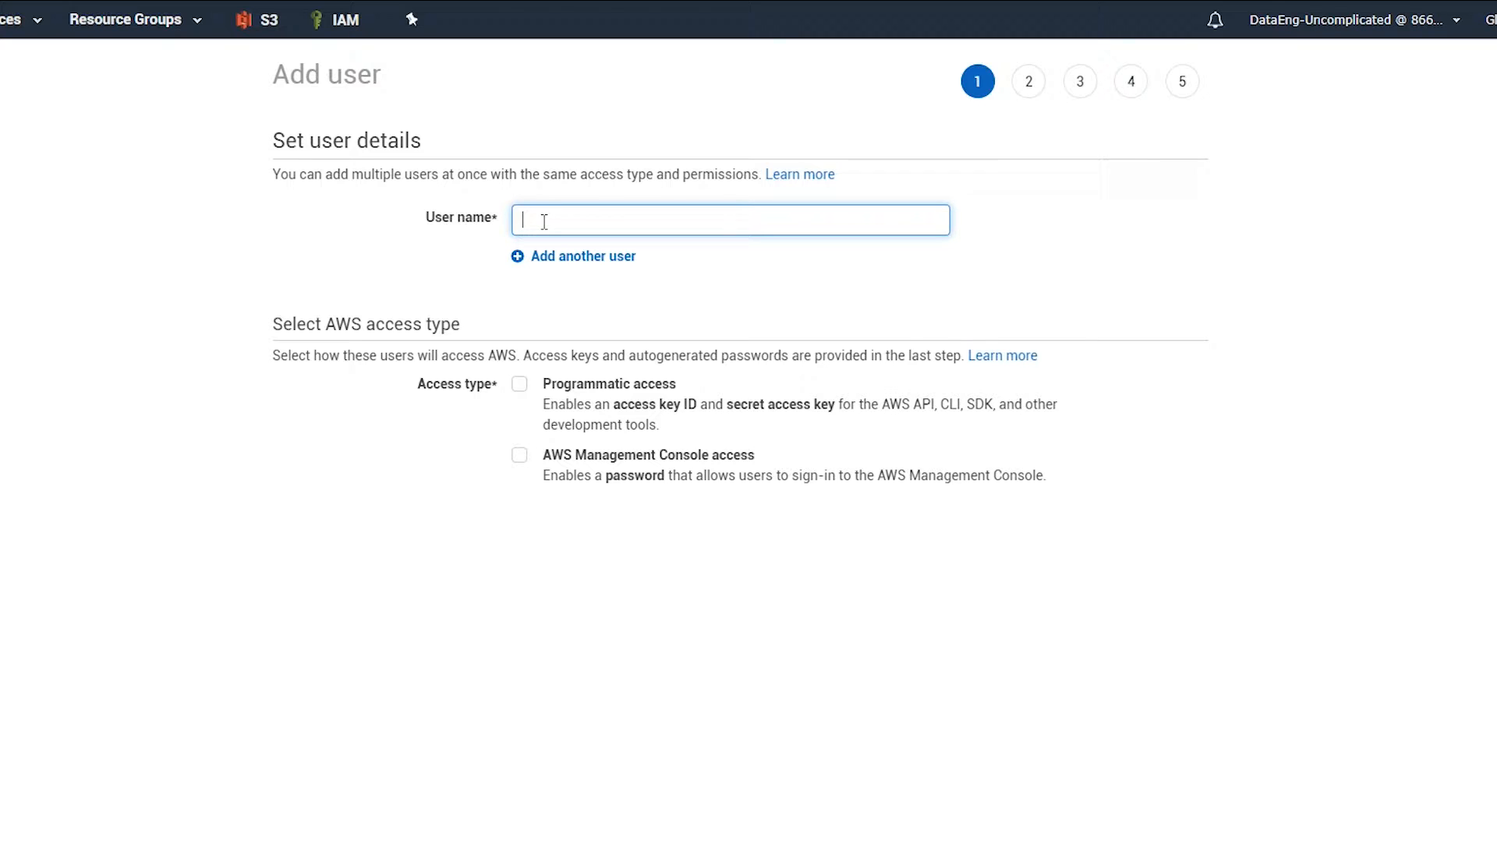
text(data_s3_uploader)
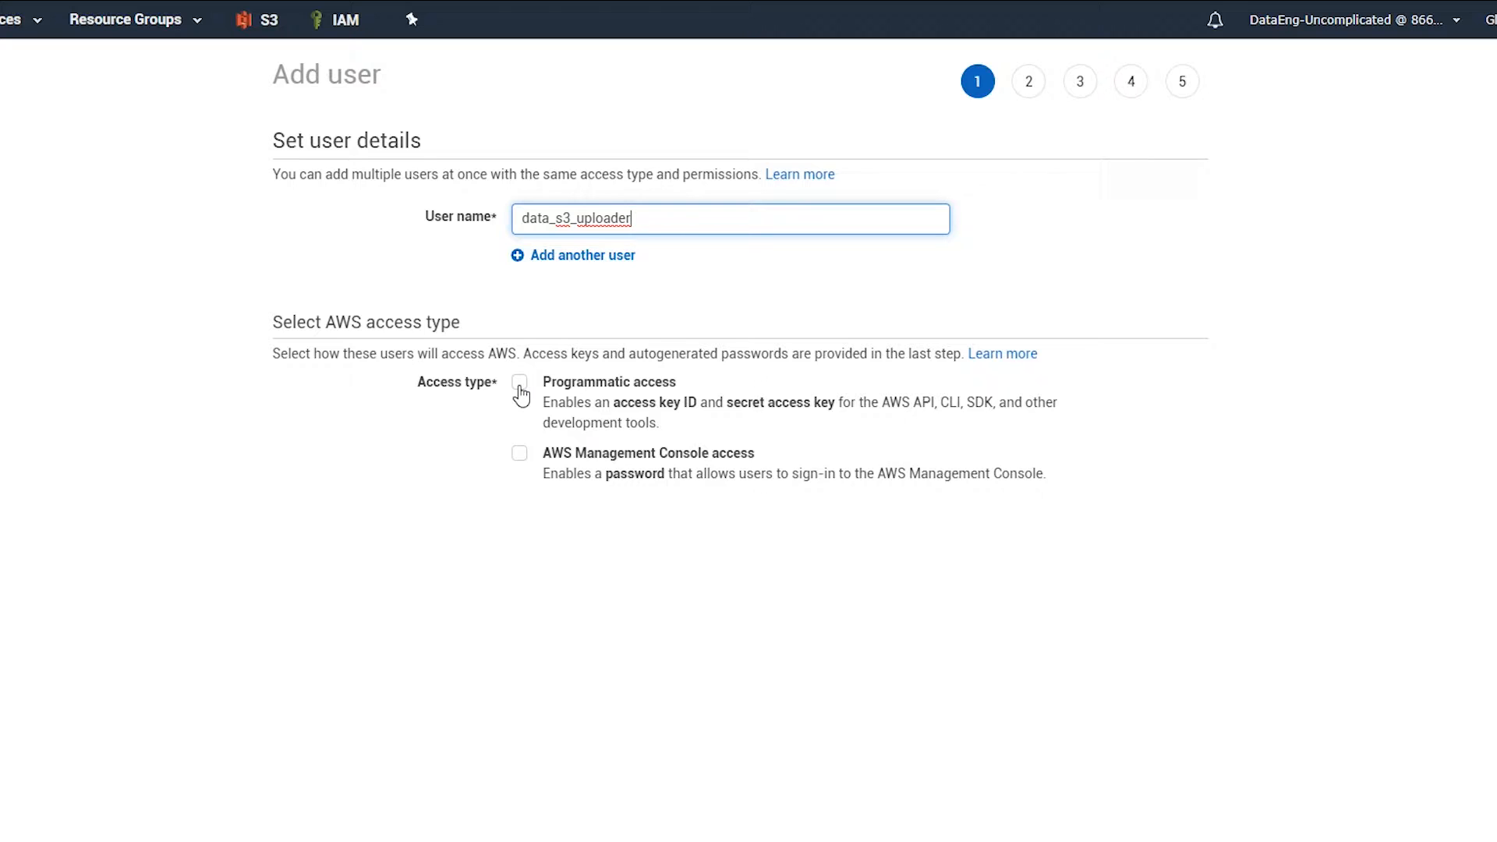
click(519, 382)
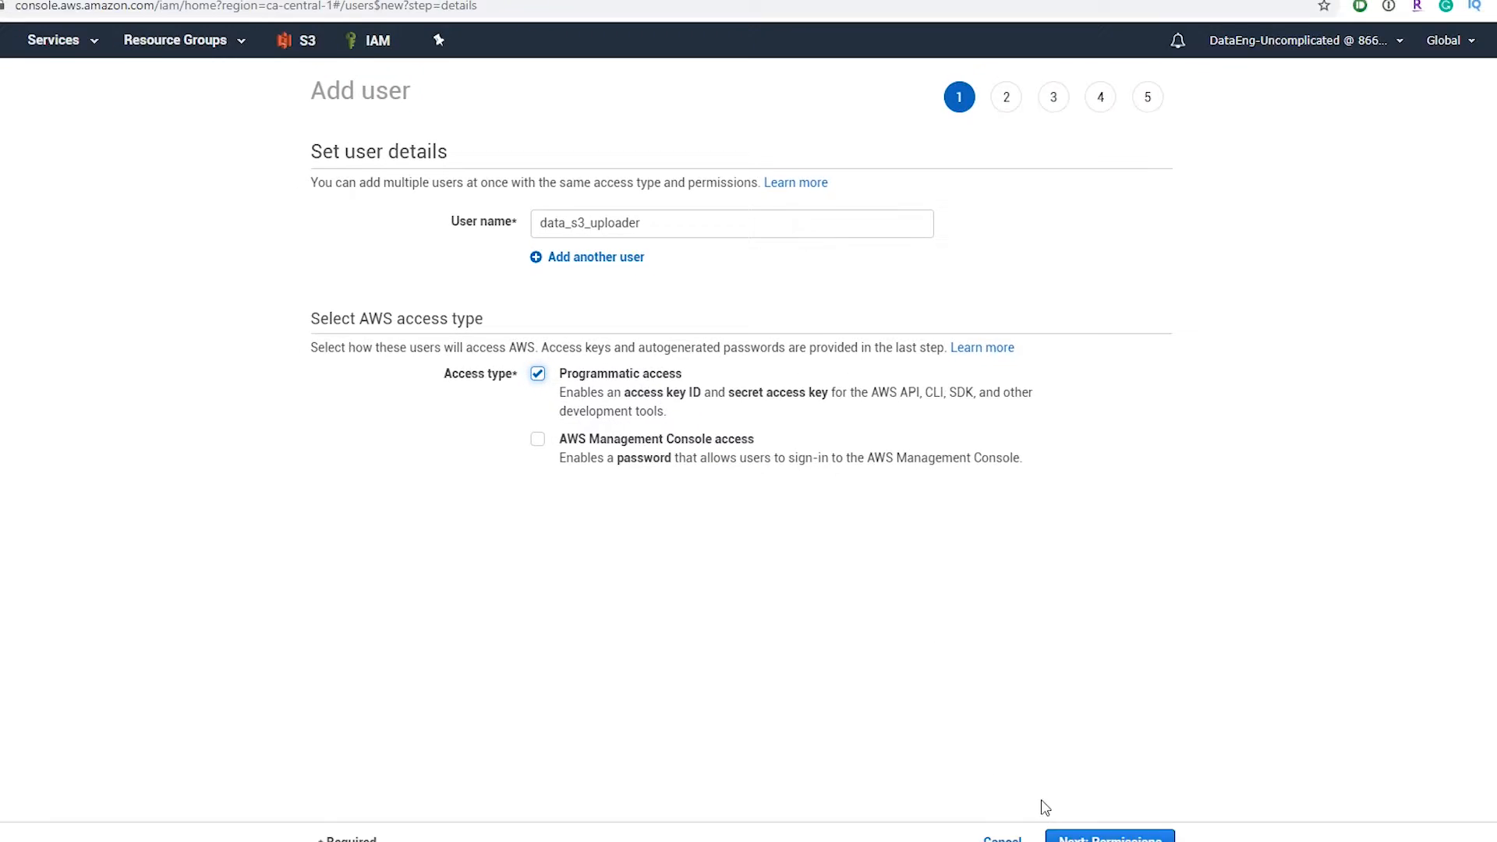
On Set permissions choose Attach existing policies directly and begin a new custom policy.
click(1107, 839)
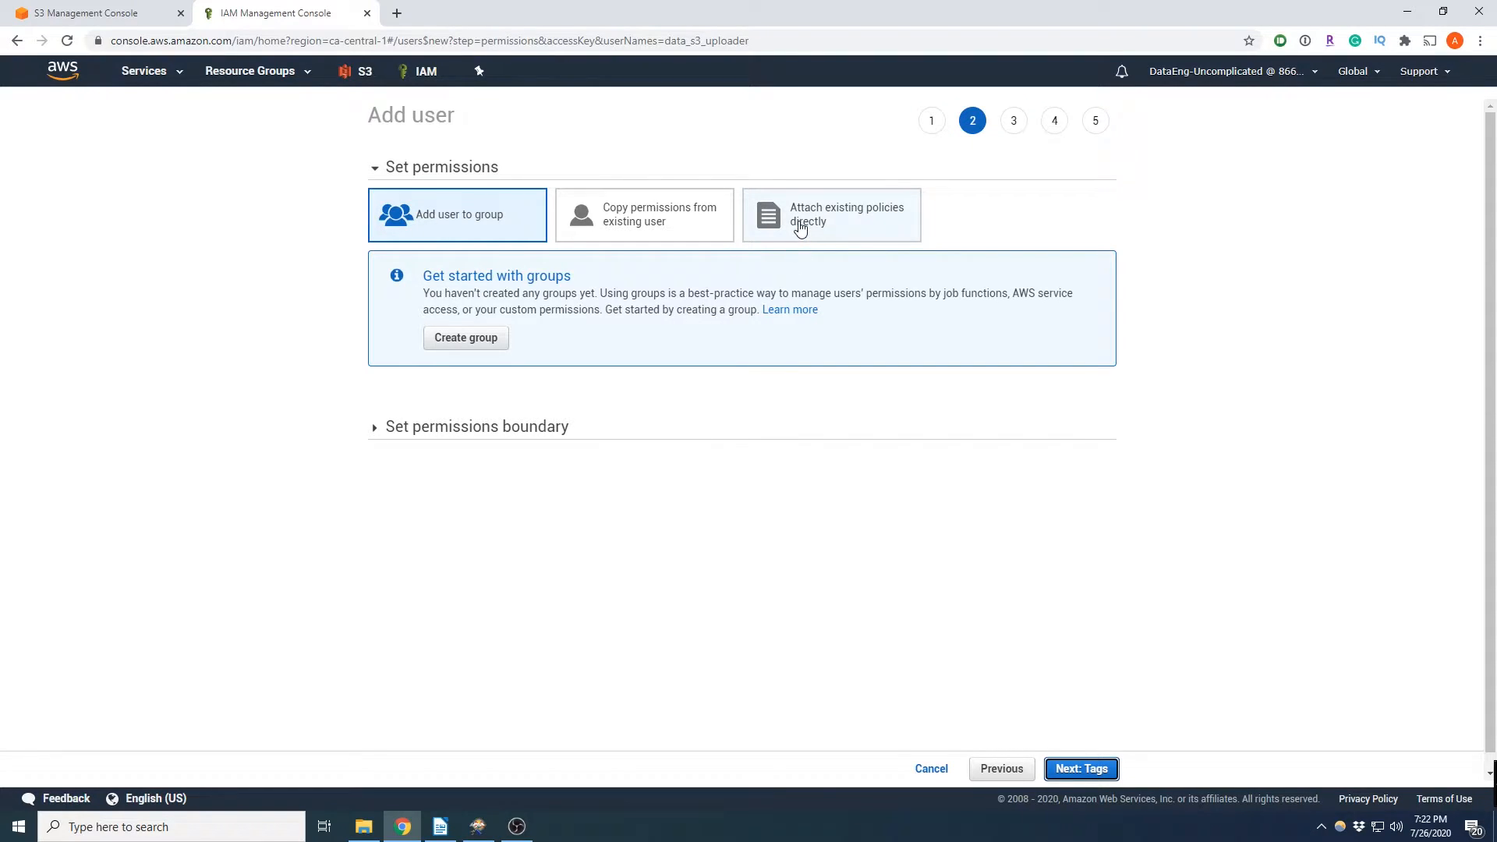
click(831, 213)
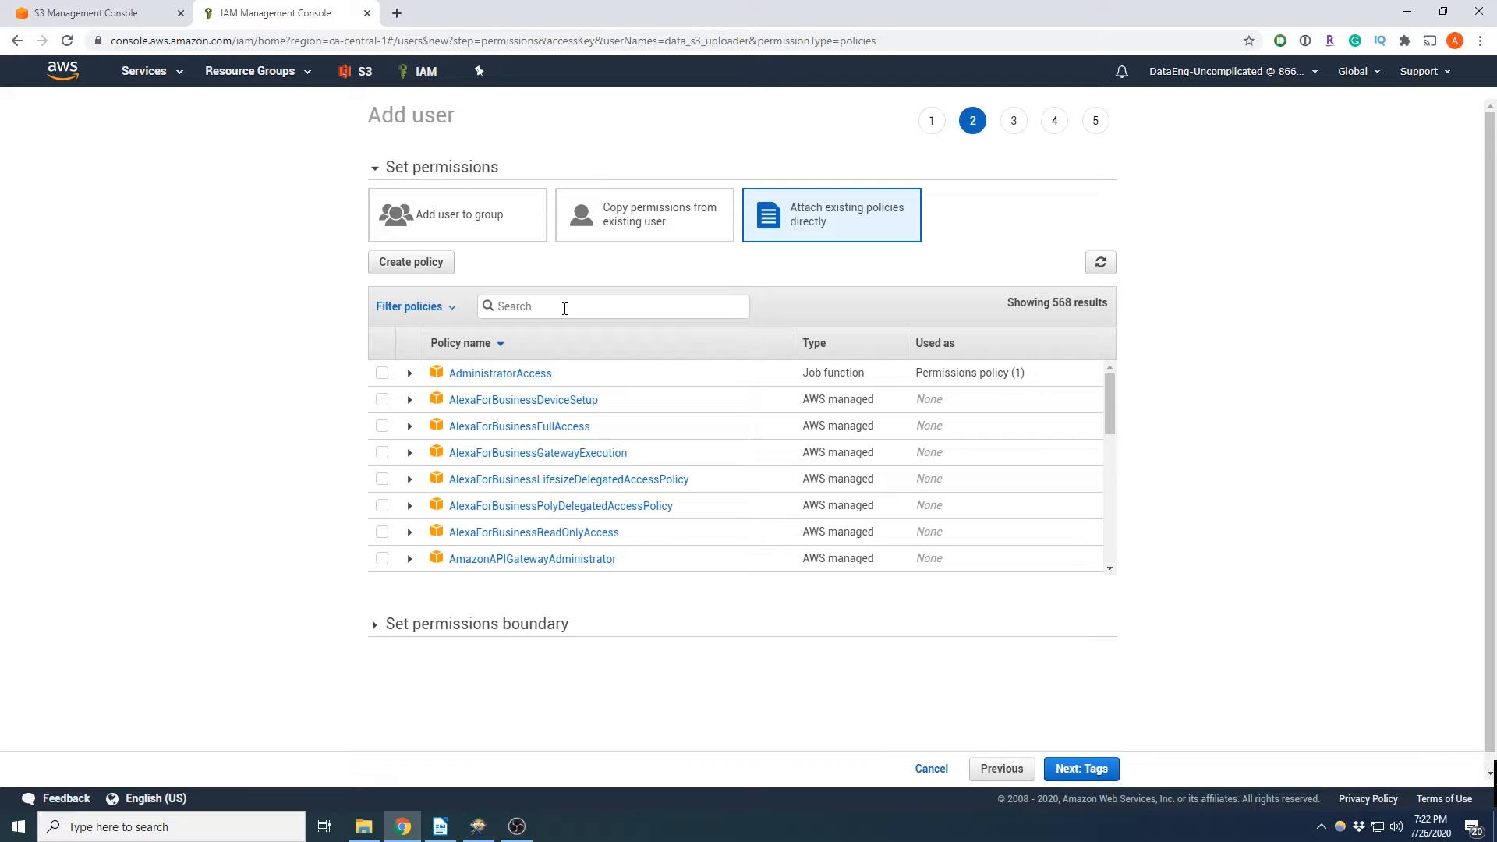
click(410, 262)
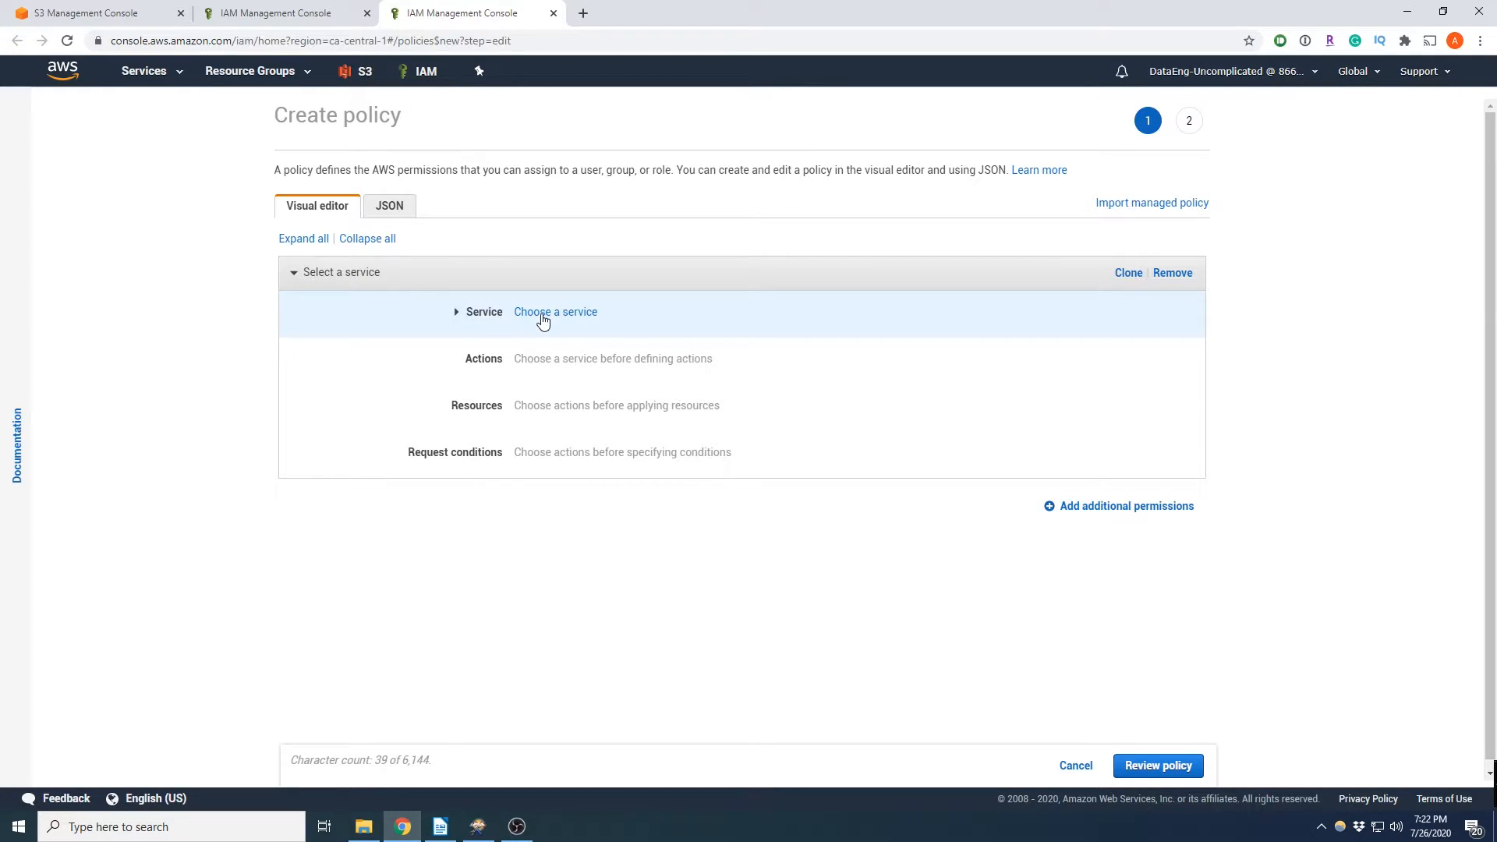
Pick the S3 service, allow only the PutObject write action, and expand its Resources.
click(555, 312)
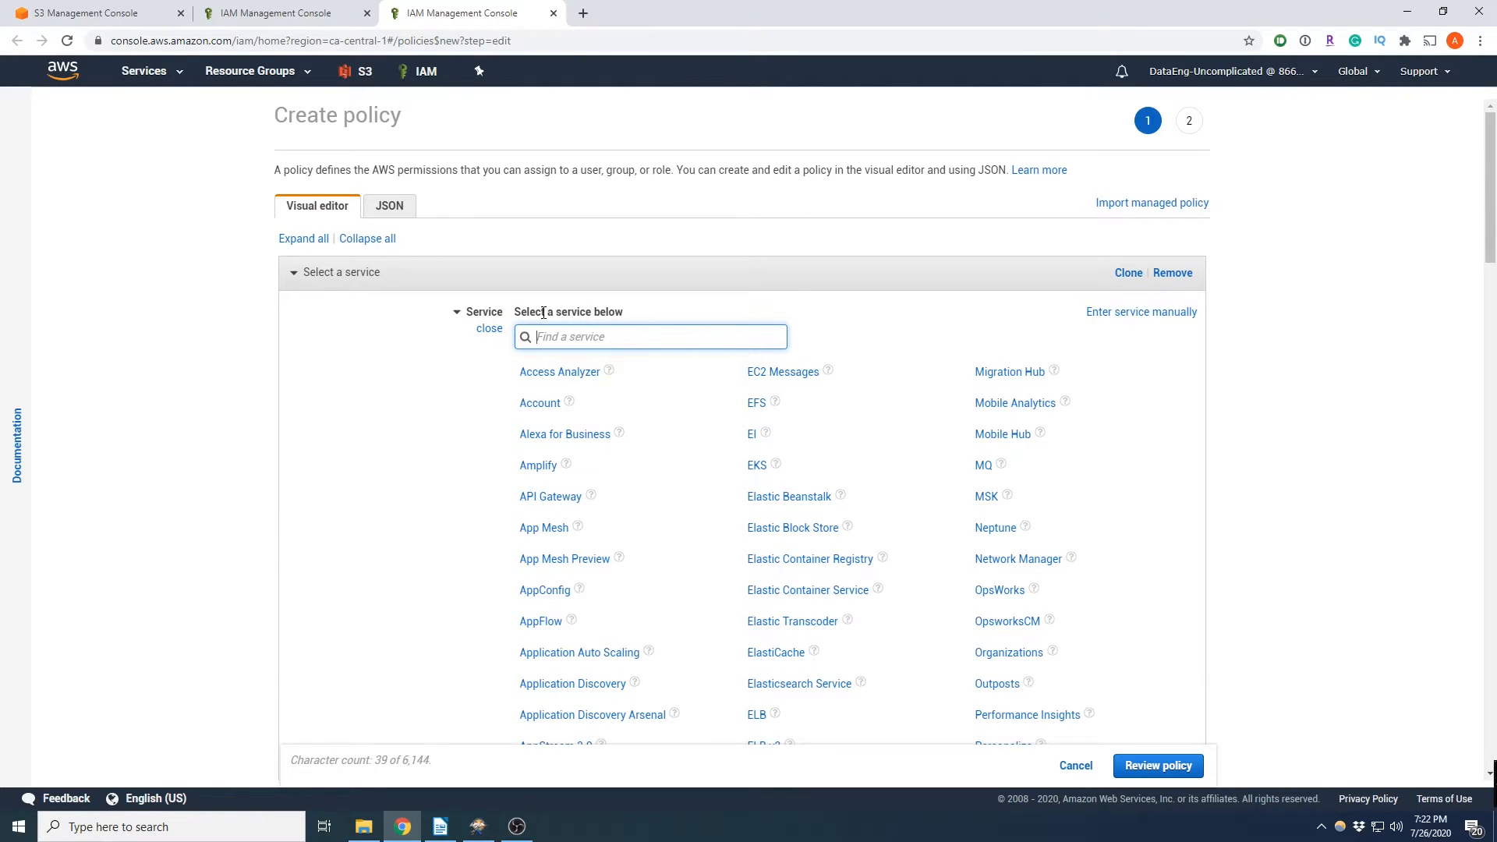
text(s3)
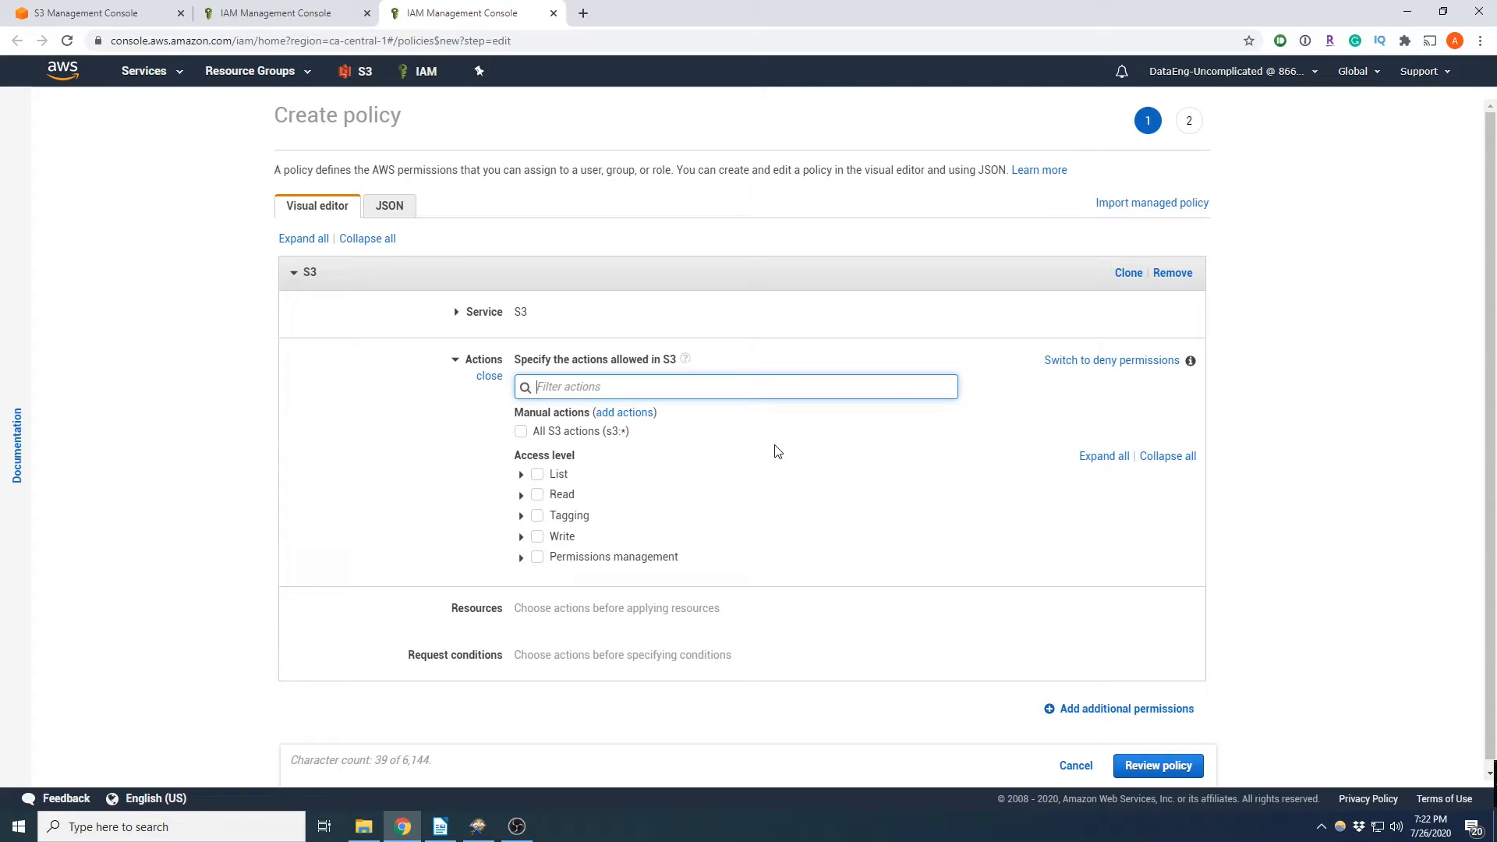
mouse_move(667, 479)
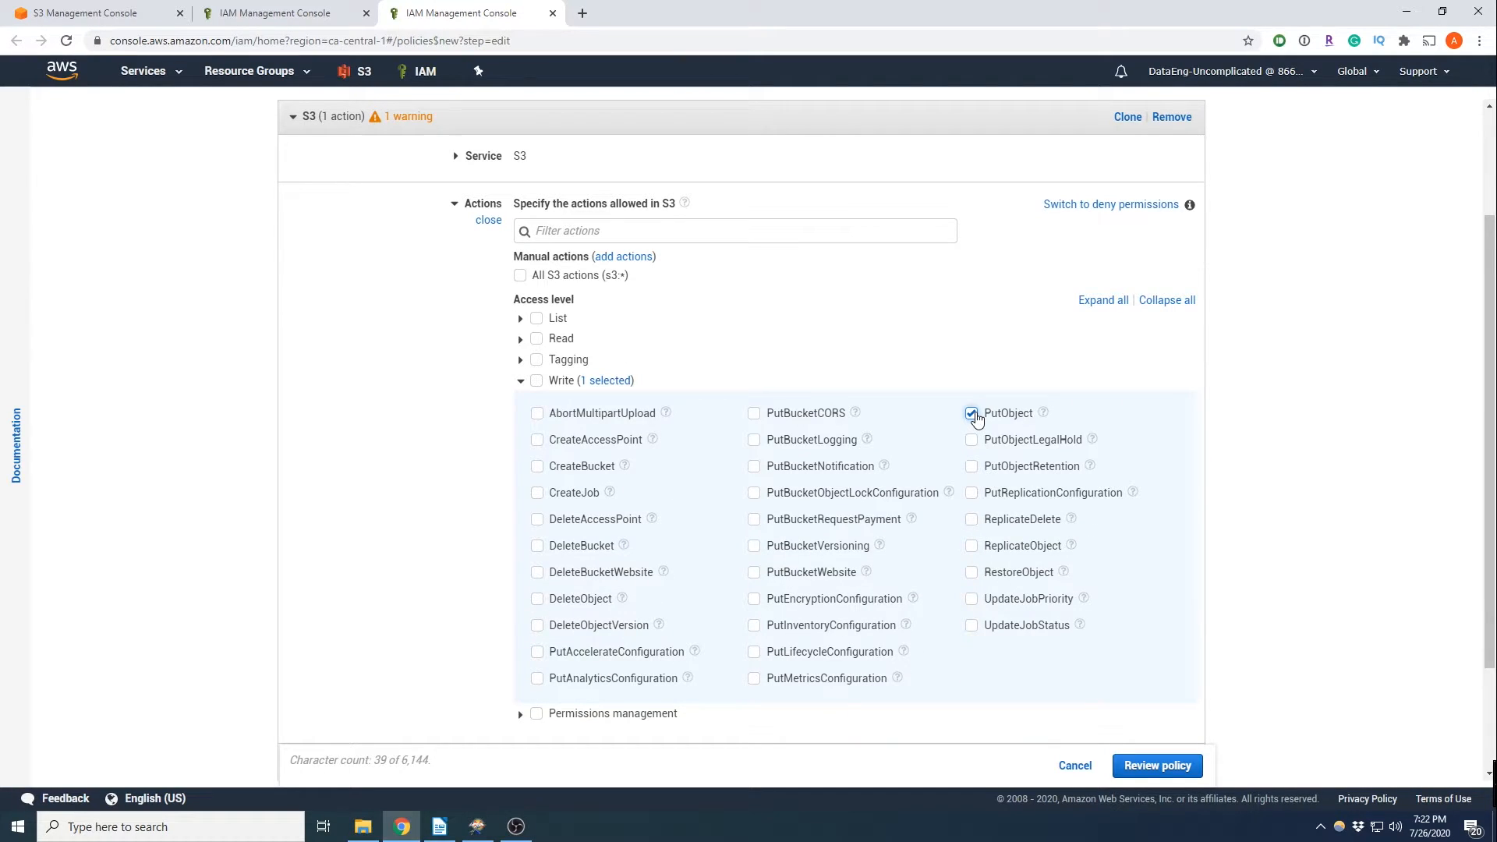
scroll(down, 3)
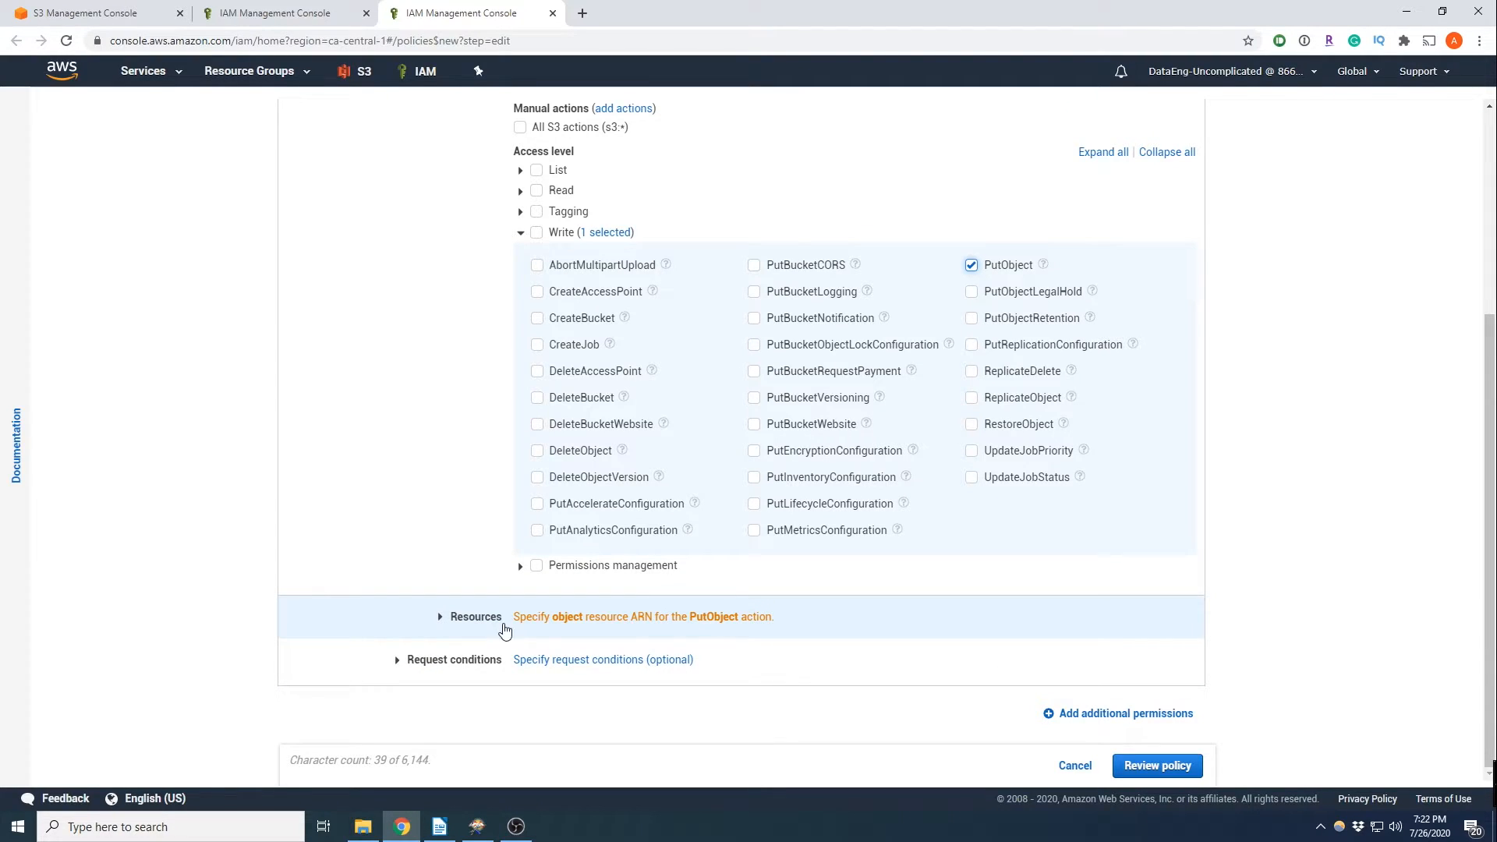
mouse_move(622, 630)
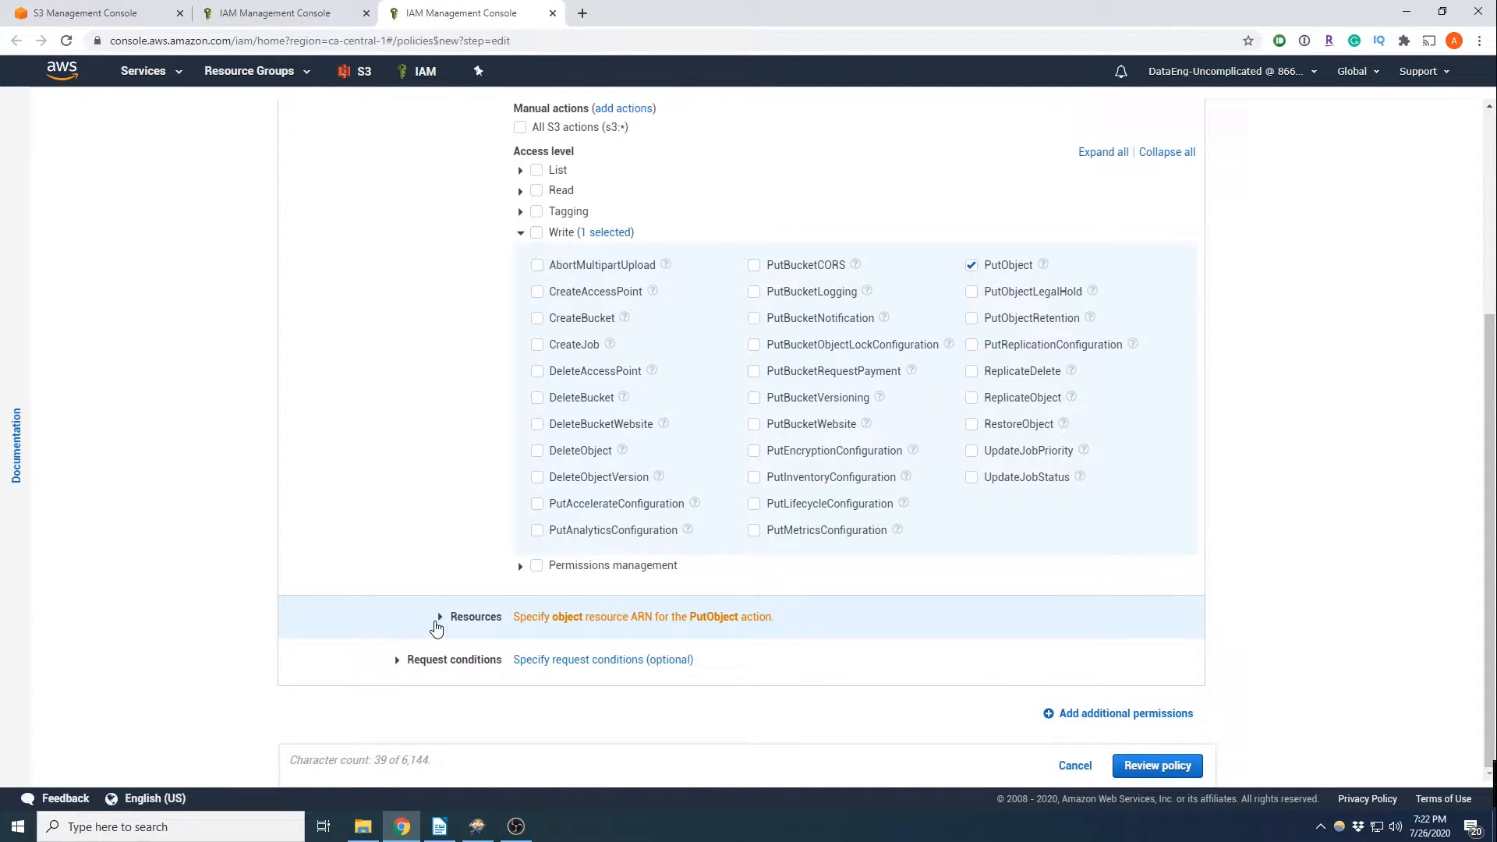
click(439, 616)
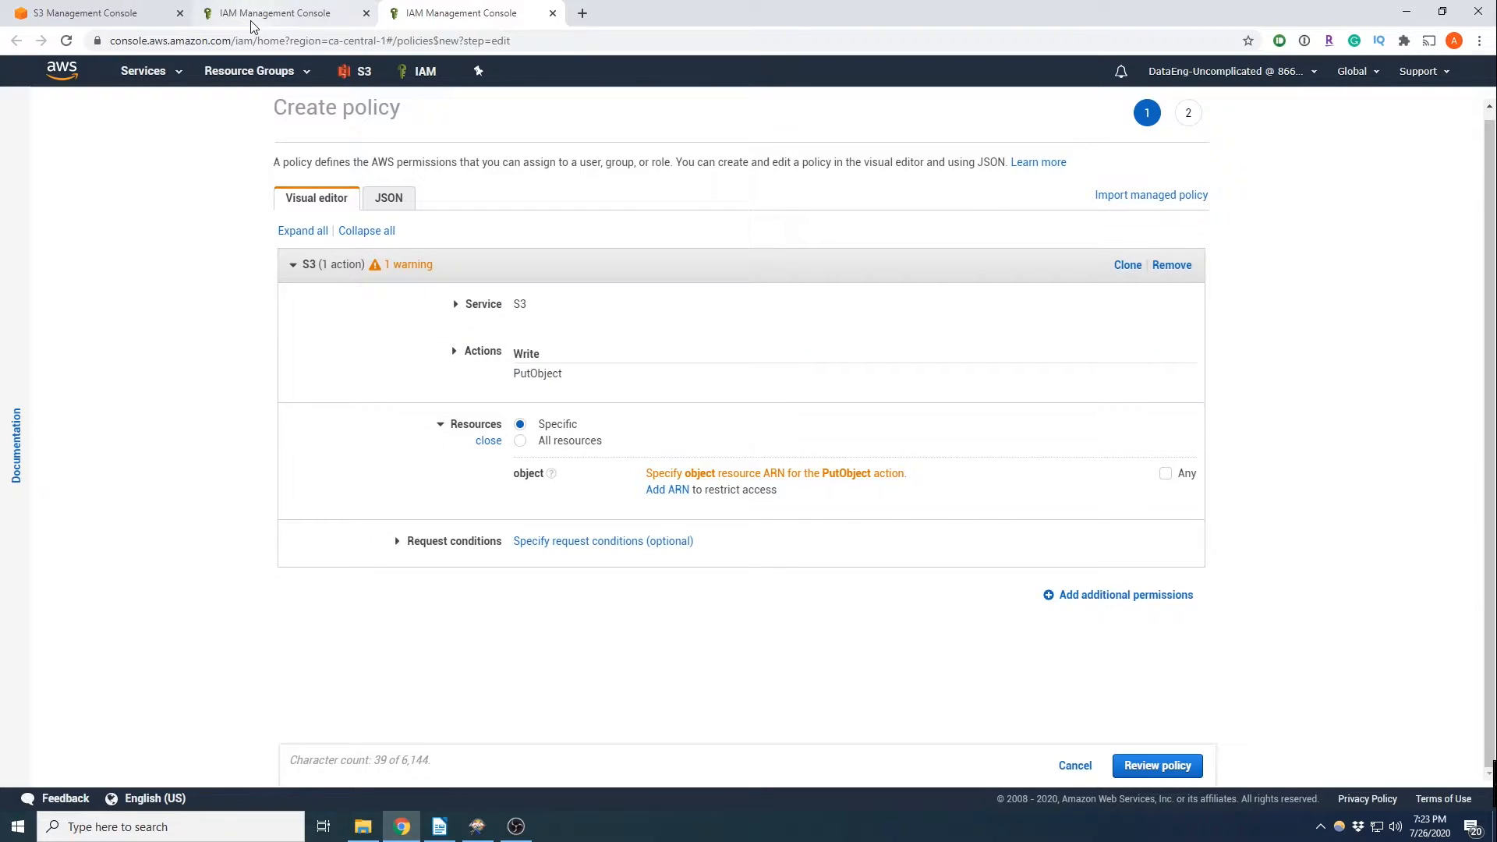
click(85, 13)
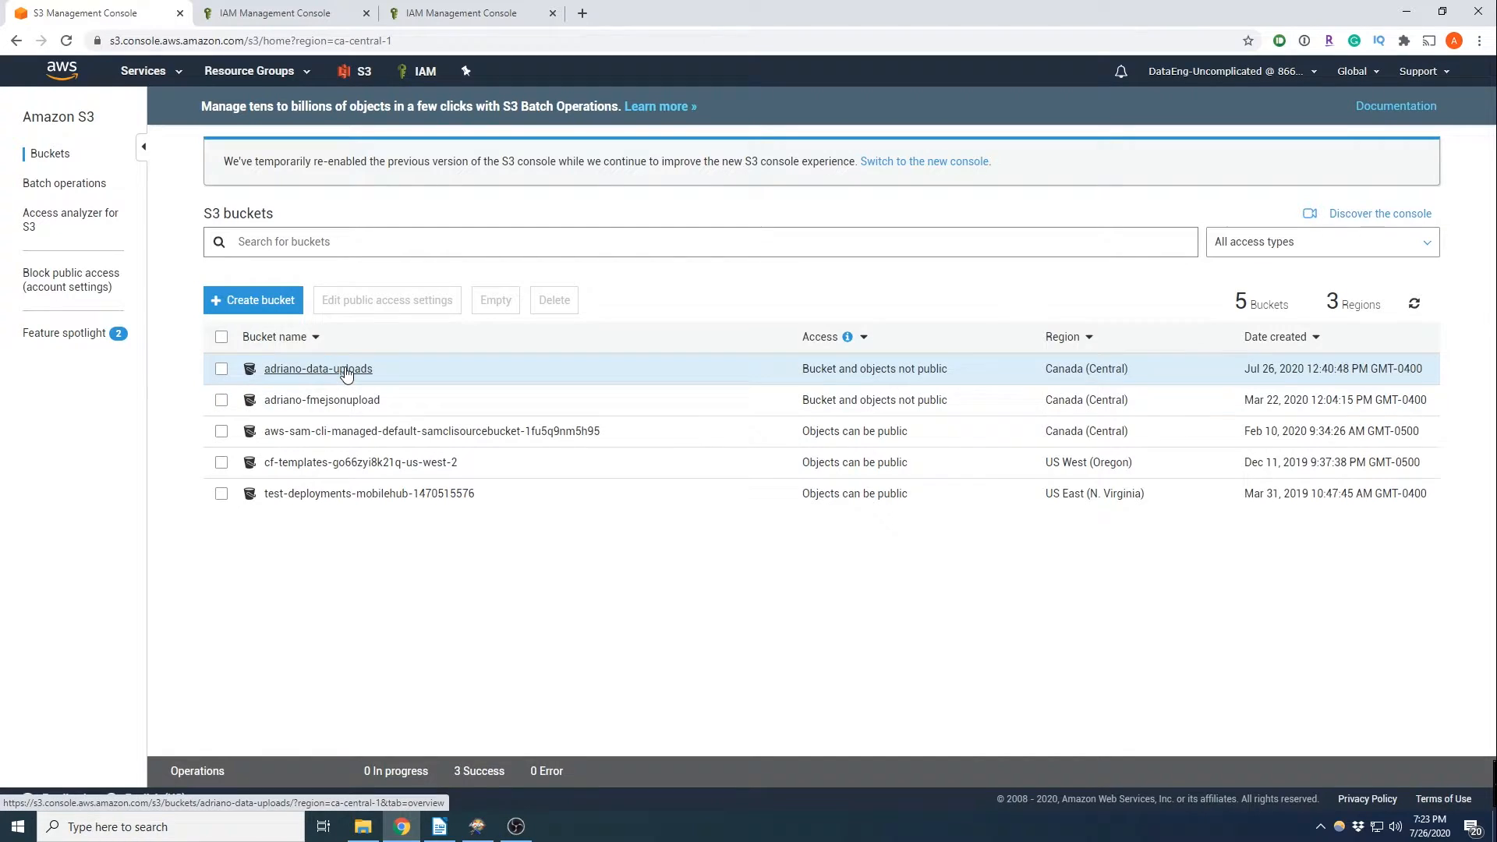
click(318, 368)
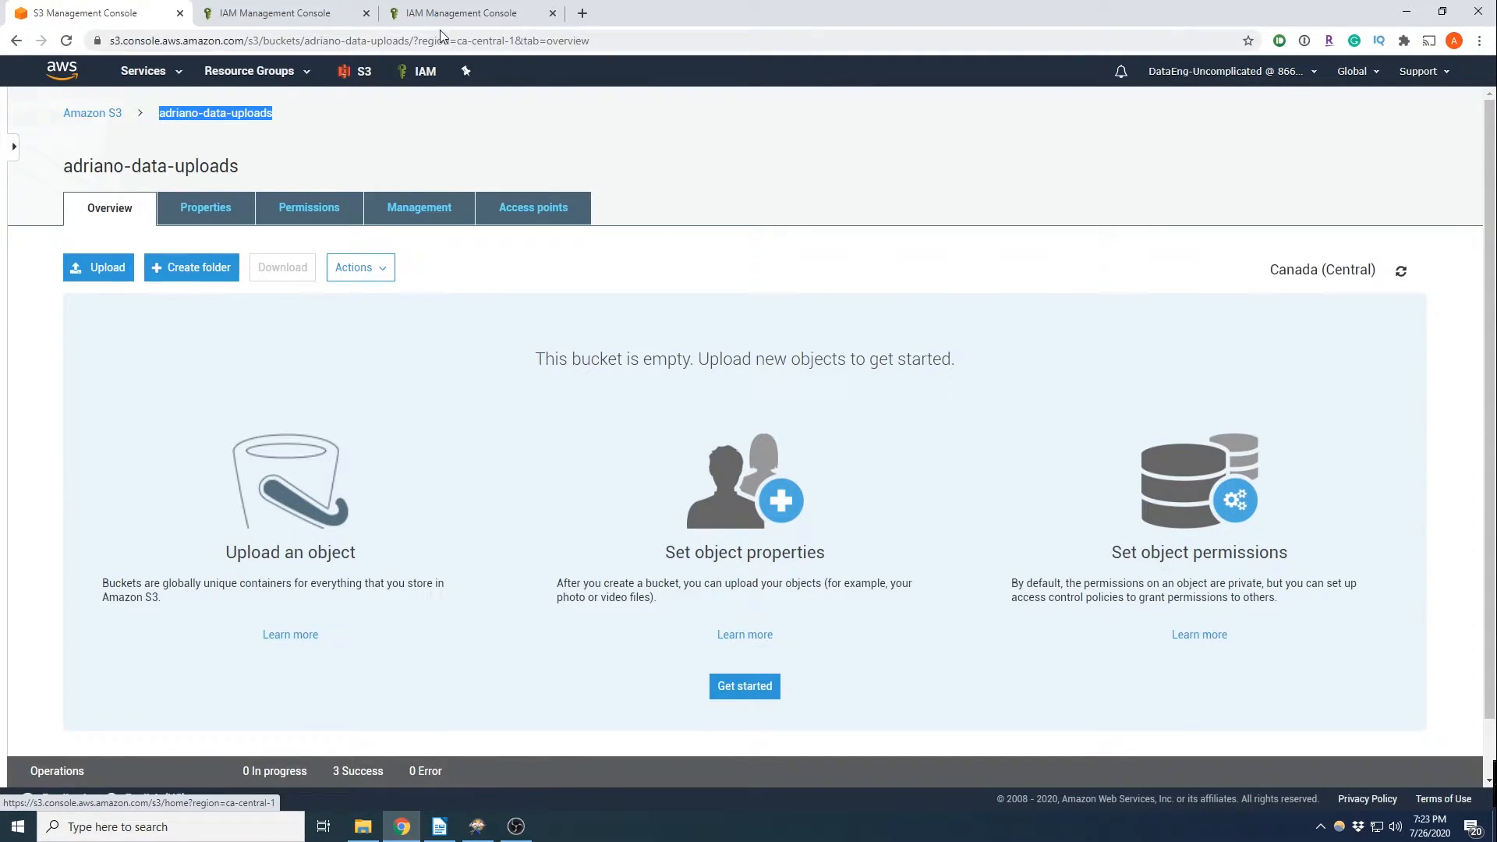
click(468, 13)
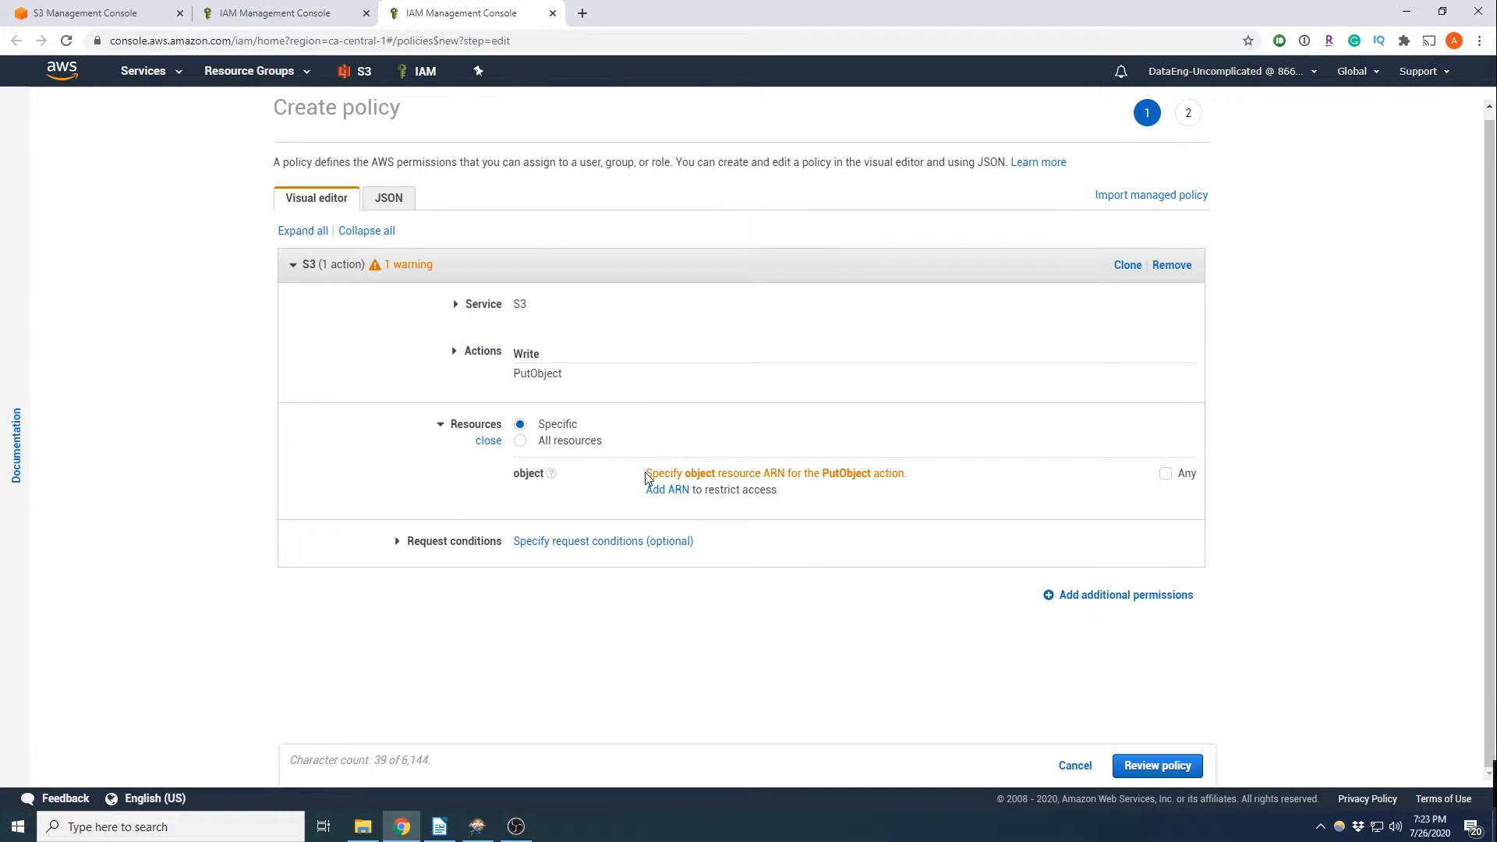
Limit PutObject to any object in bucket adriano-data-uploads and proceed to review.
click(666, 488)
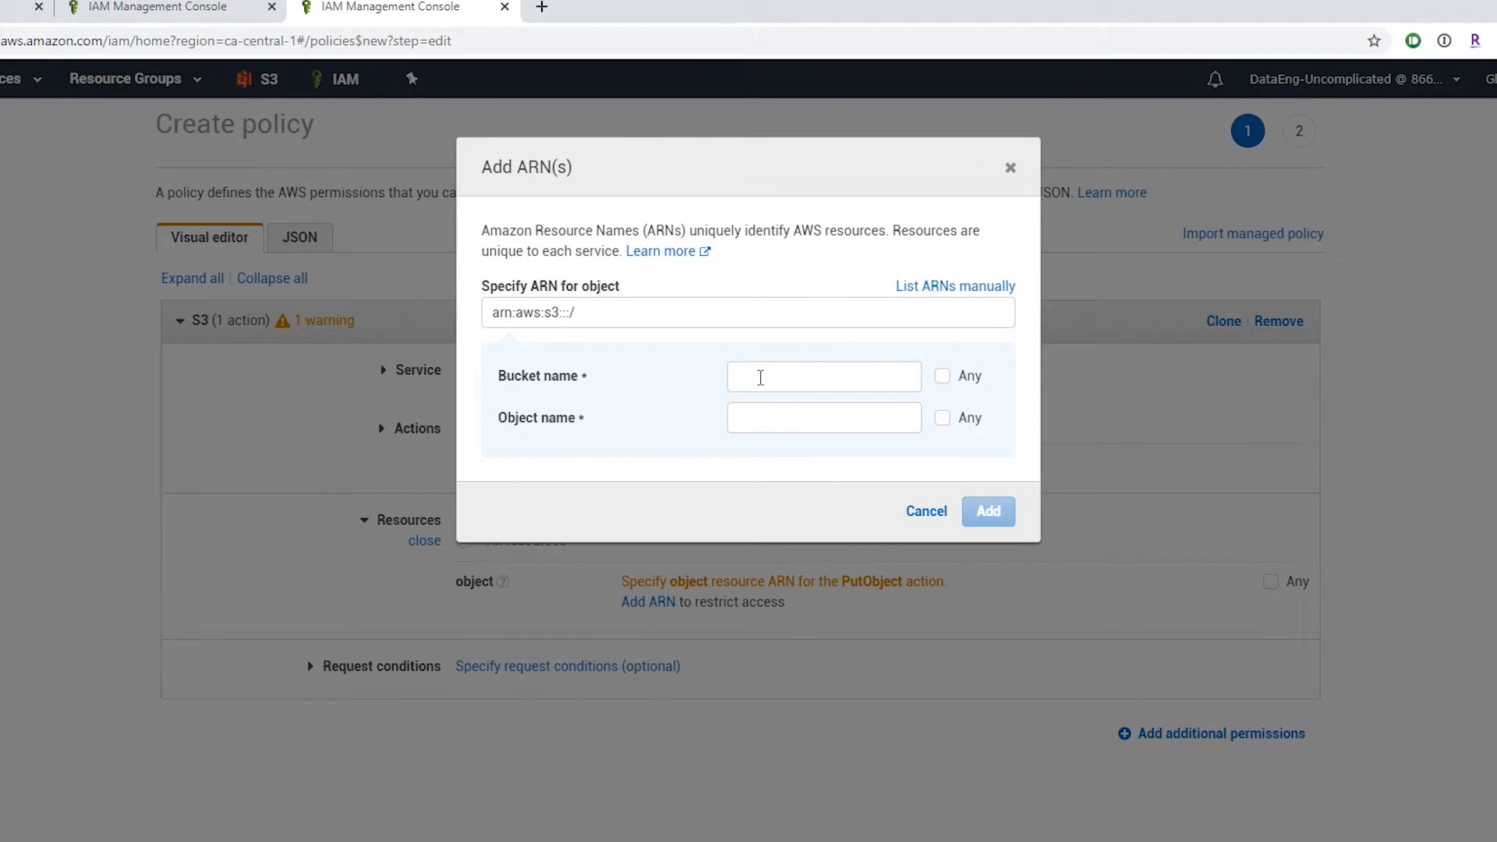
text(adriano-data-uploads)
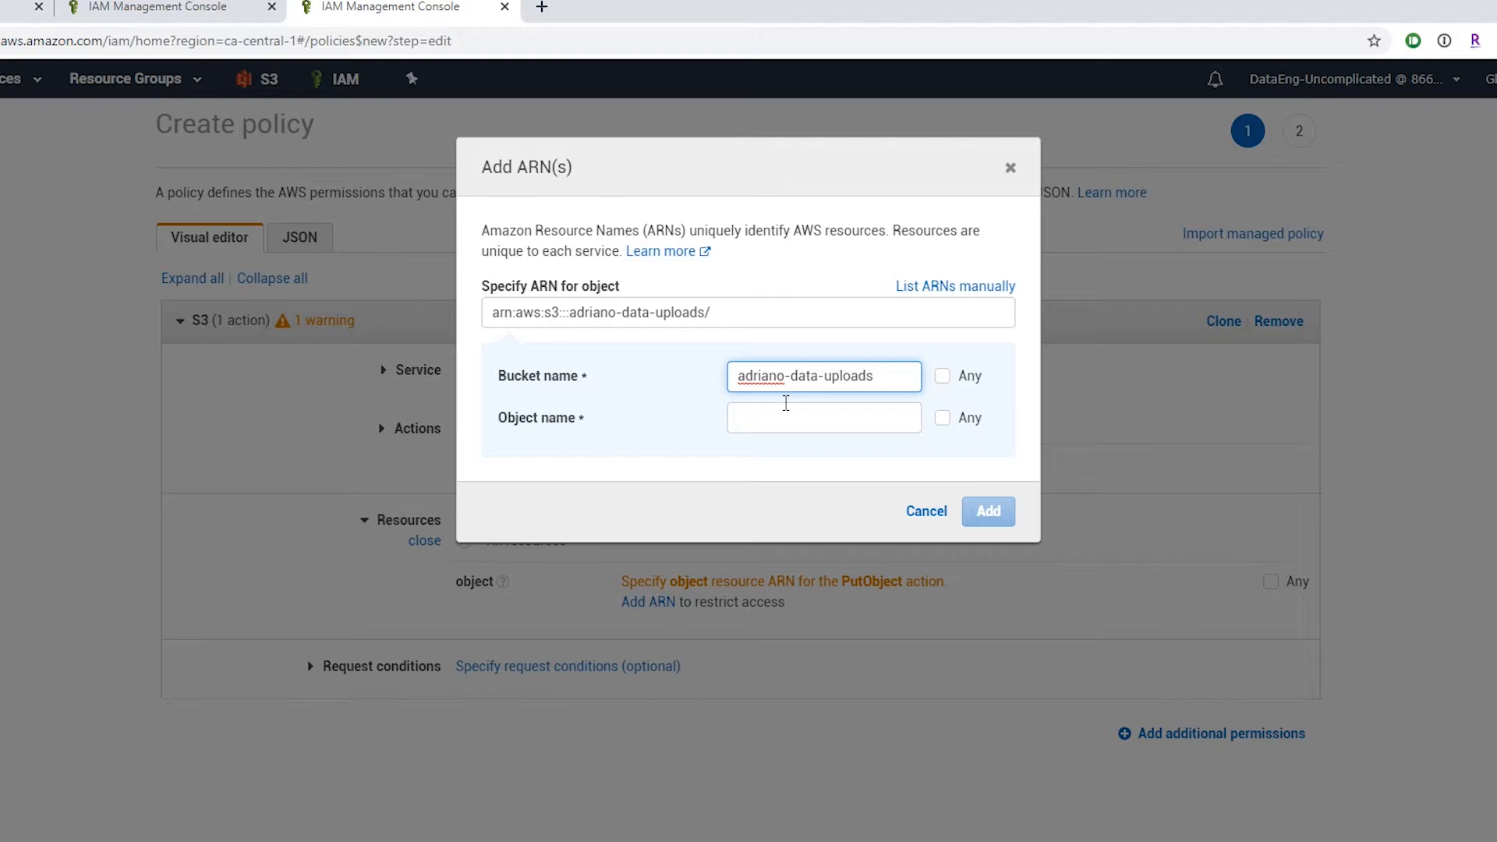
click(823, 376)
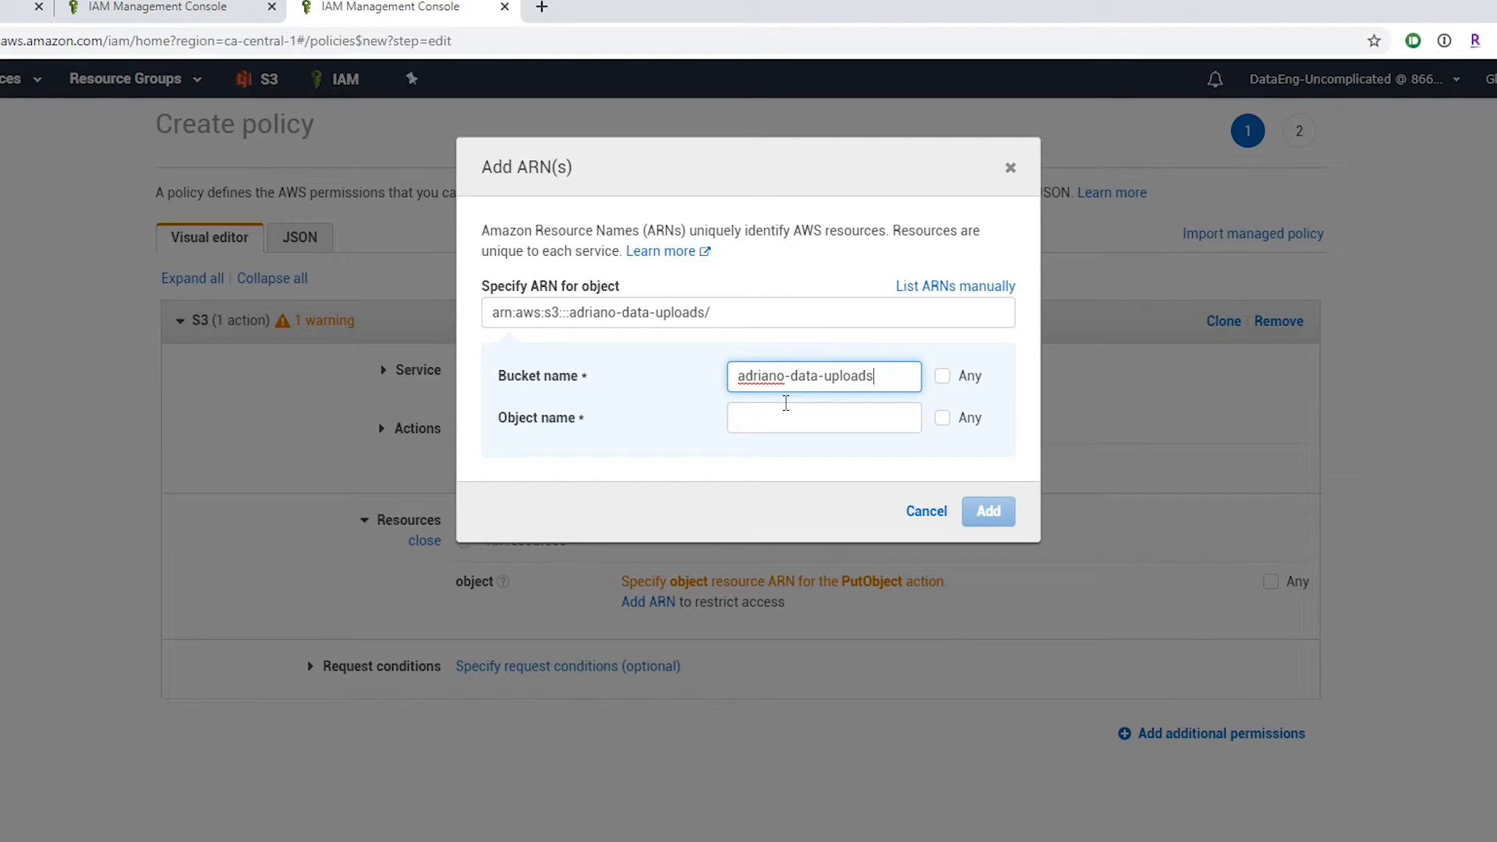
click(942, 418)
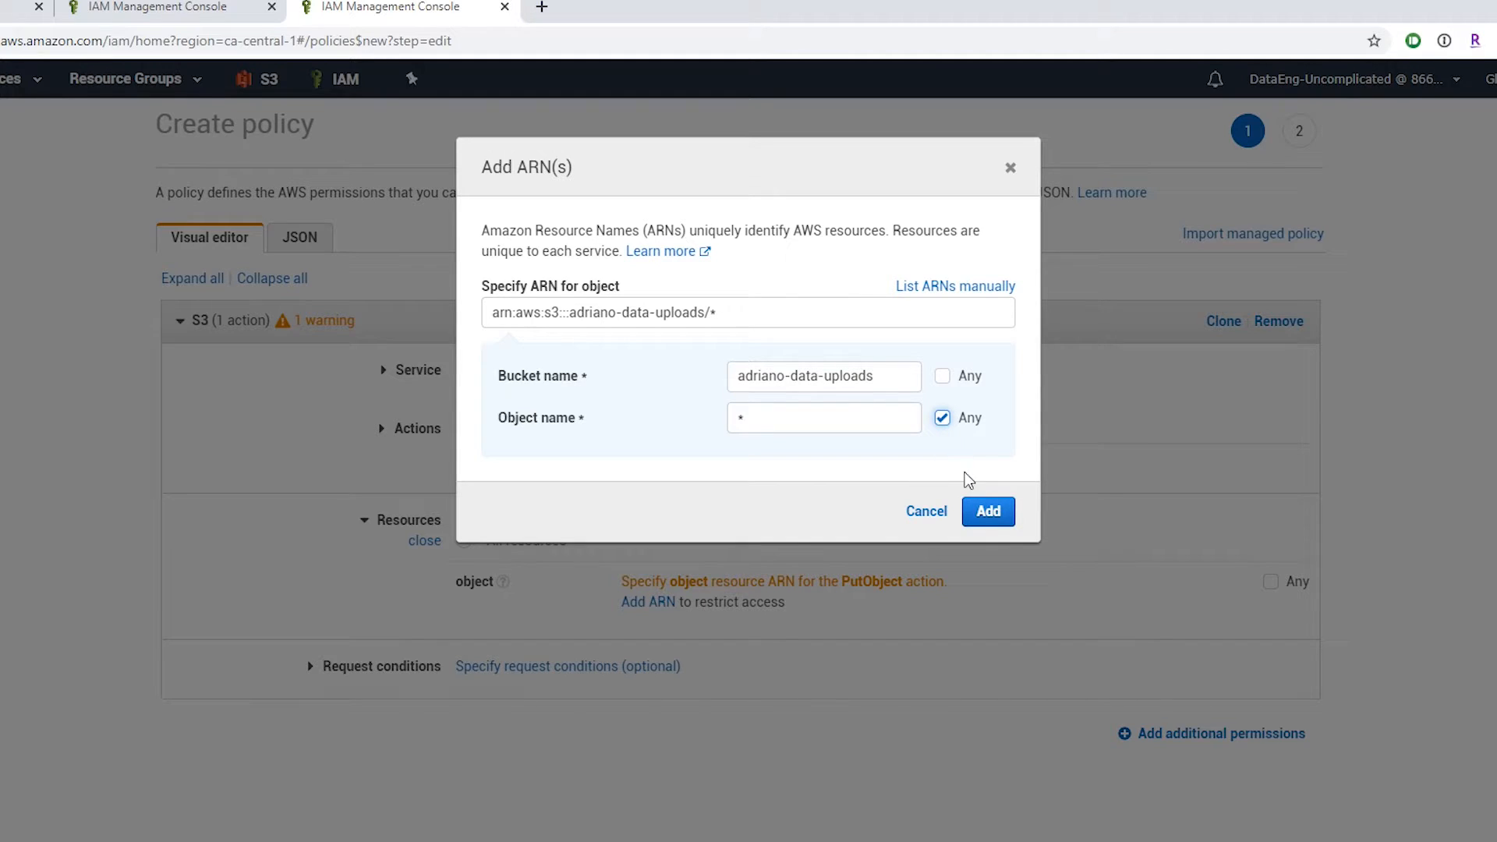
click(988, 512)
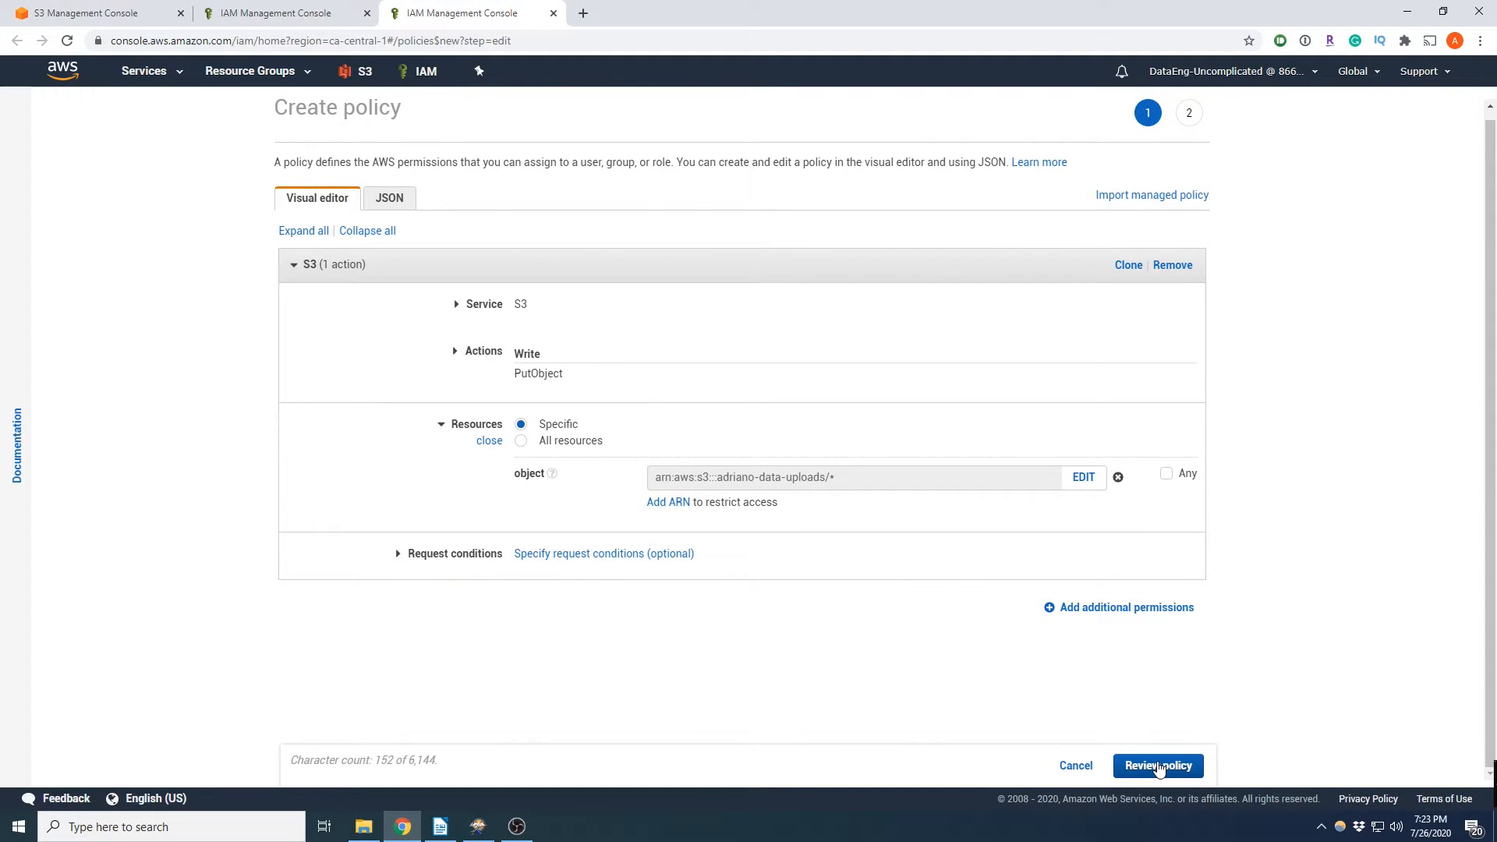
click(1156, 766)
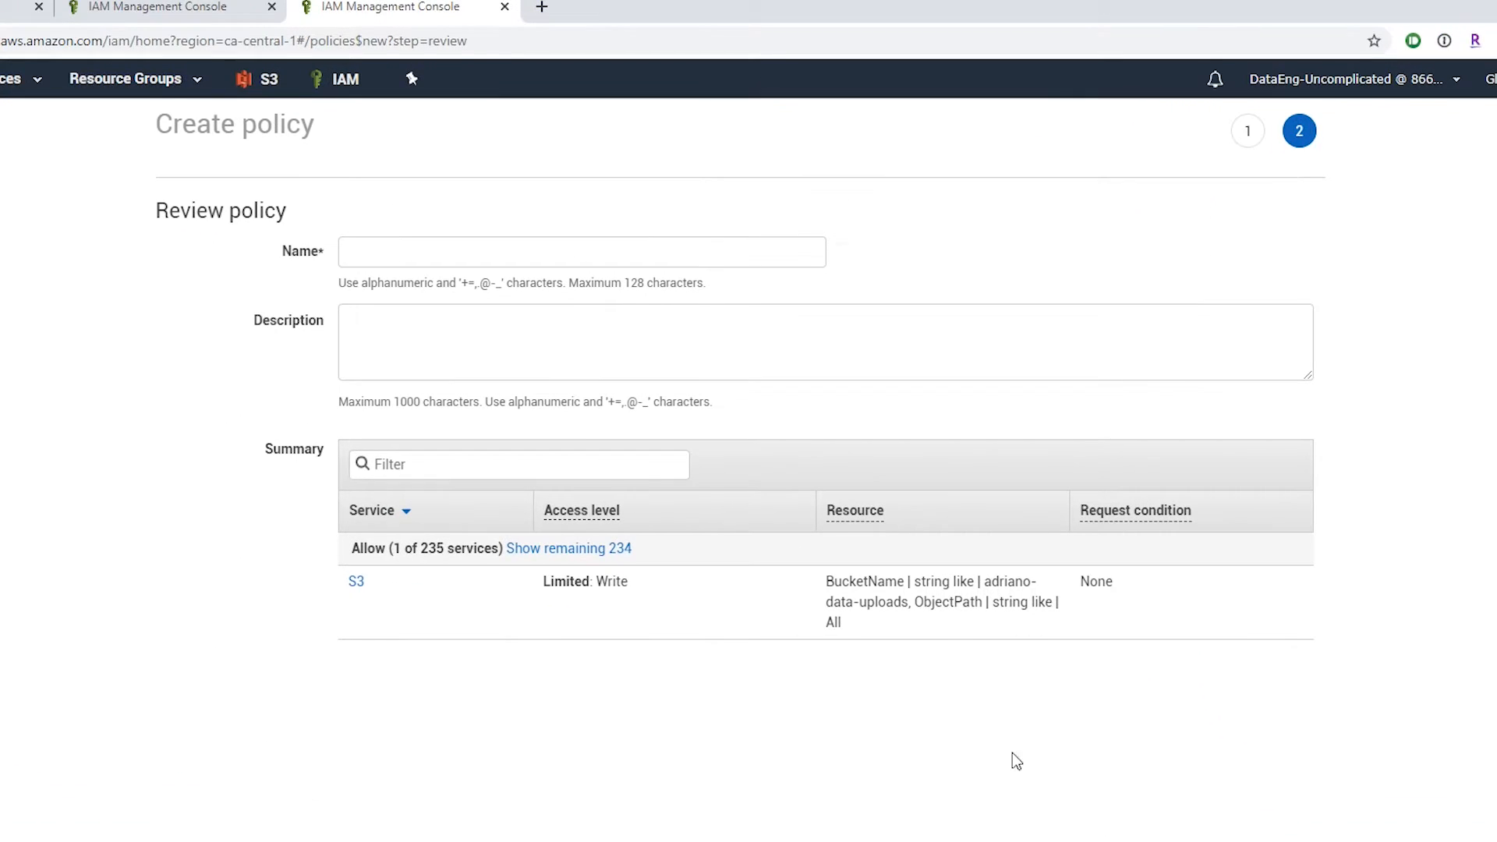
Name the policy s3_uploader, describe it as uploading to a specific S3 bucket, and create it.
click(580, 251)
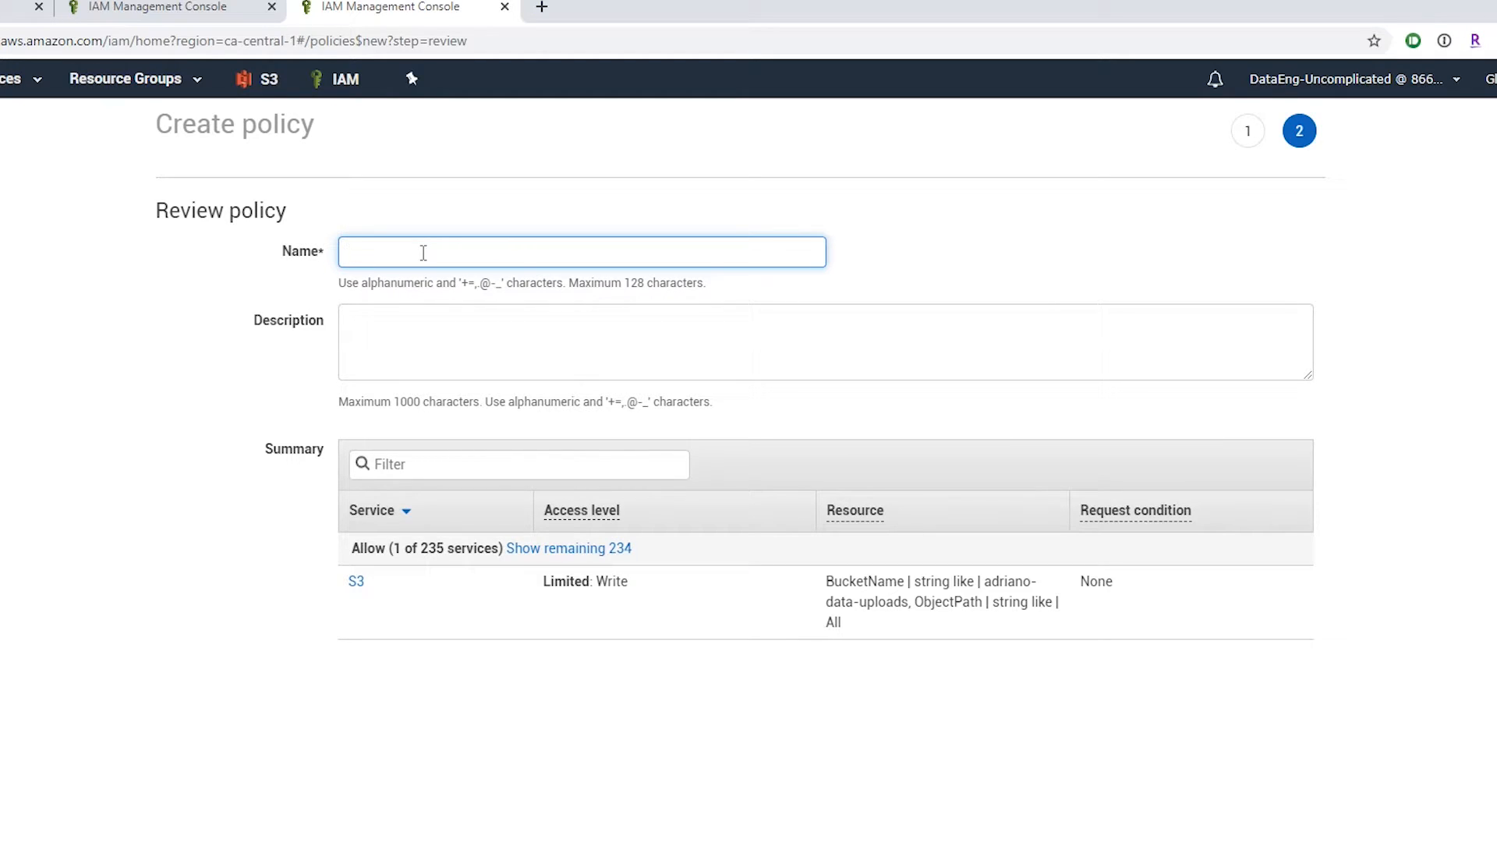
text(s3_uploader)
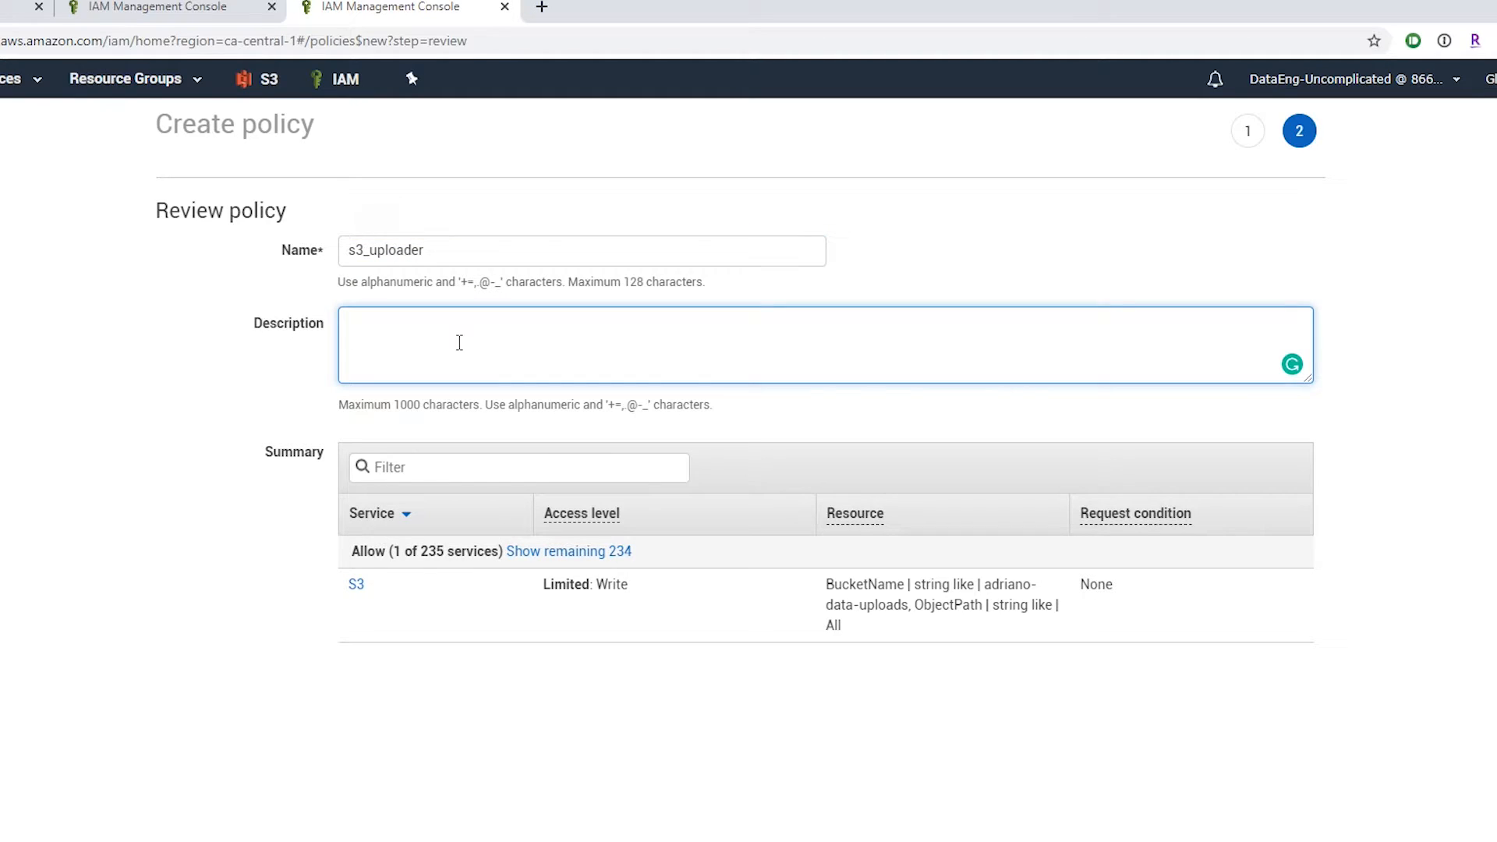
text(uploads files to)
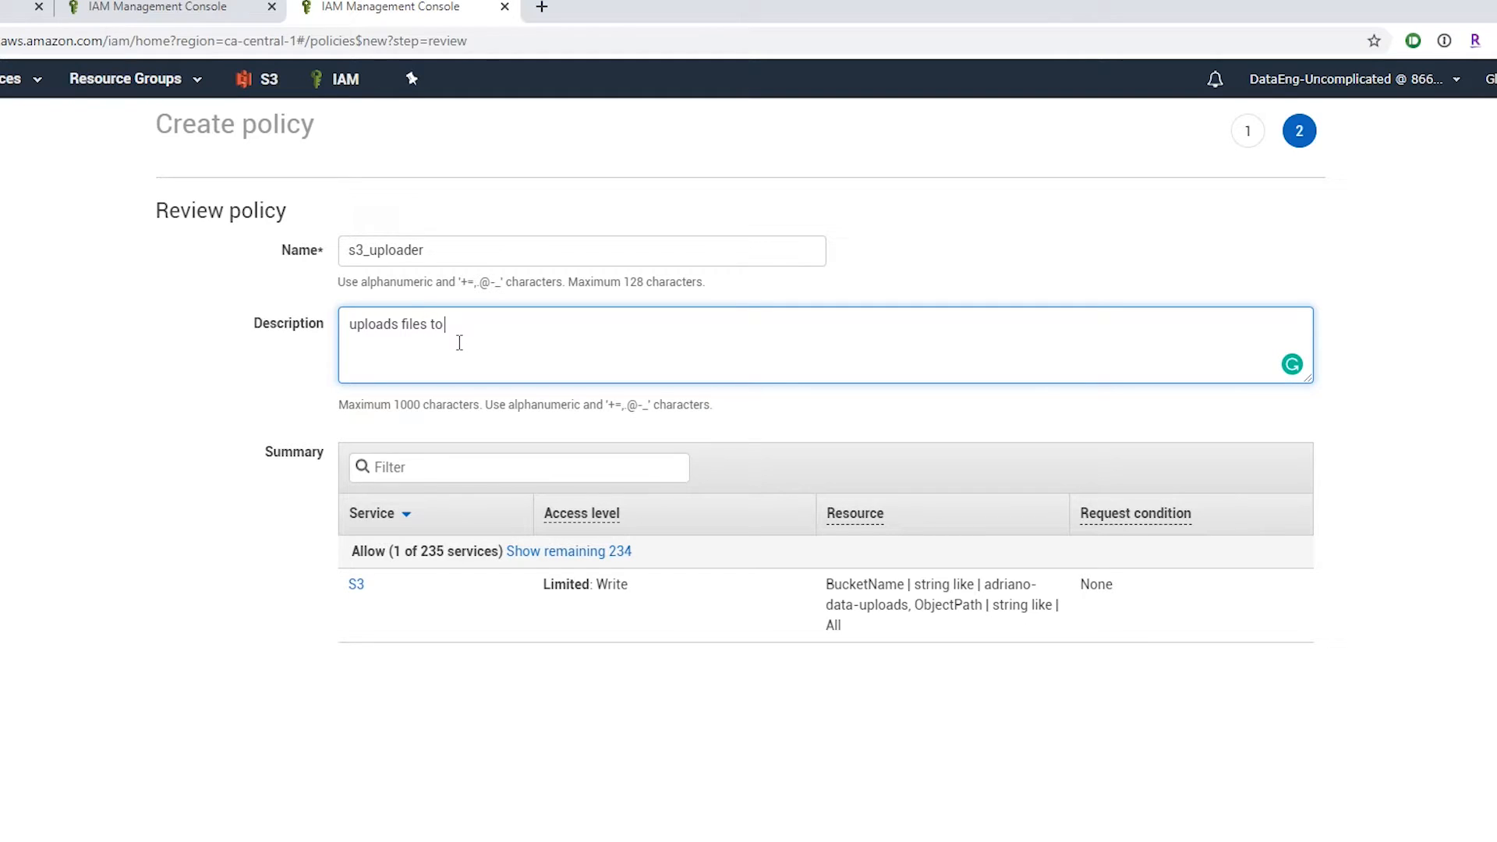
text(spe)
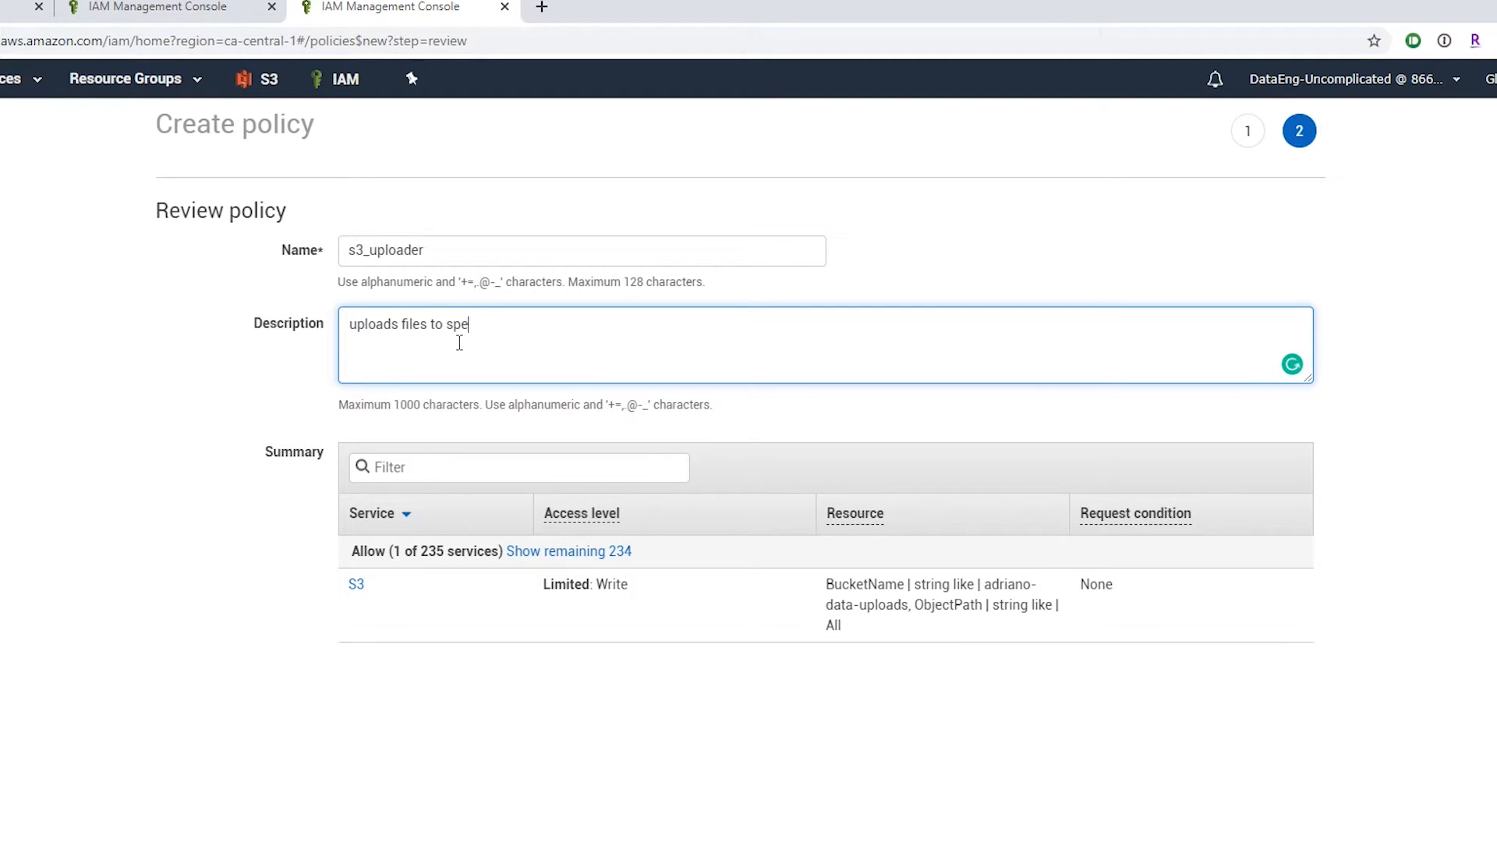
text(cific s3 bucket)
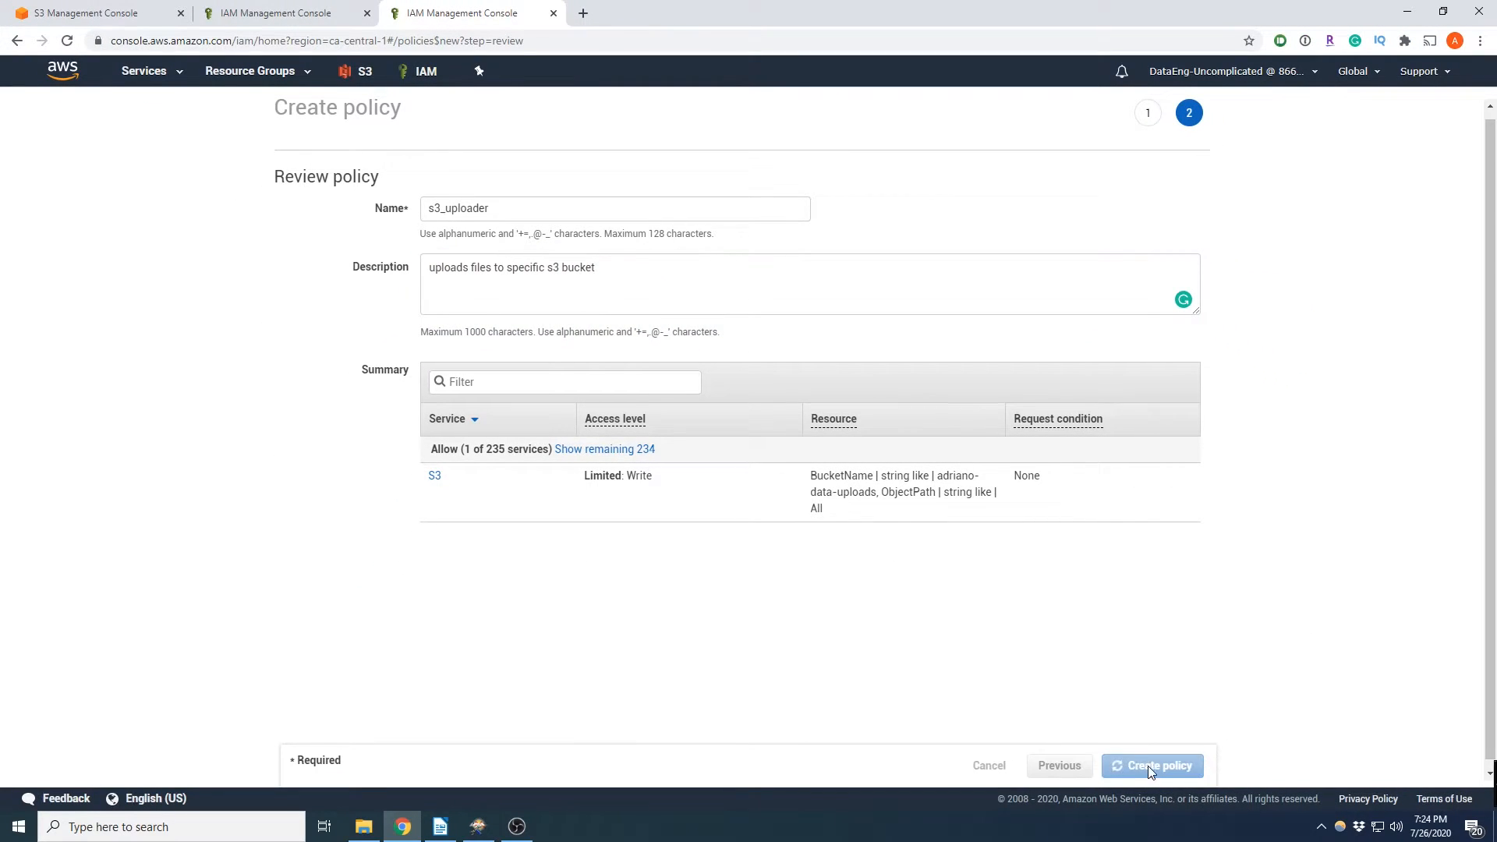
click(1150, 764)
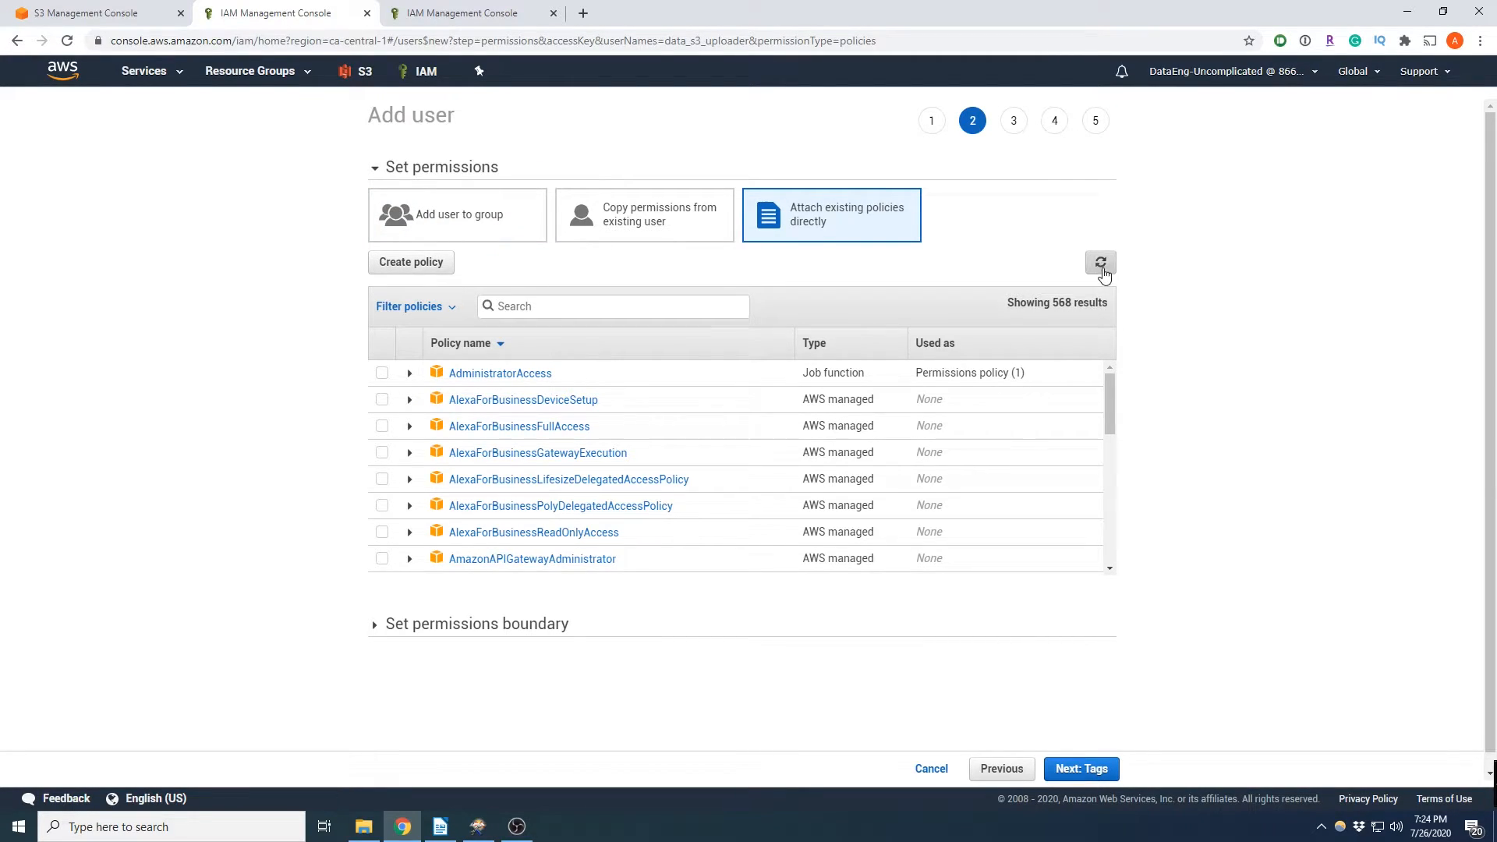
Filter to customer-managed policies, attach s3_uploader to the user, and continue to Tags.
click(1099, 262)
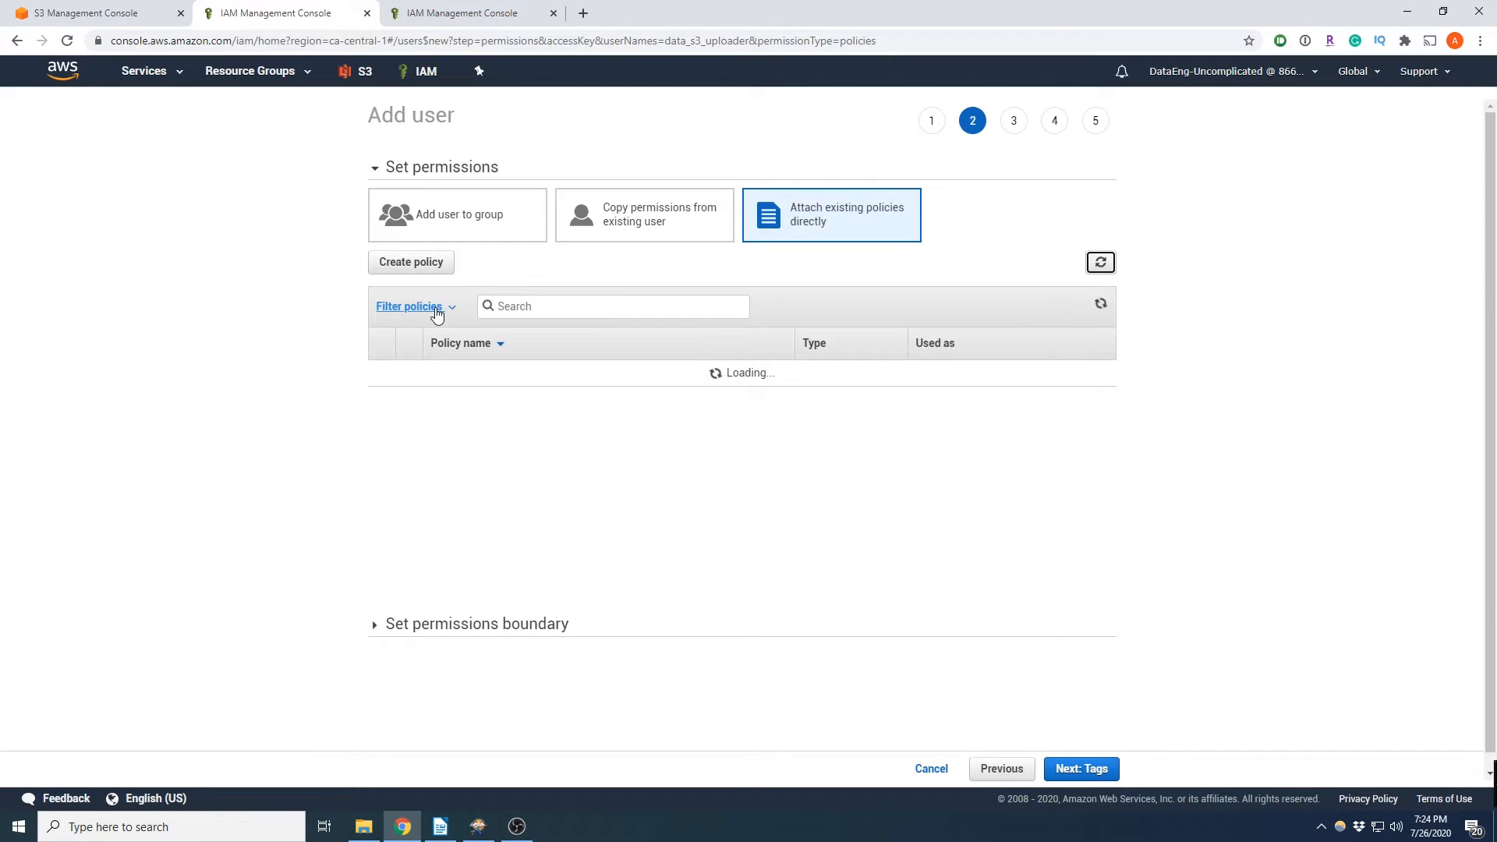
click(410, 307)
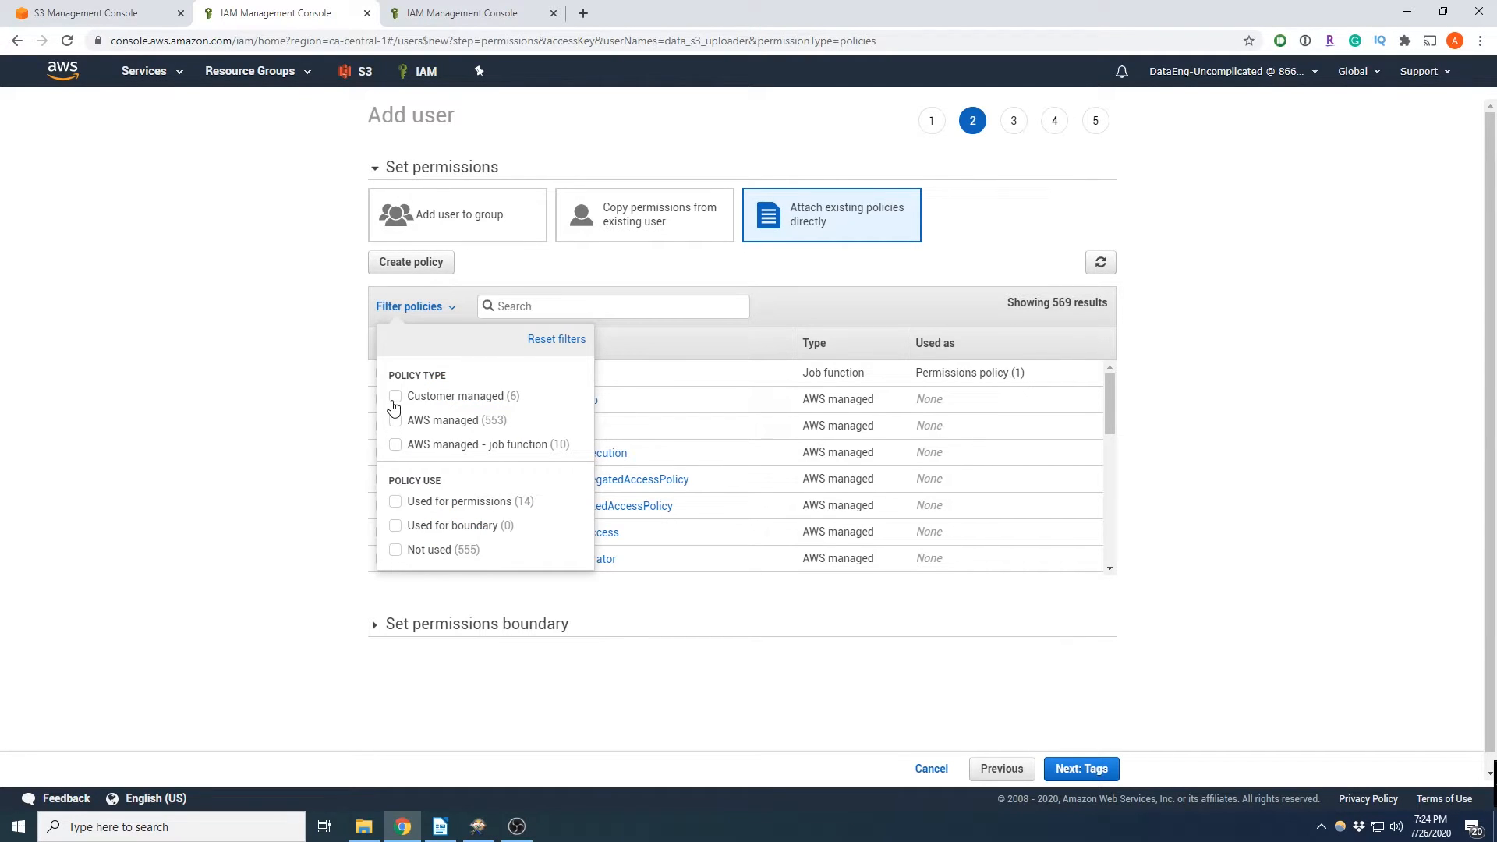
click(395, 396)
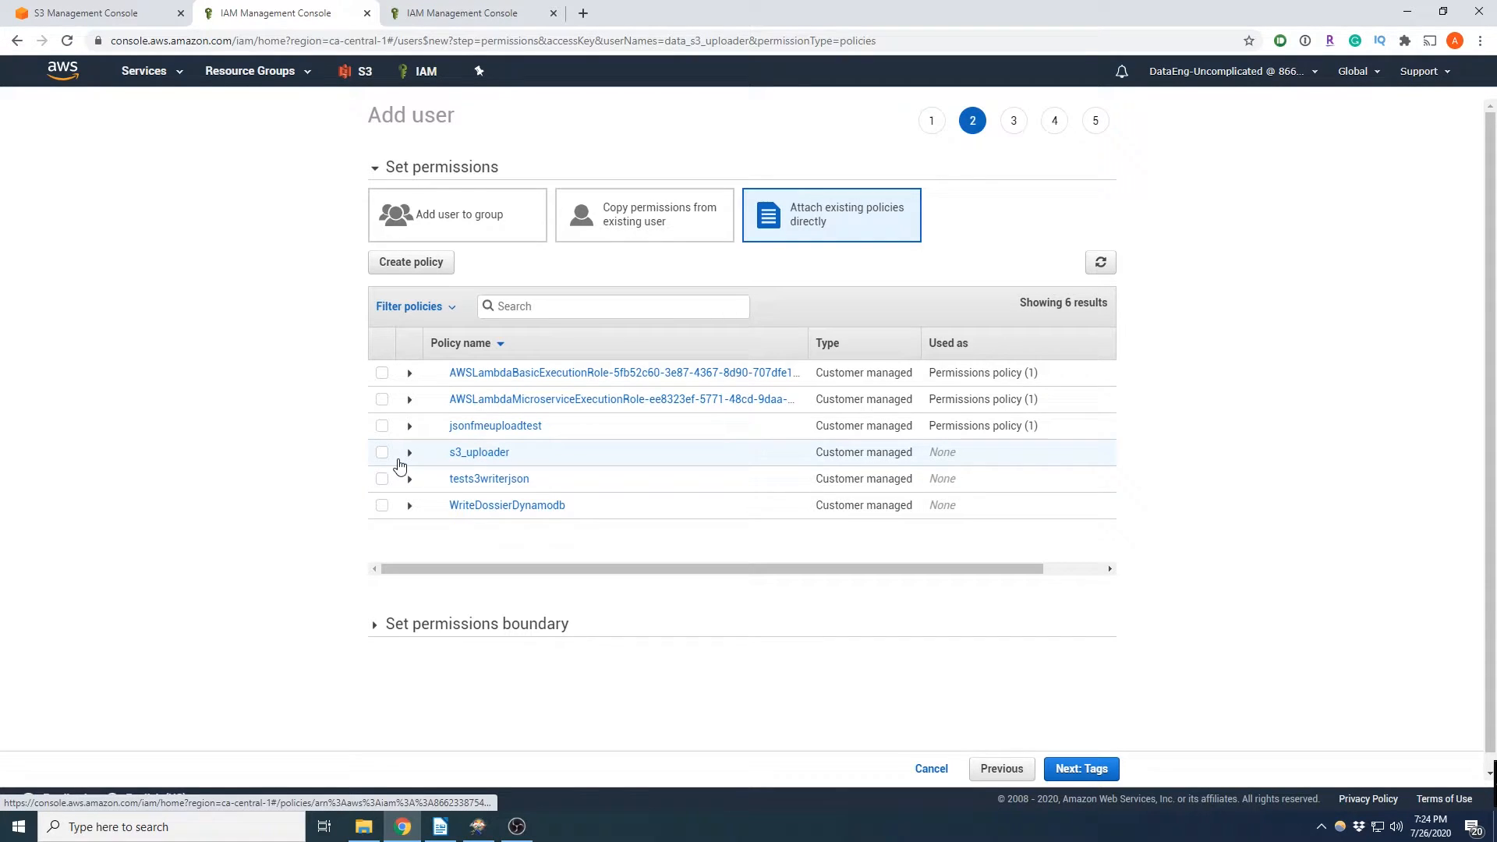
click(381, 452)
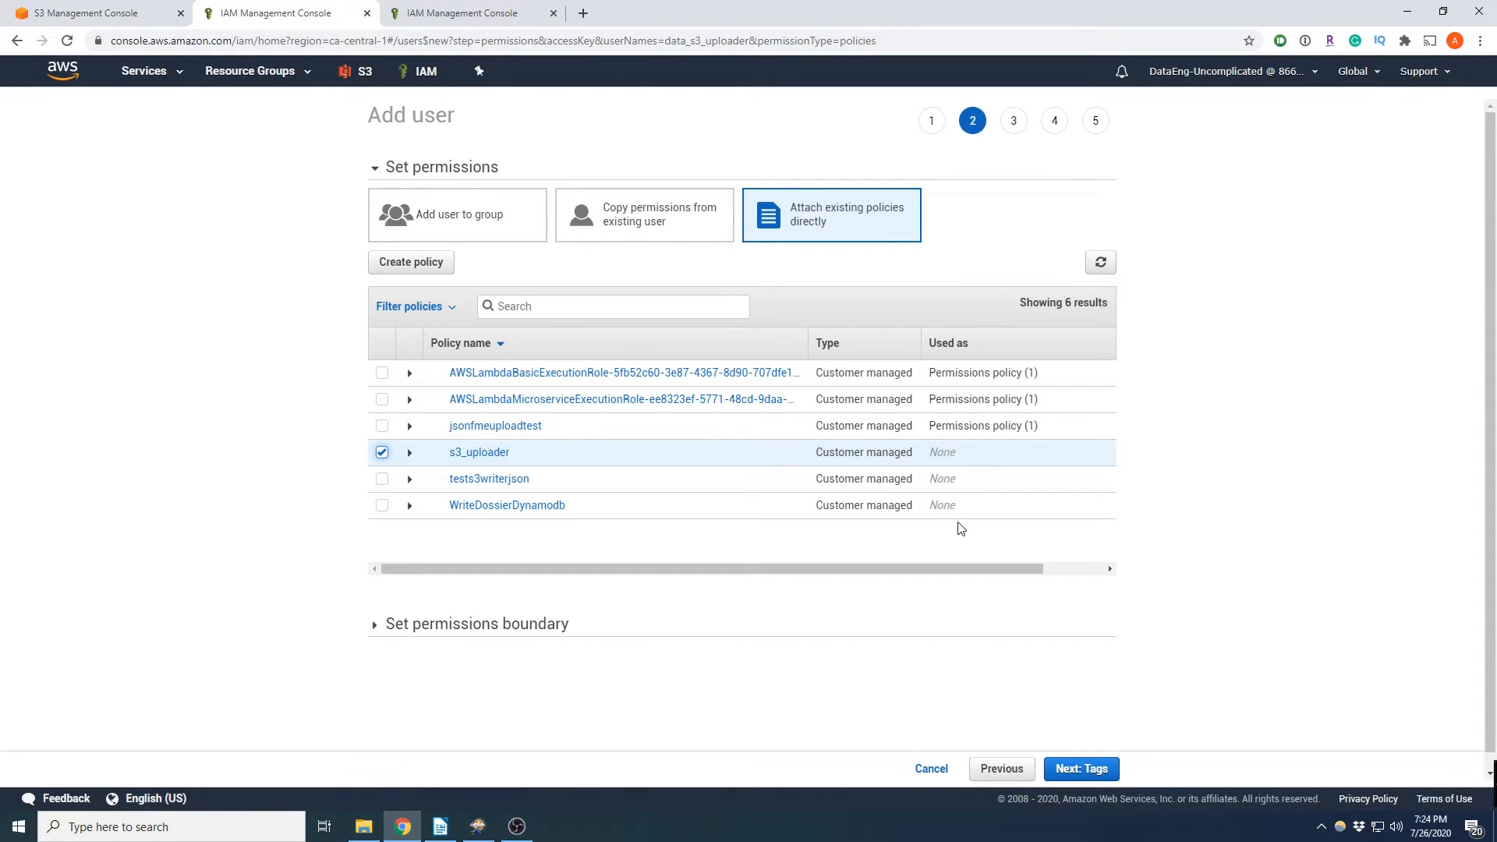
mouse_move(970, 471)
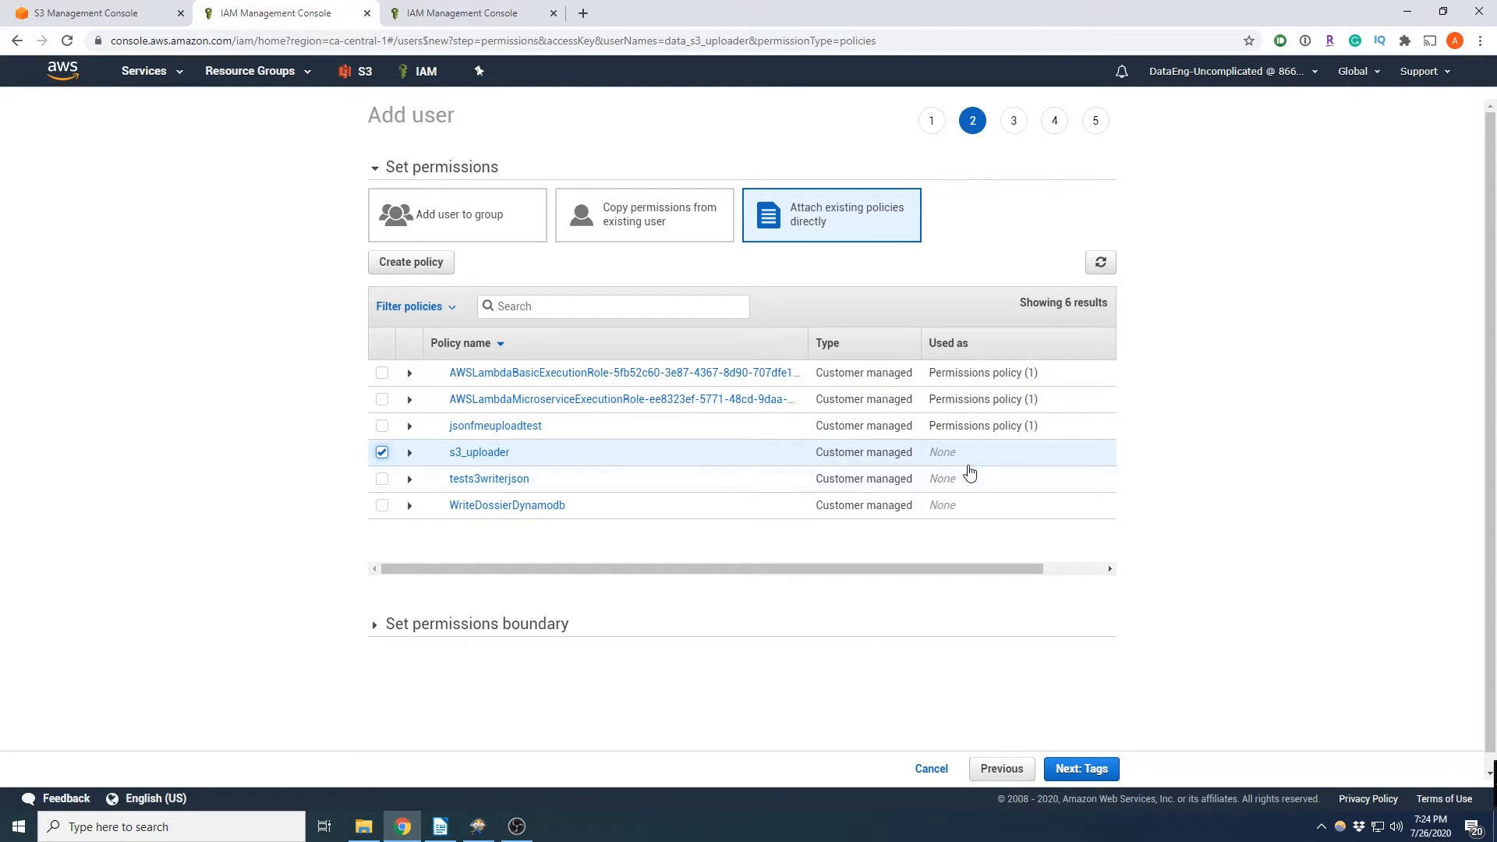
scroll(down, 3)
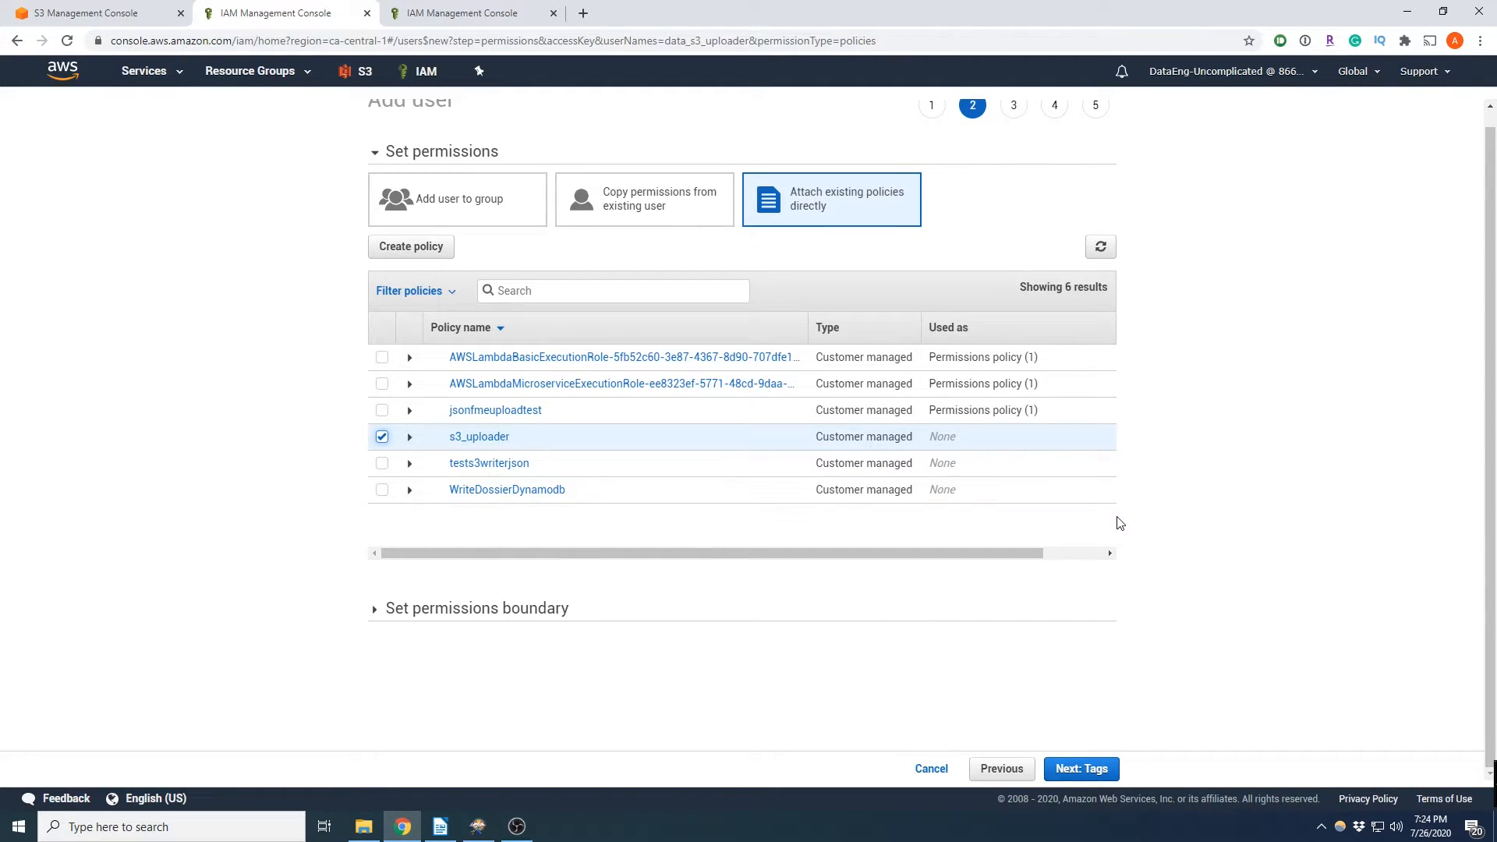
click(1079, 769)
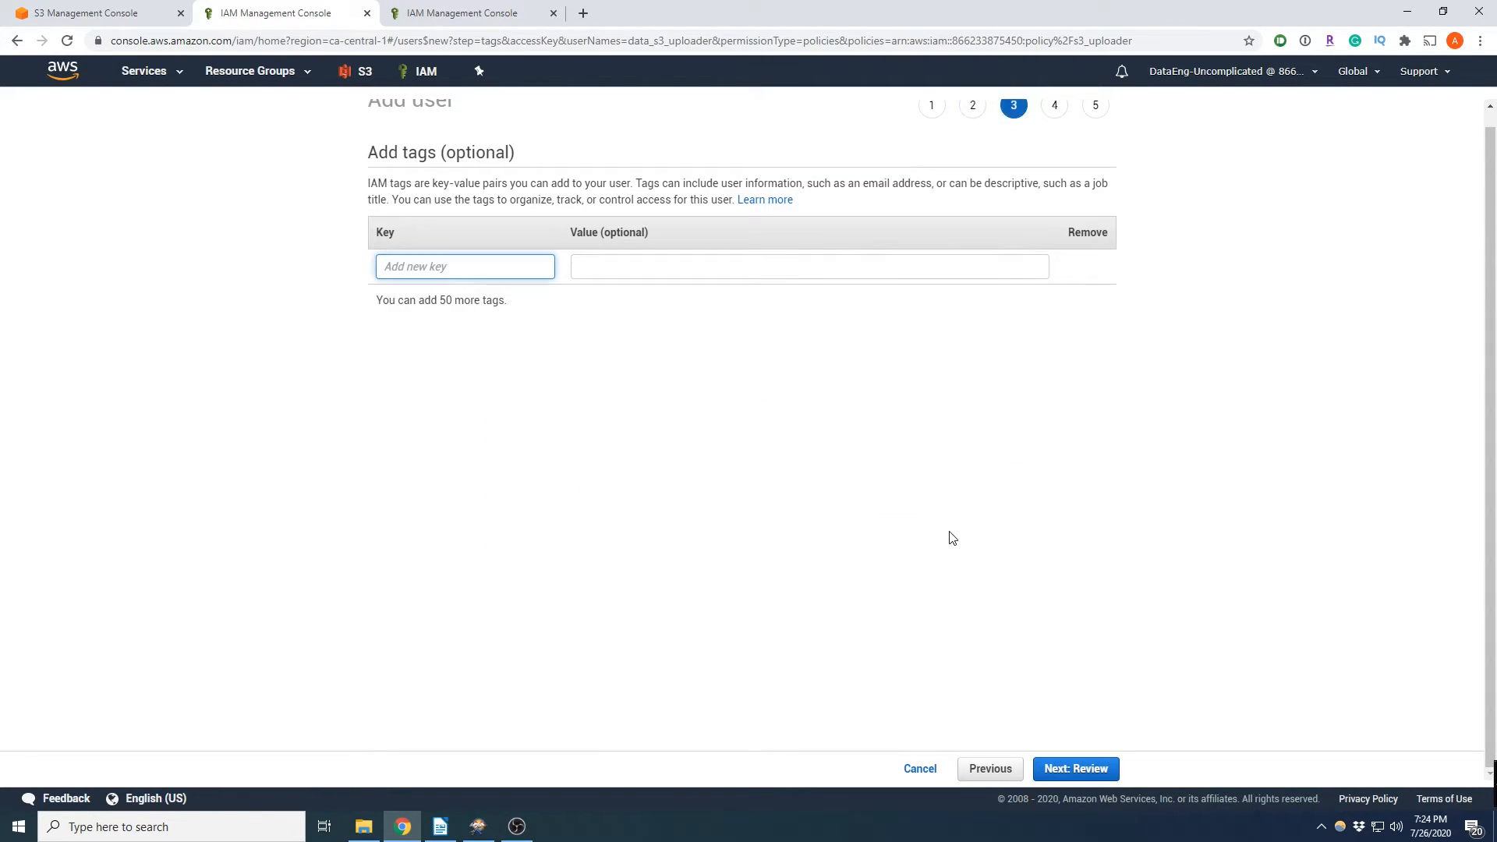
mouse_move(1045, 711)
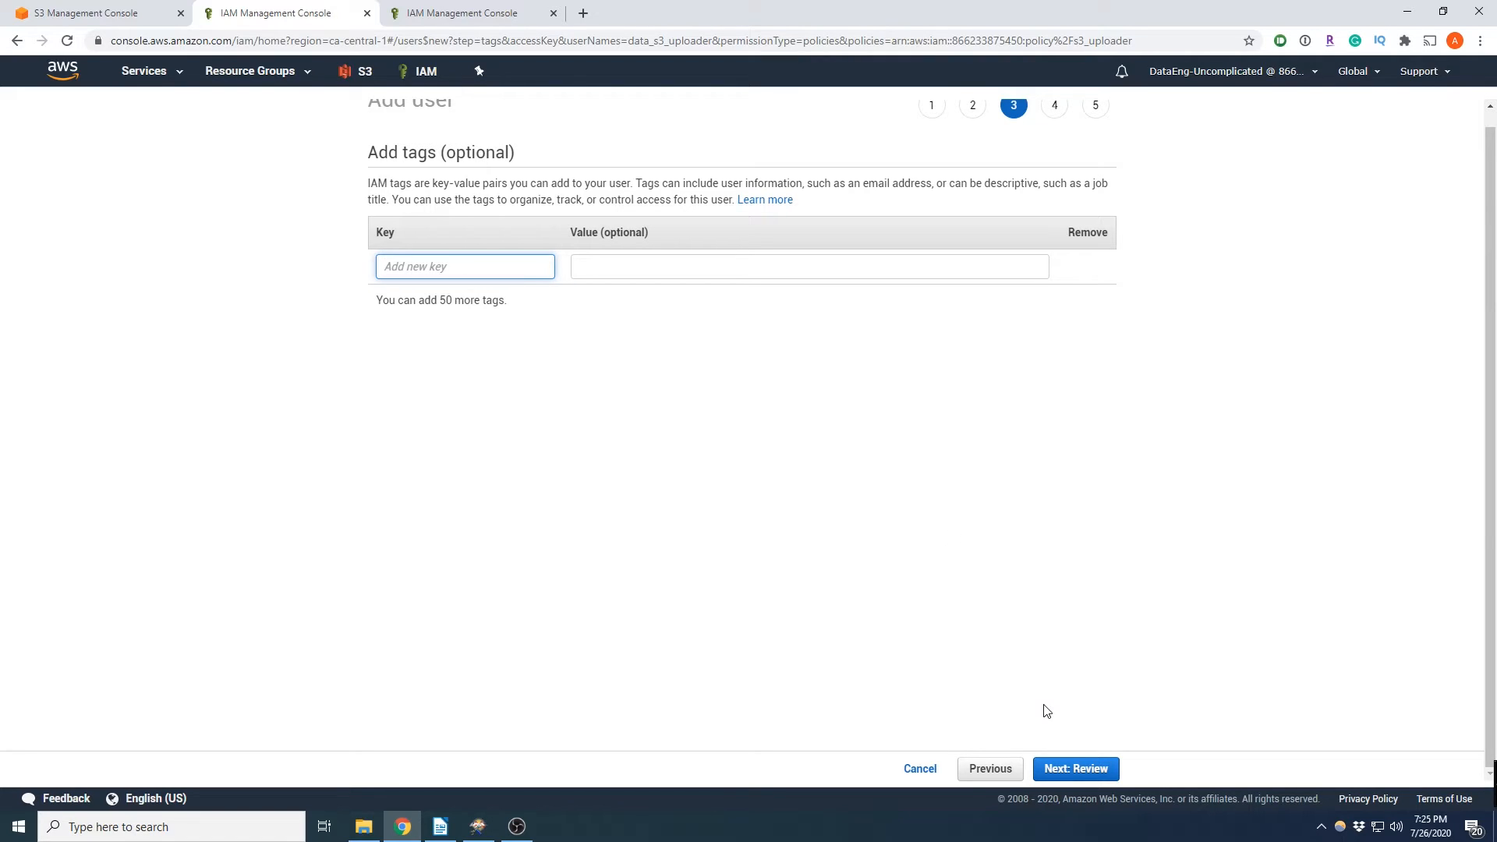
Skip tags, review and create the data_s3_uploader user.
click(1074, 769)
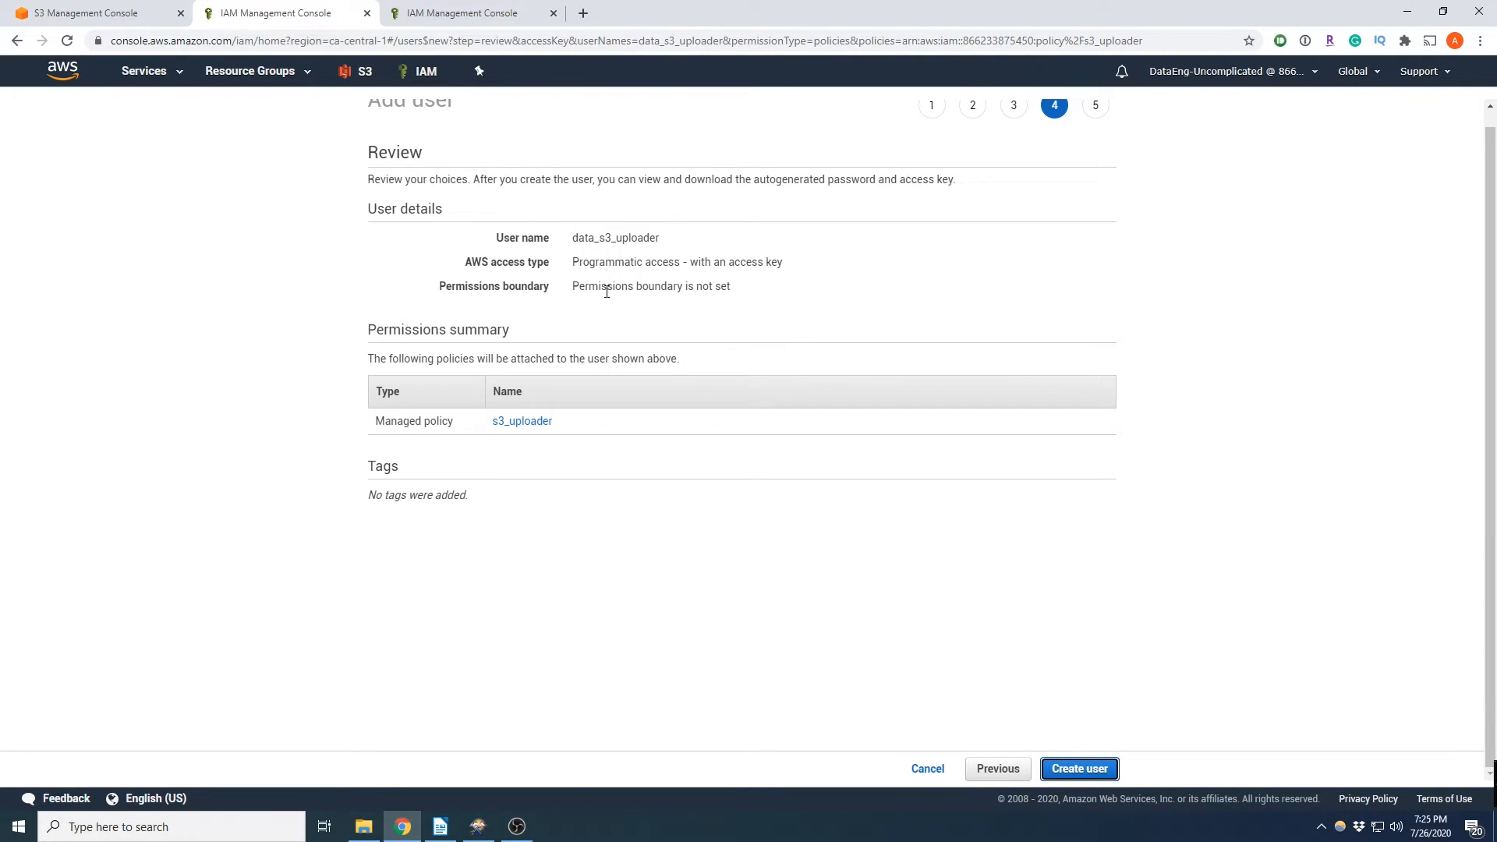
click(1077, 769)
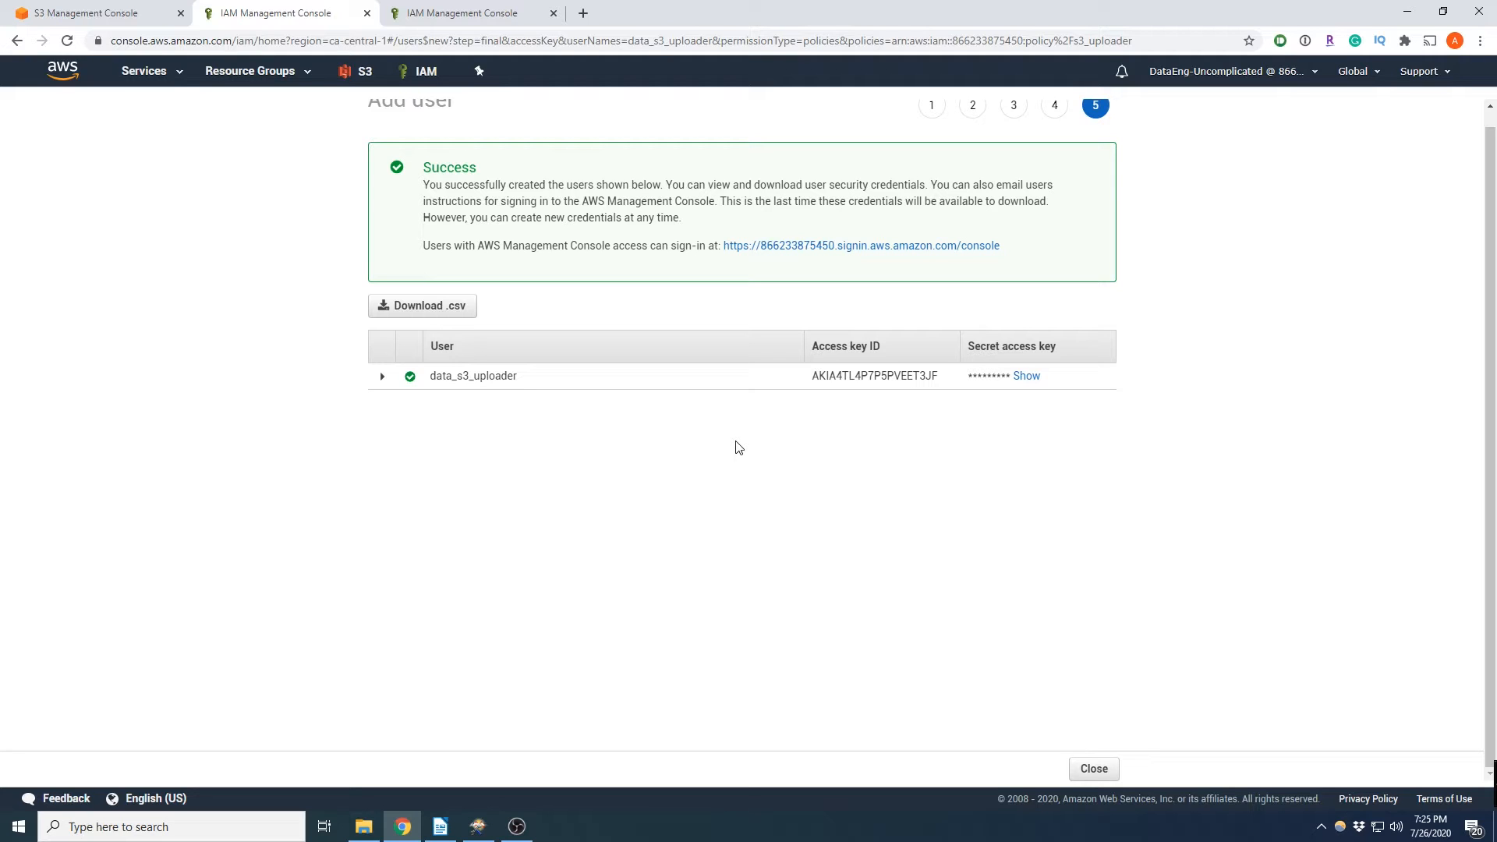
mouse_move(482, 763)
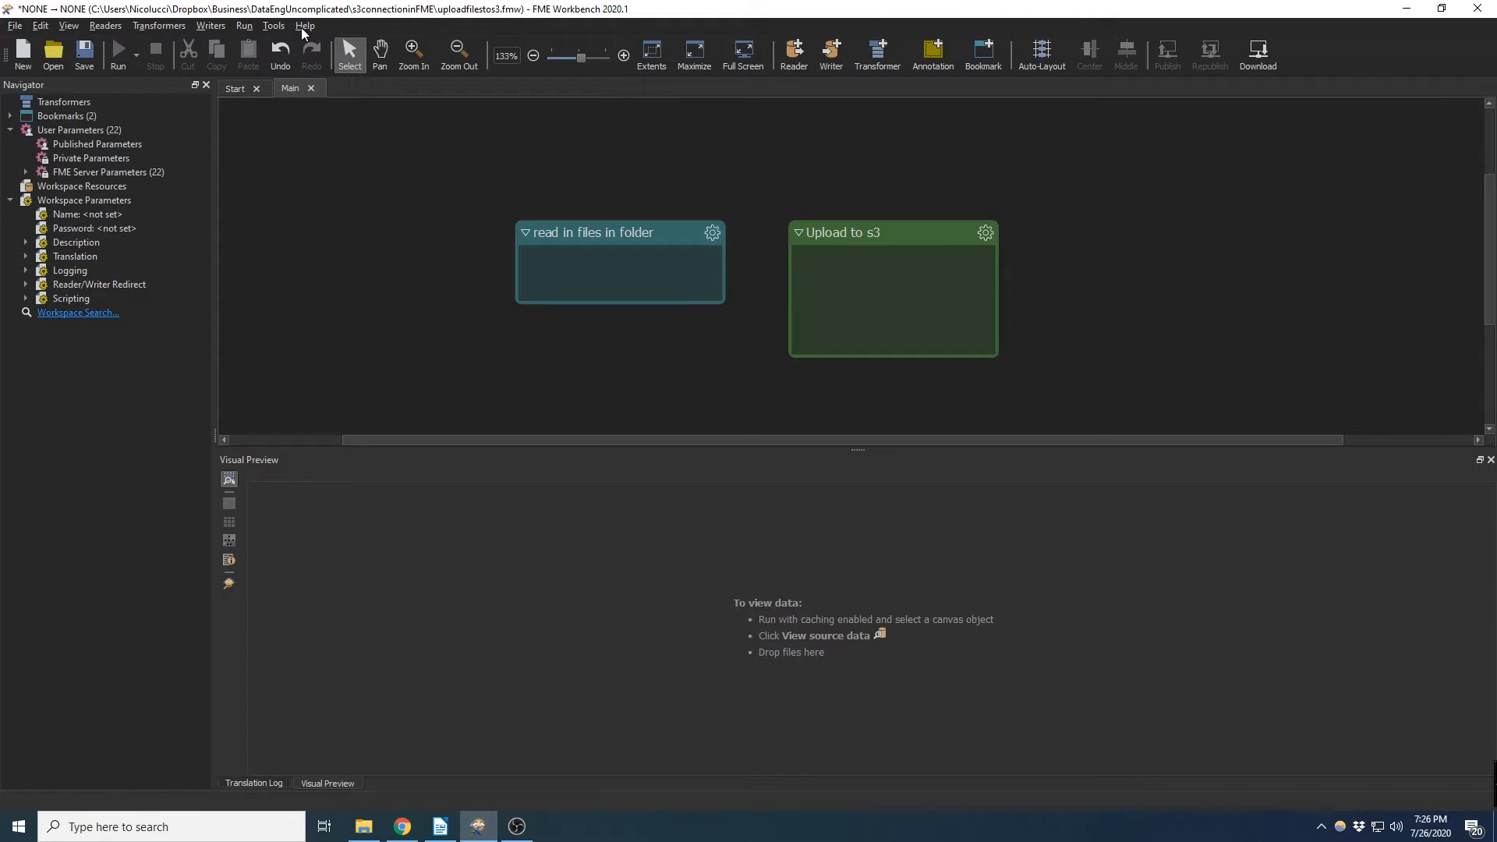
In FME Workbench, start adding a new web connection from FME Options.
click(275, 25)
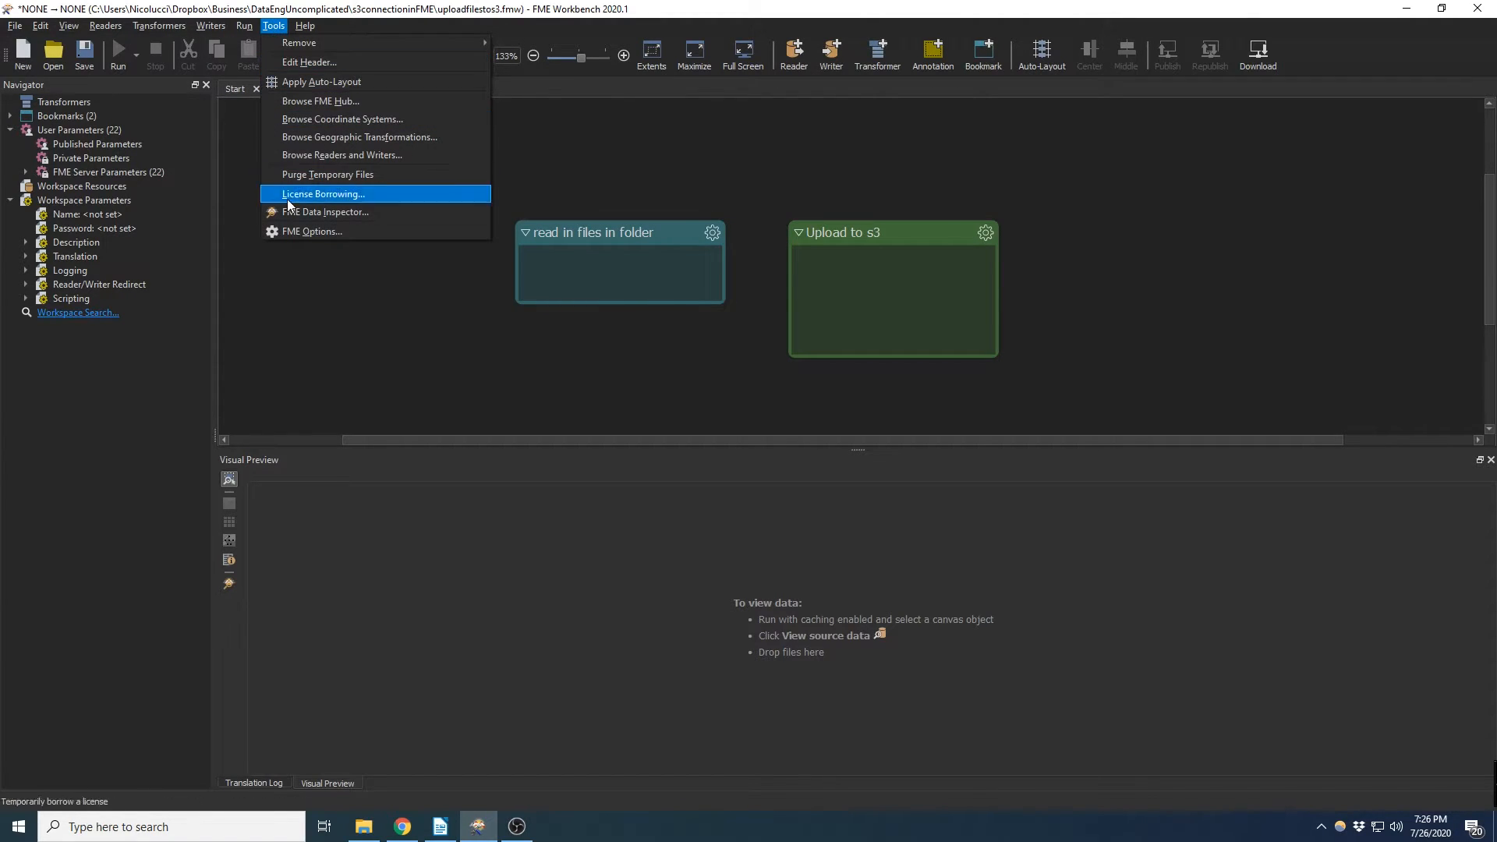
click(310, 231)
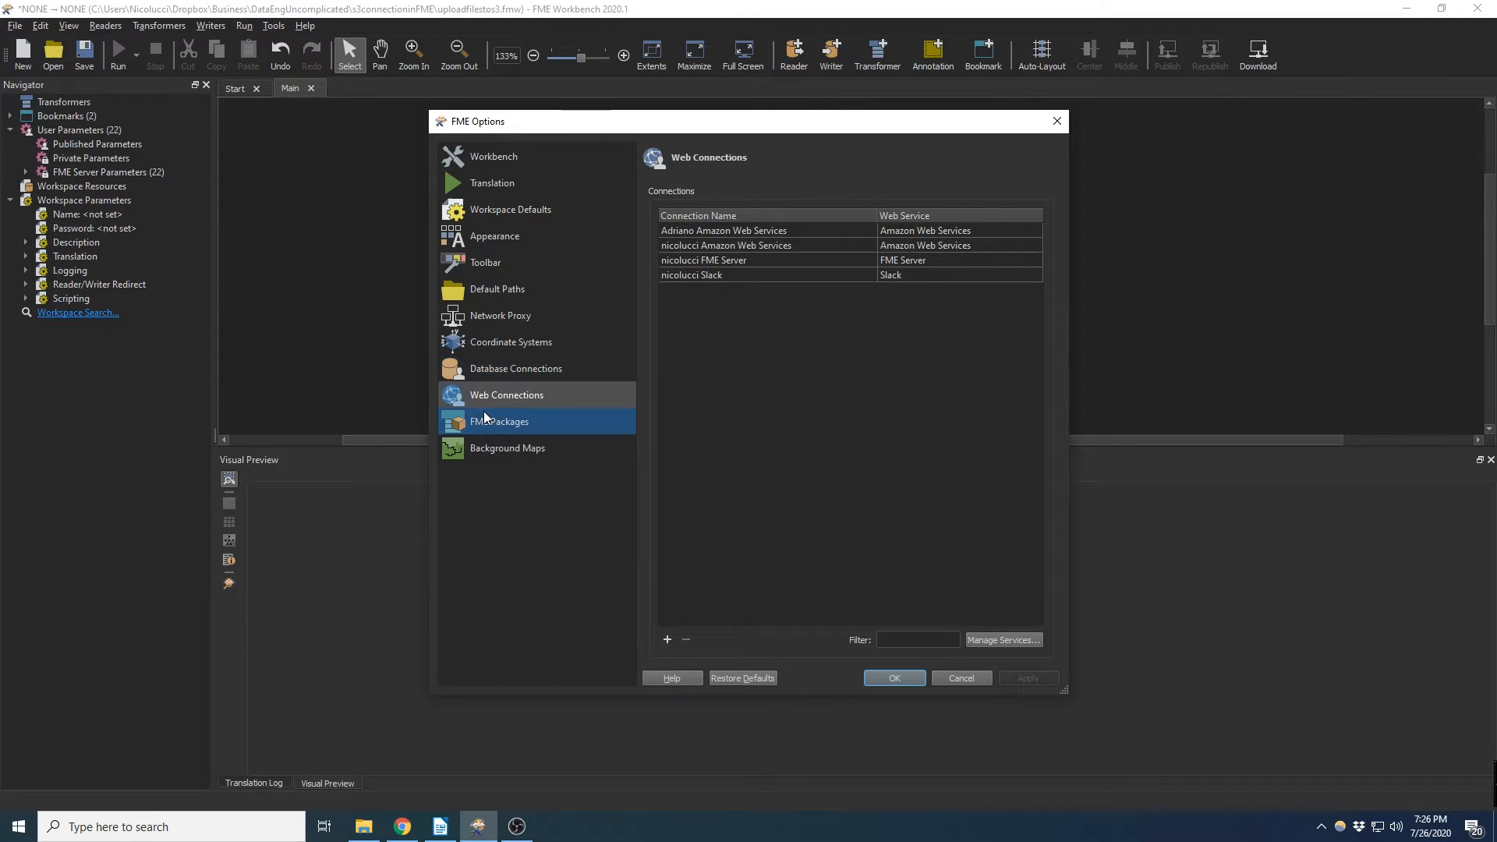
click(666, 640)
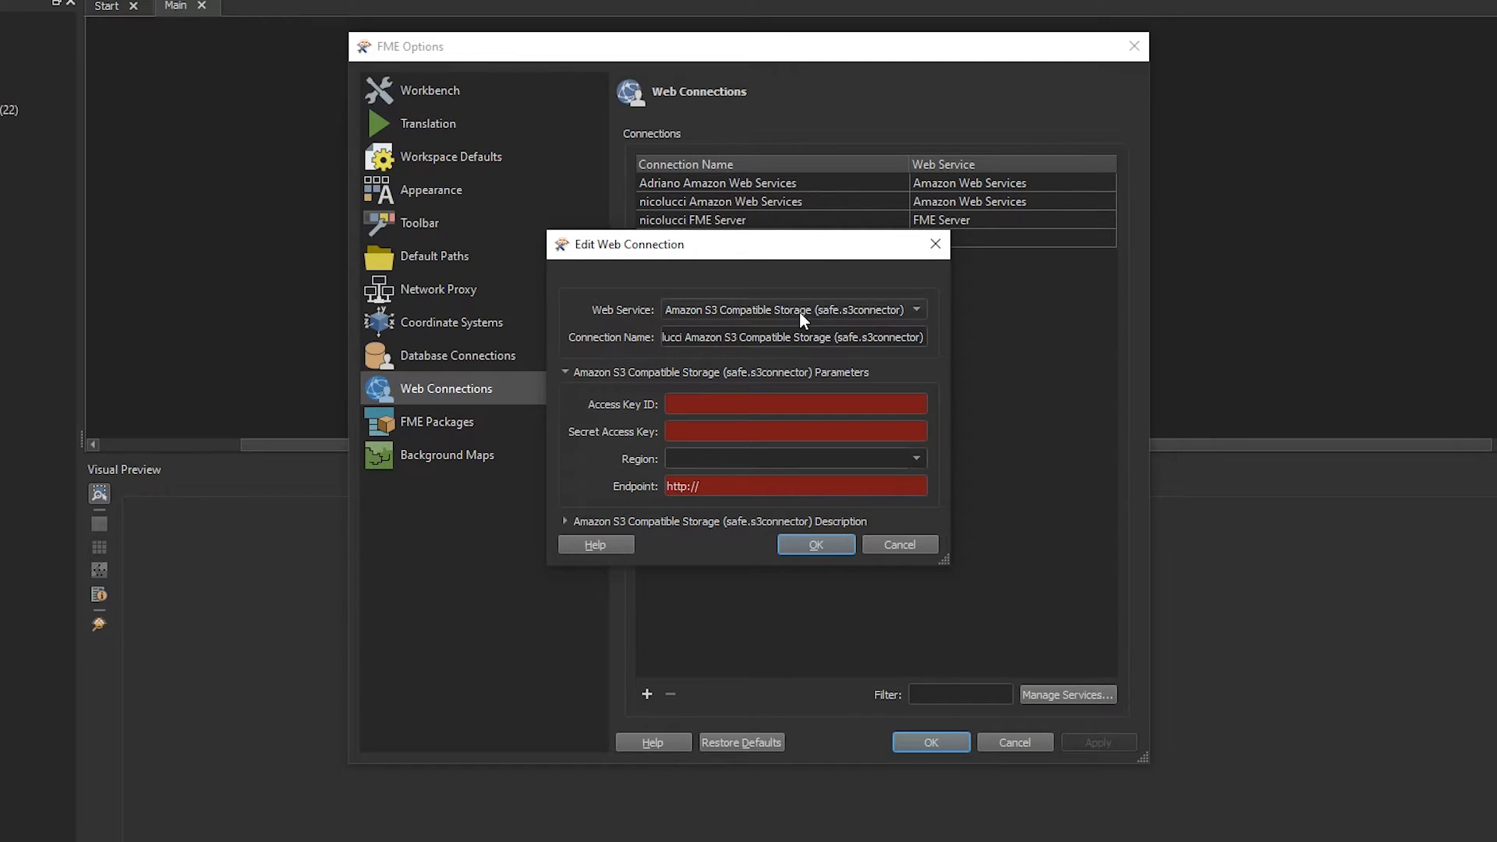
Make it an Amazon Web Services connection named s3 uploader with the new access key ID and secret key.
click(912, 308)
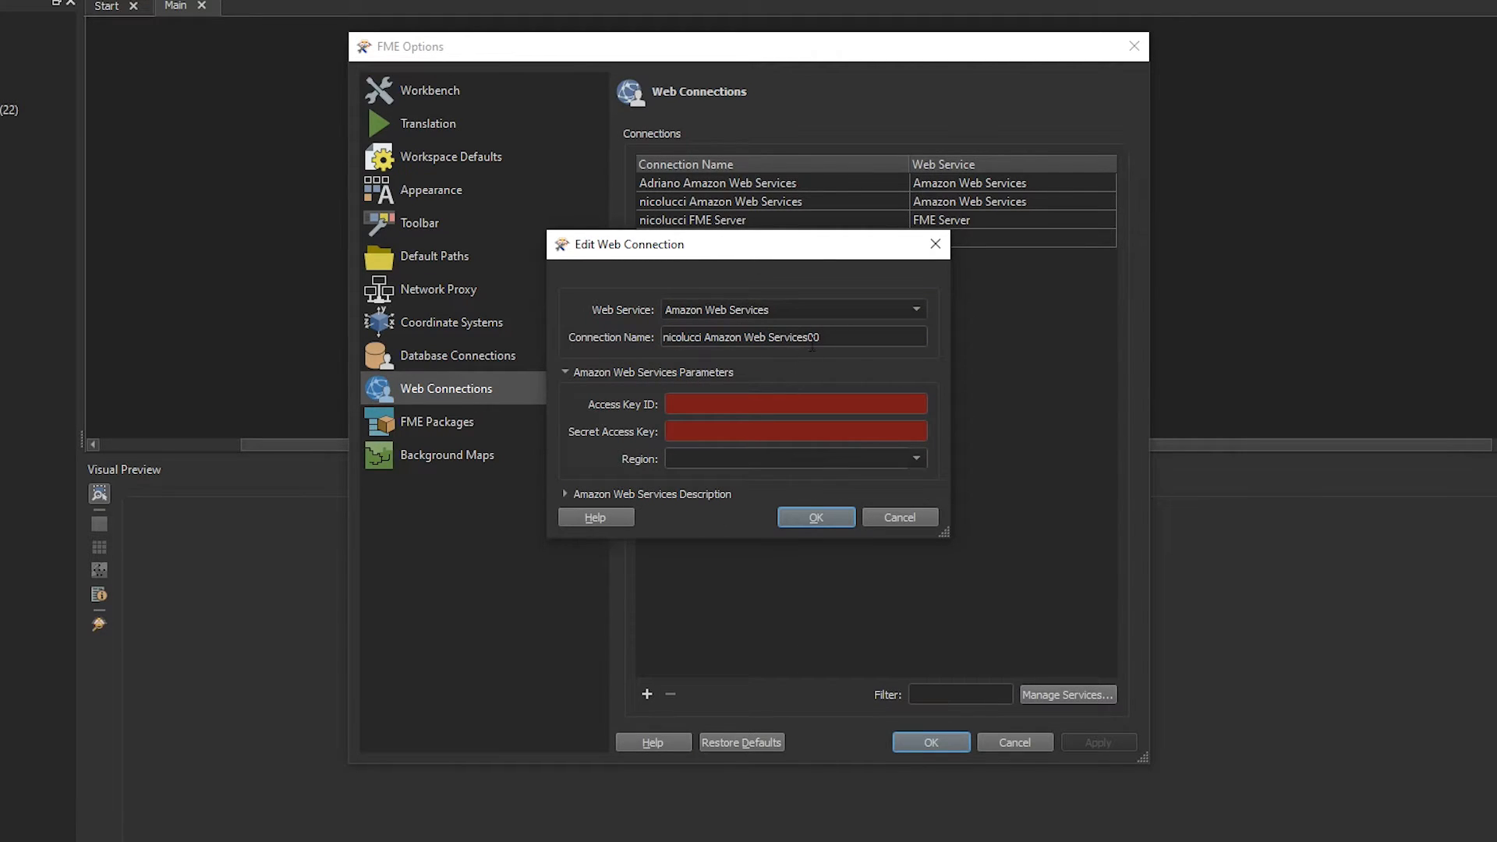
text(s3)
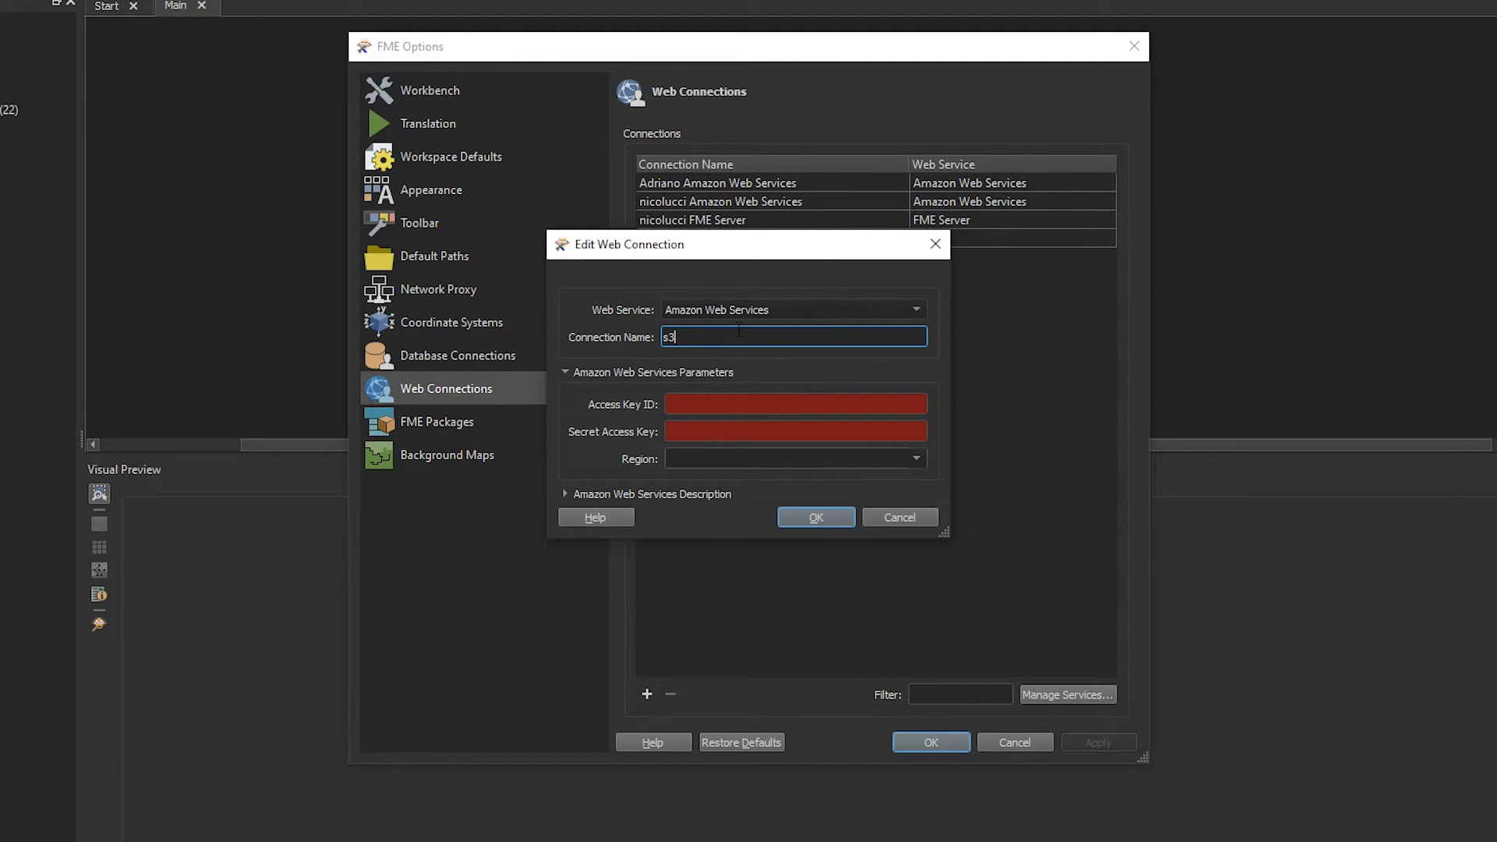
text(uploader)
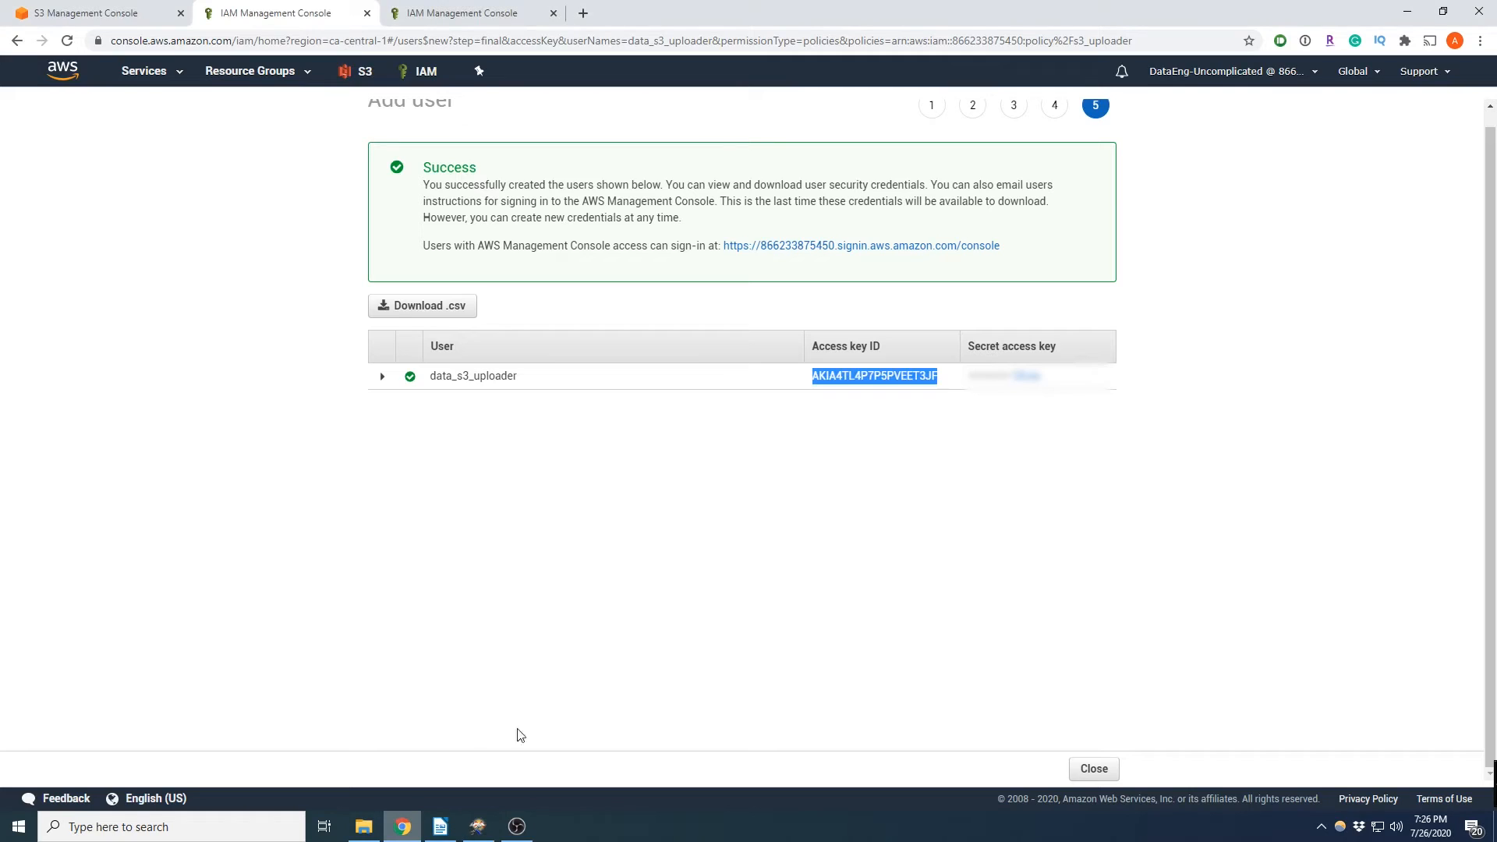
click(1047, 376)
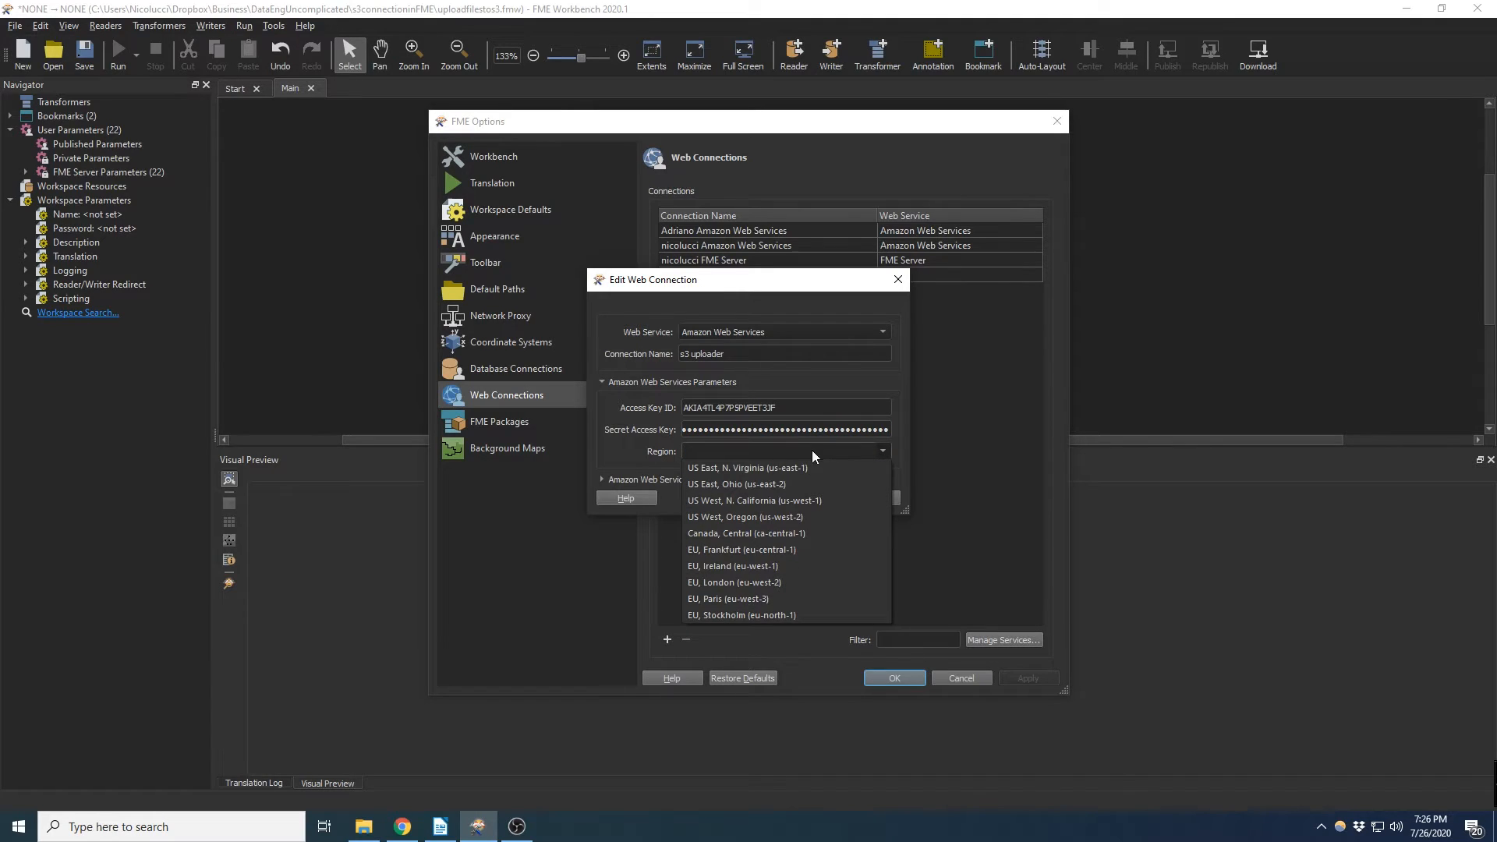
Set region ca-central-1, save the s3 uploader connection and close FME Options.
click(747, 533)
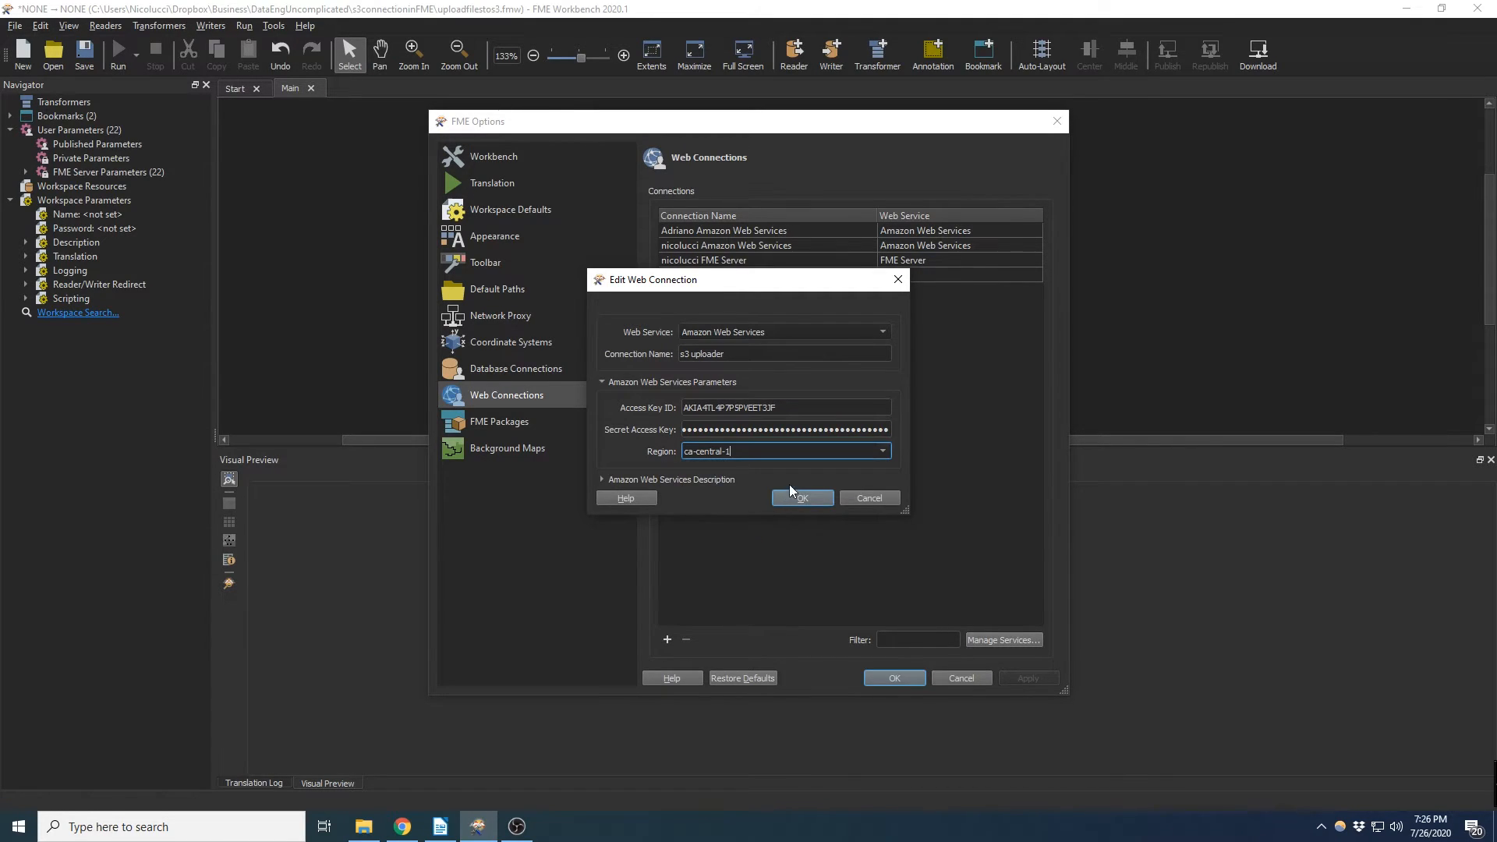
click(800, 498)
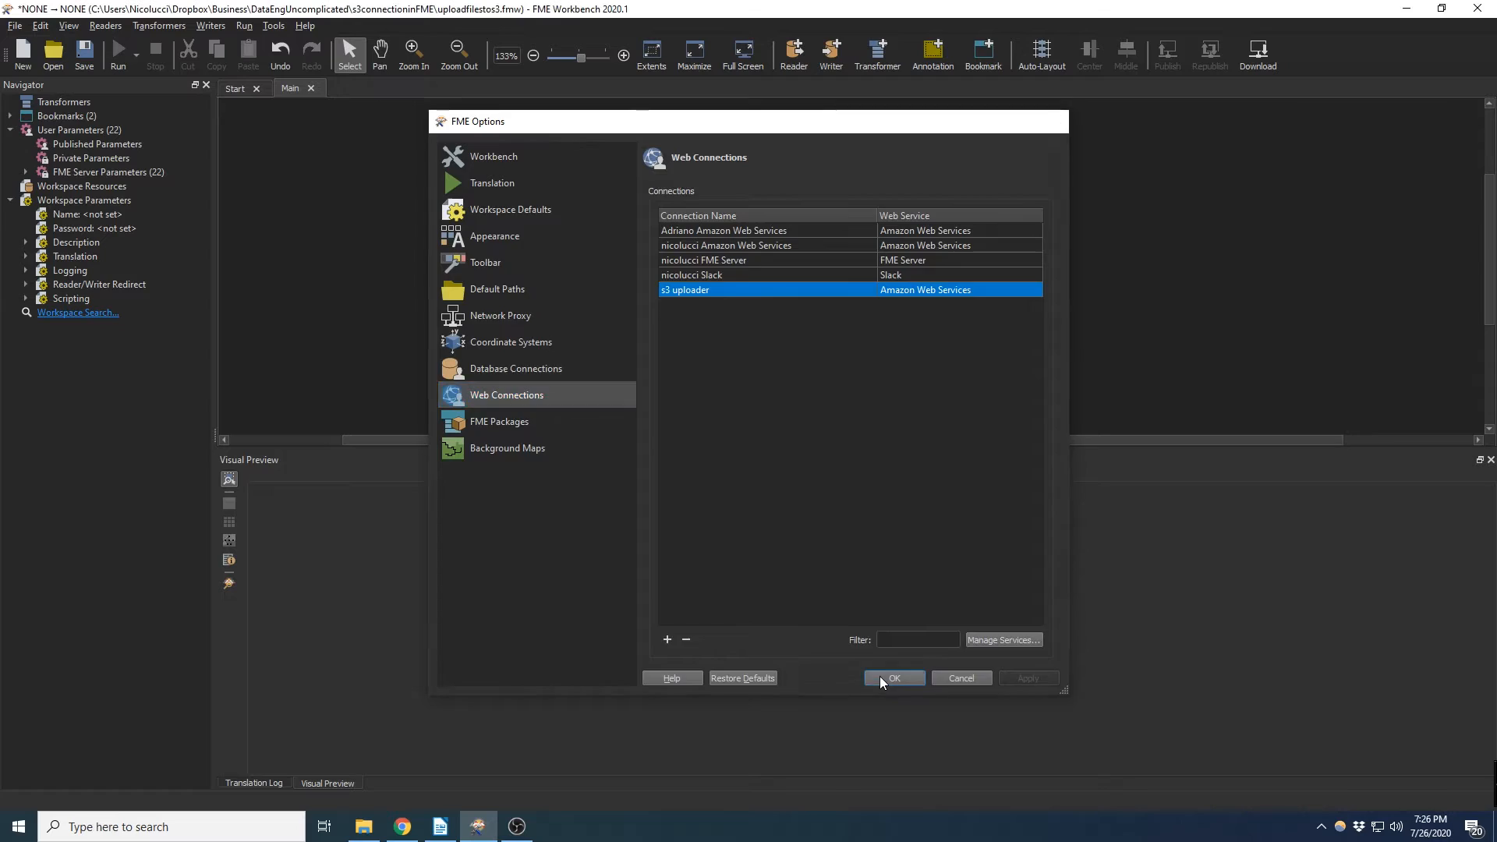
click(892, 678)
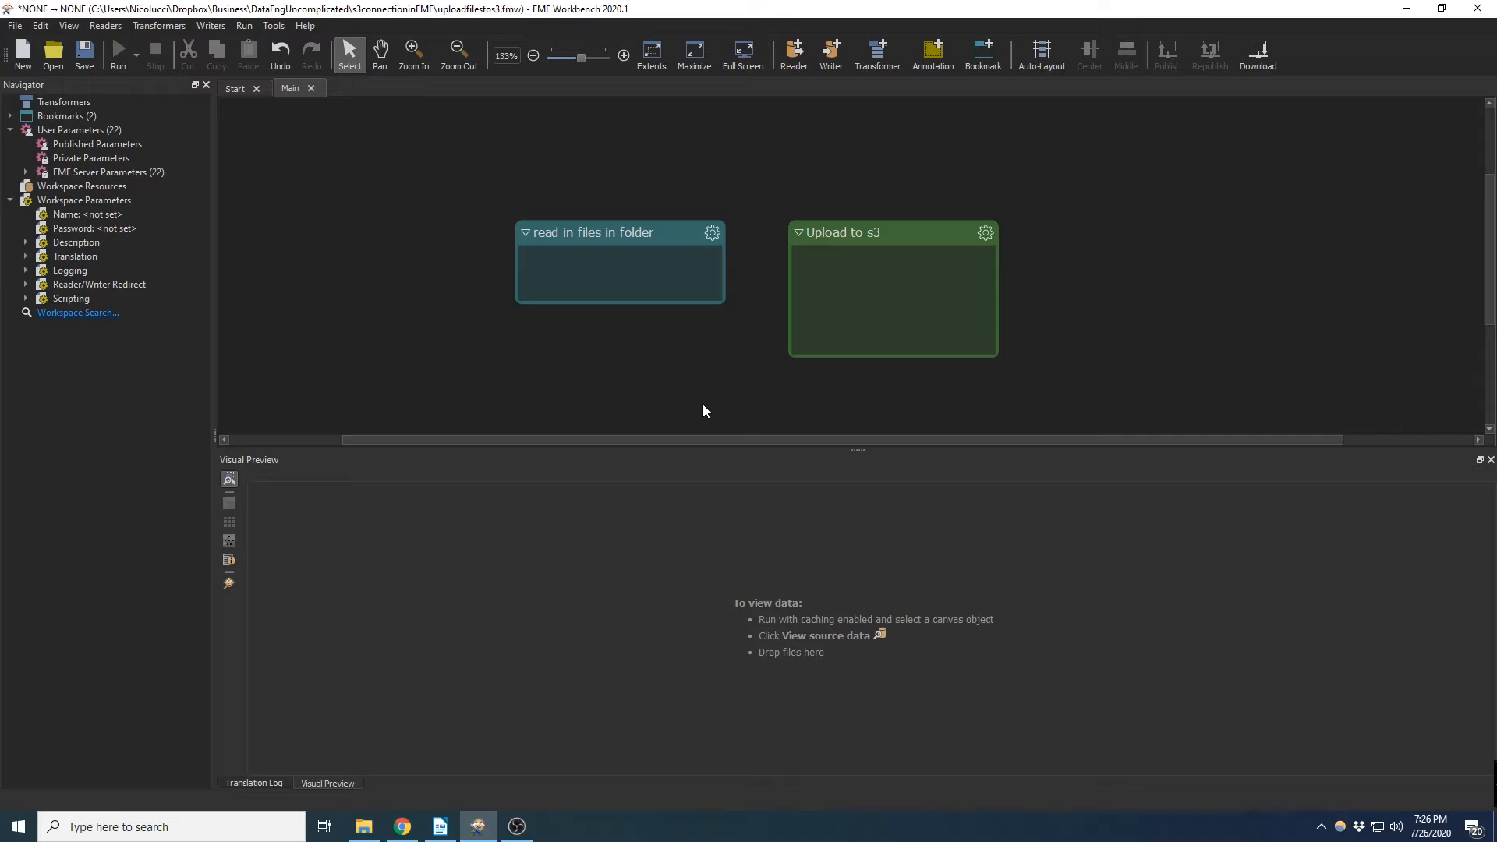
mouse_move(695, 384)
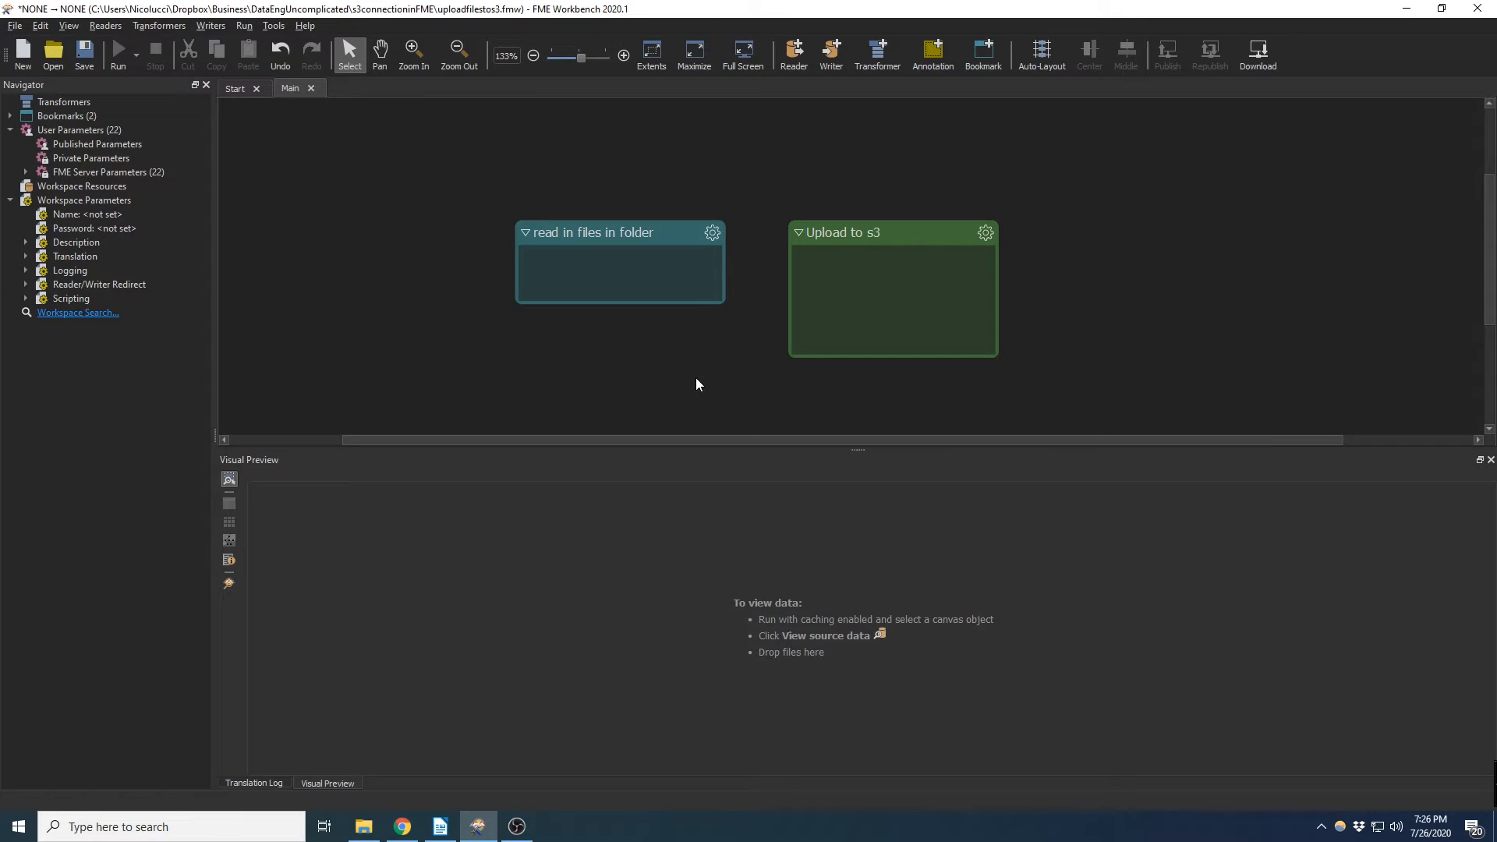
mouse_move(813, 137)
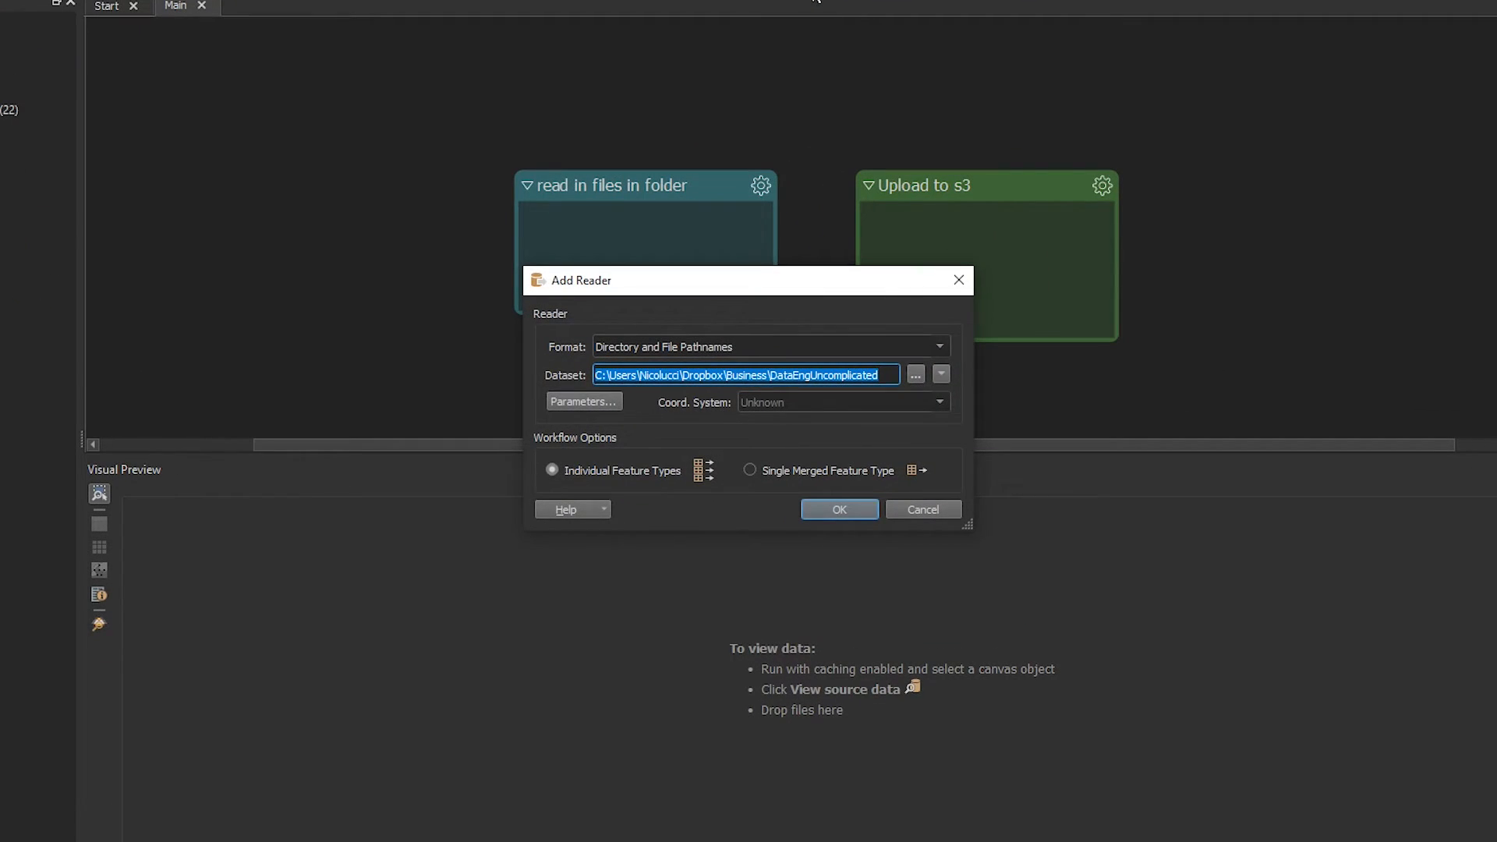
mouse_move(701, 366)
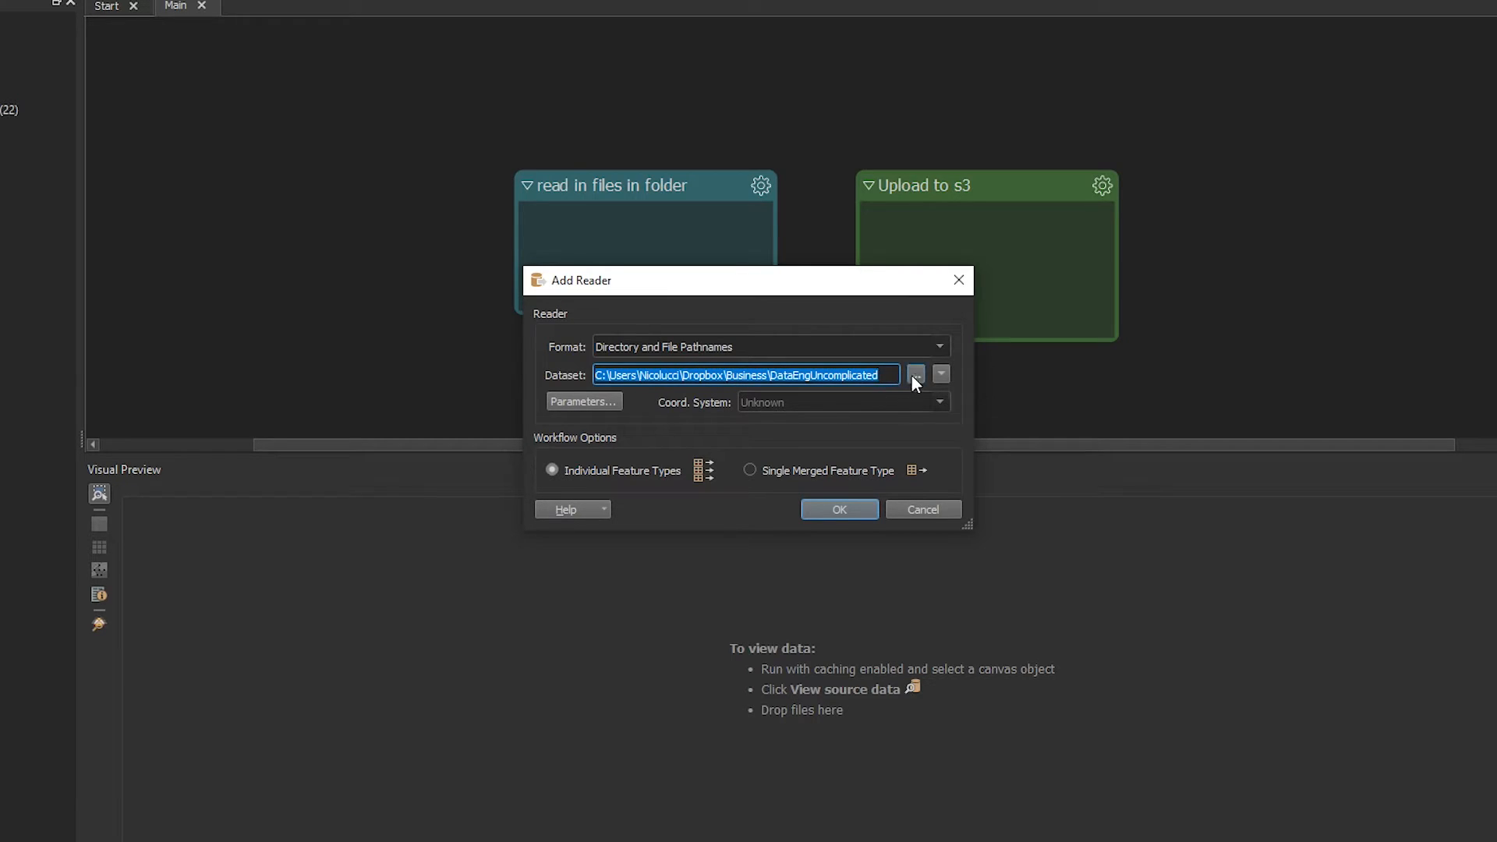
Point the Directory and File Pathnames reader at the s3connectioninFME folder and add it.
click(914, 373)
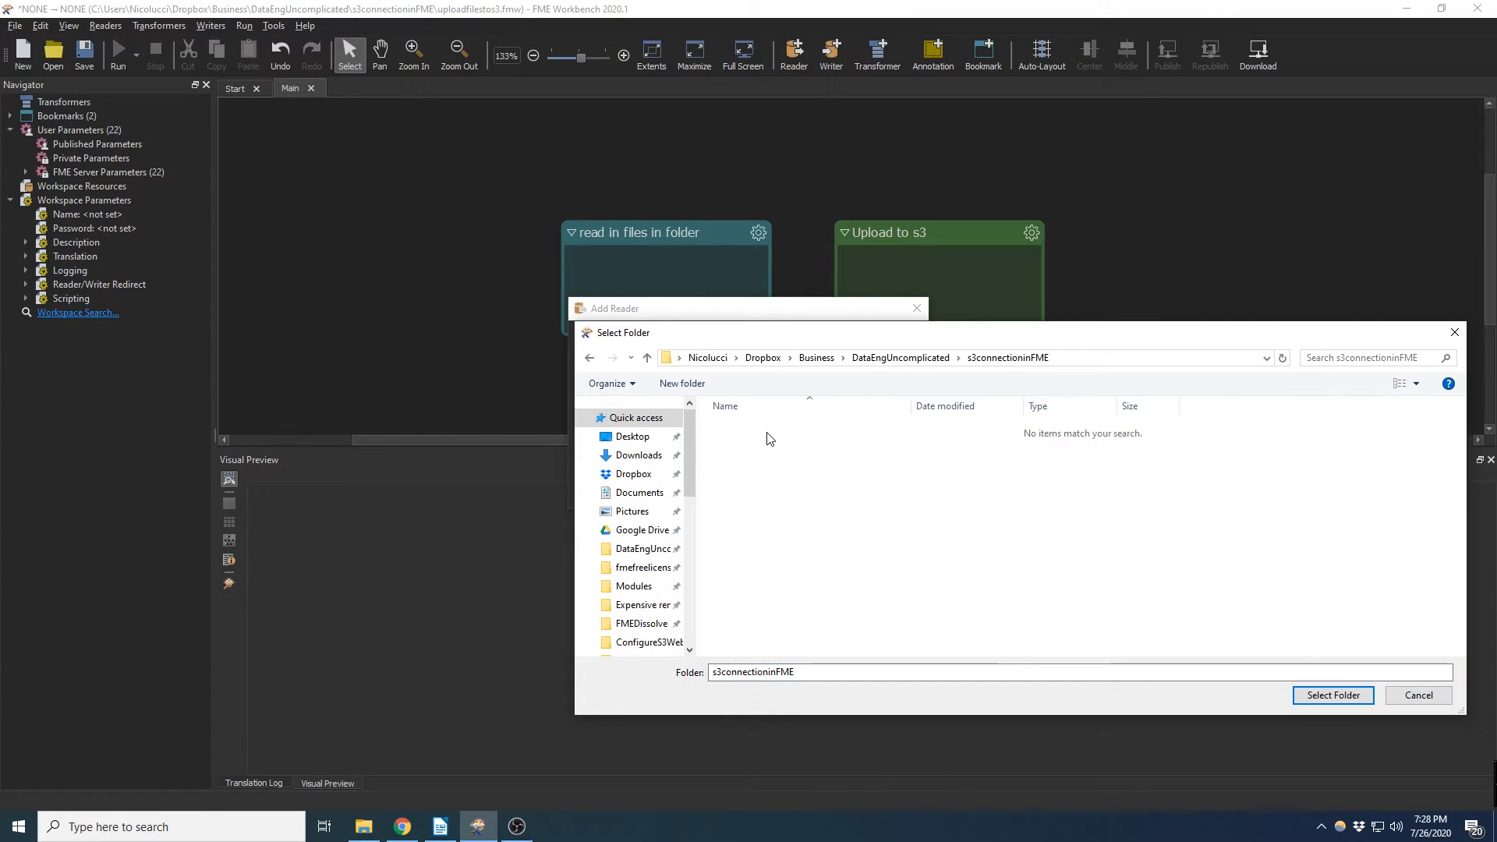
click(1332, 694)
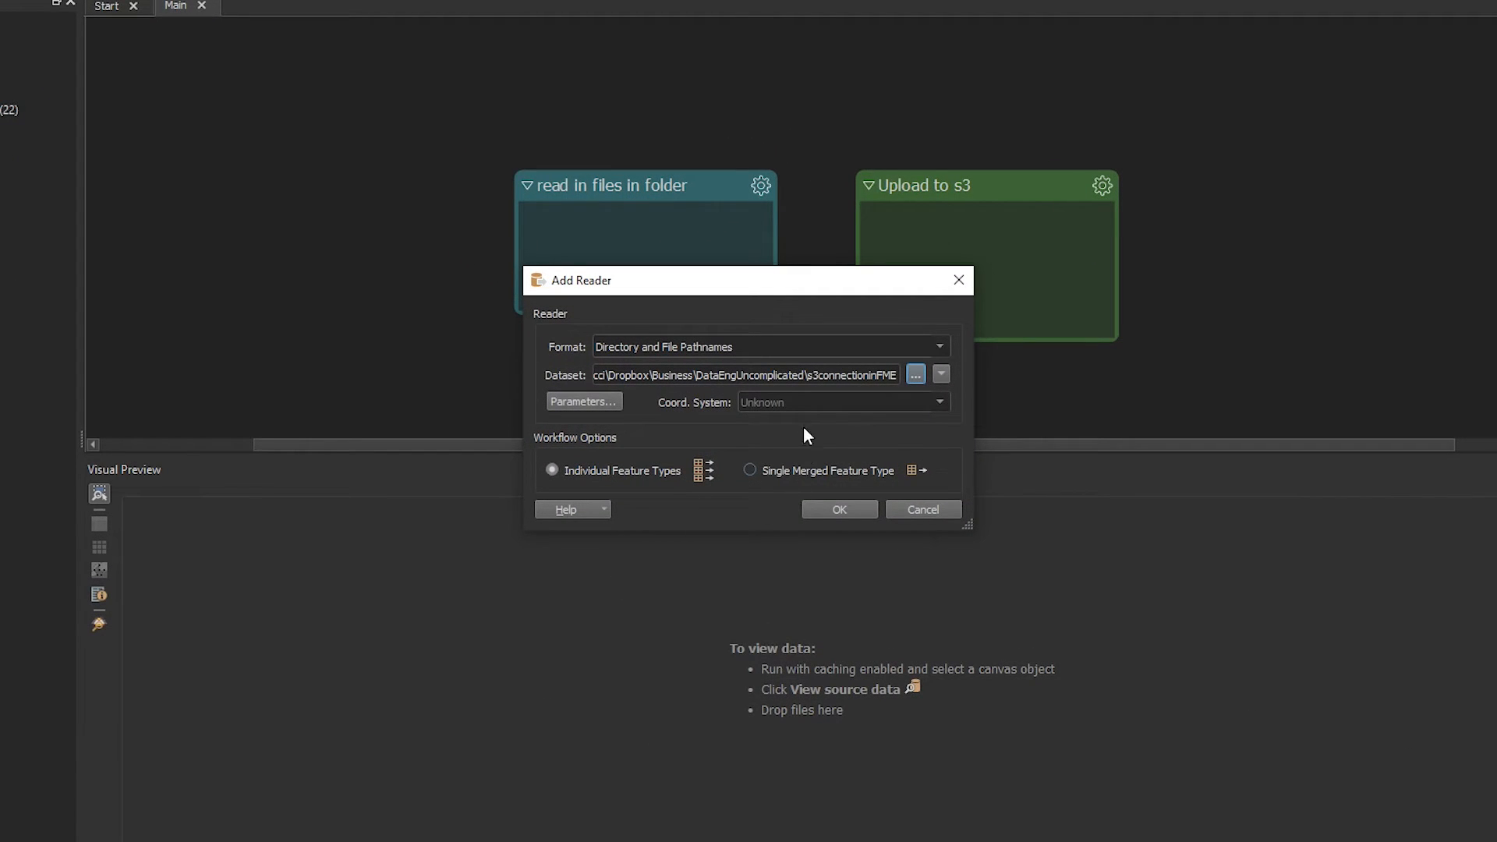
click(838, 509)
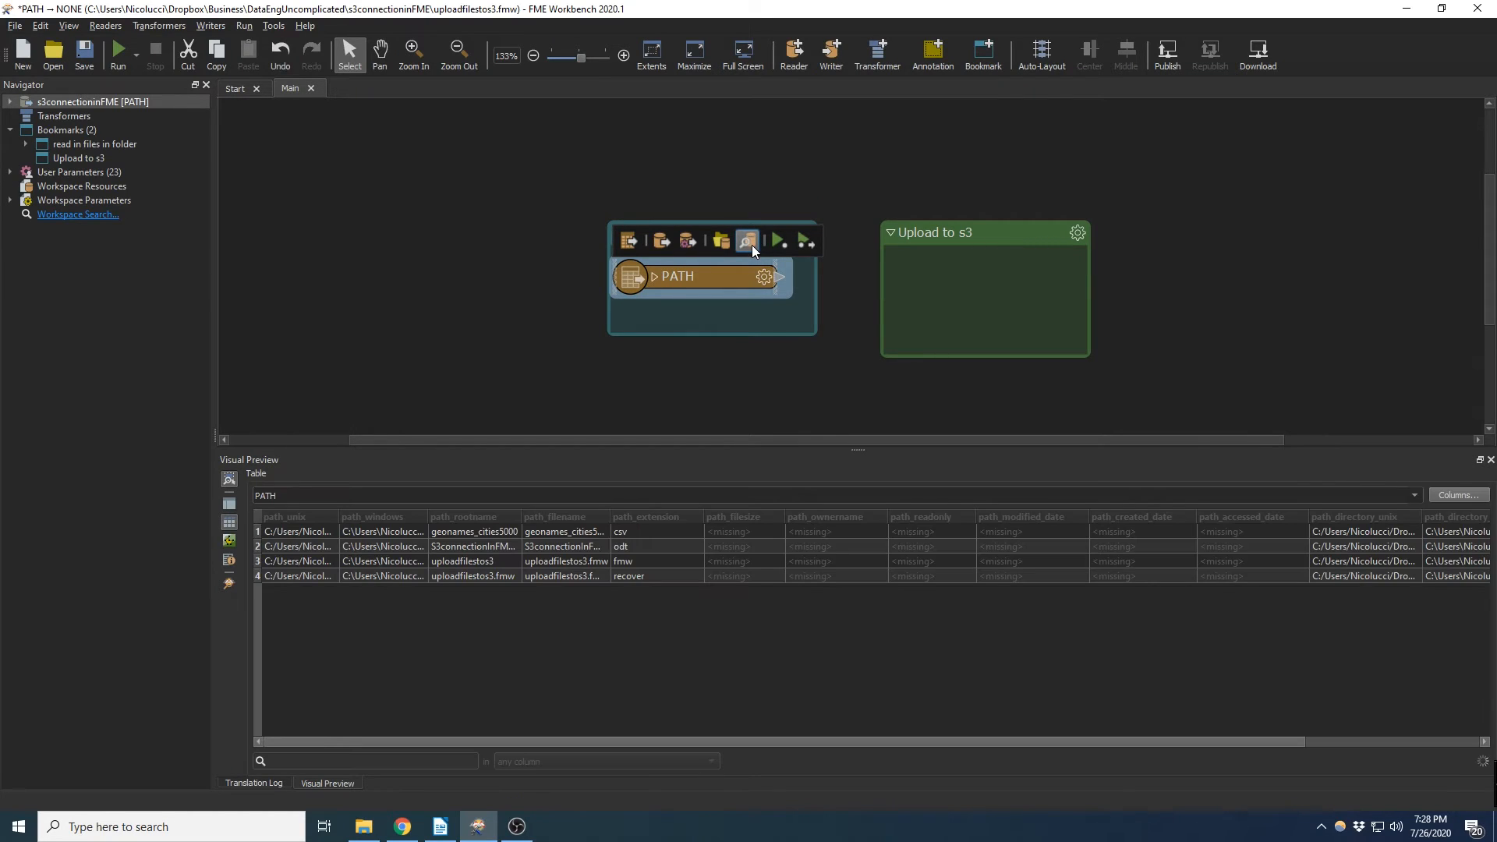
mouse_move(747, 240)
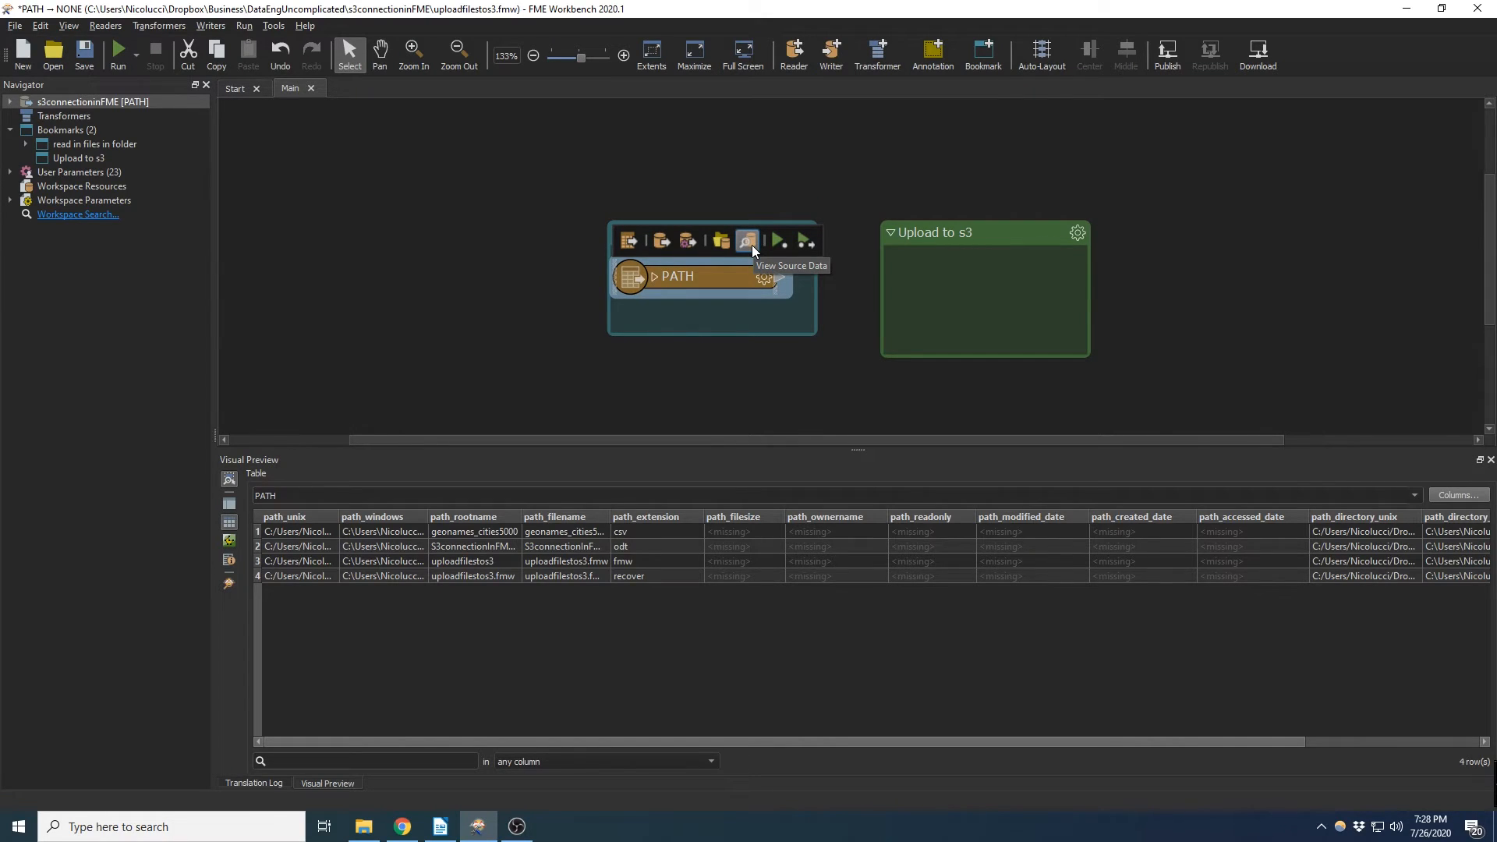
mouse_move(720, 387)
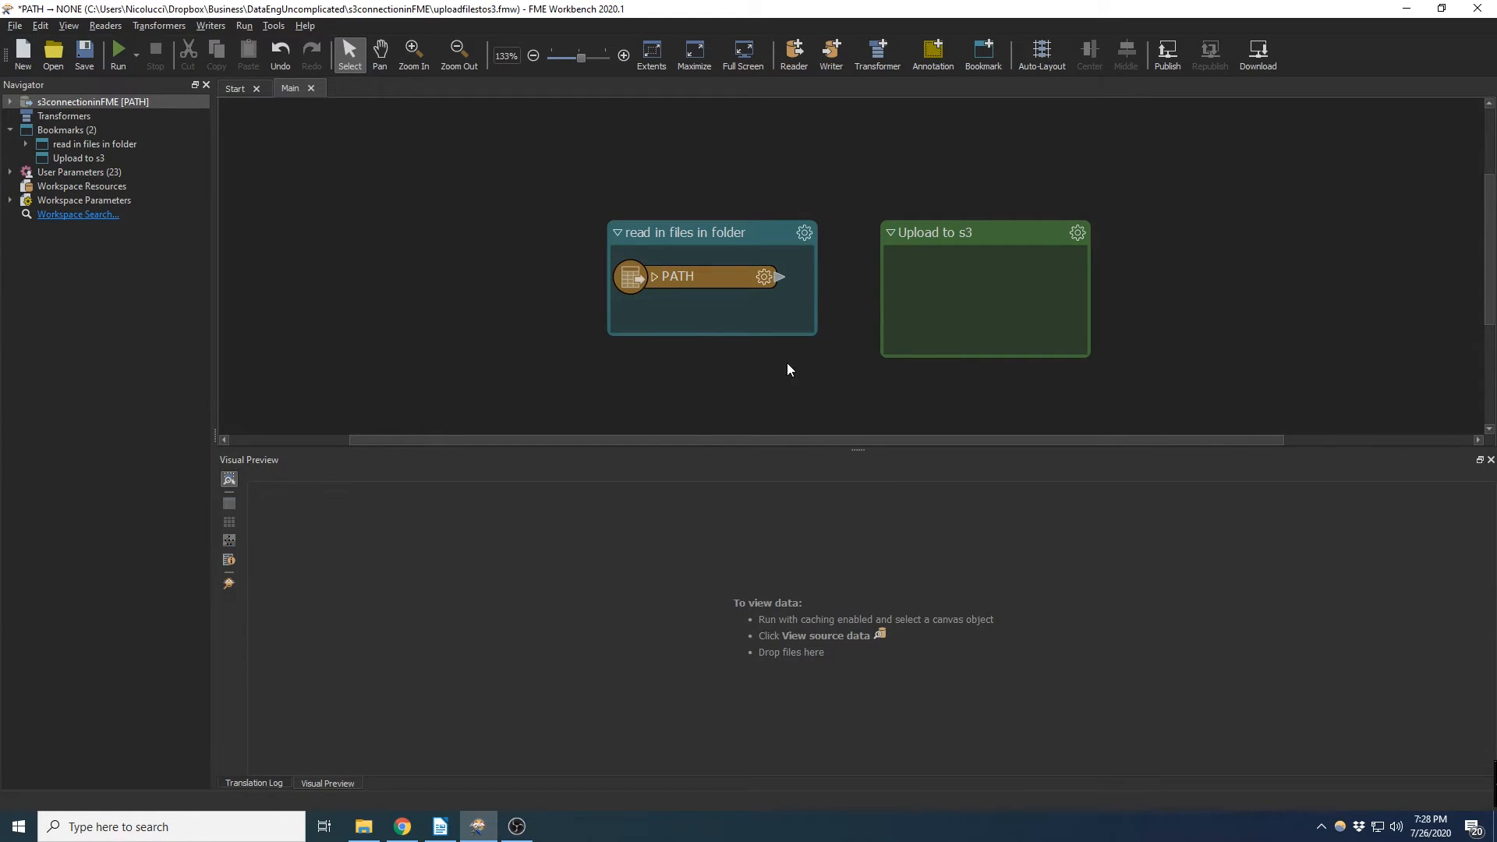
Add an S3Connector via Quick Add (s3) into the Upload to s3 bookmark after the PATH reader.
text(s3)
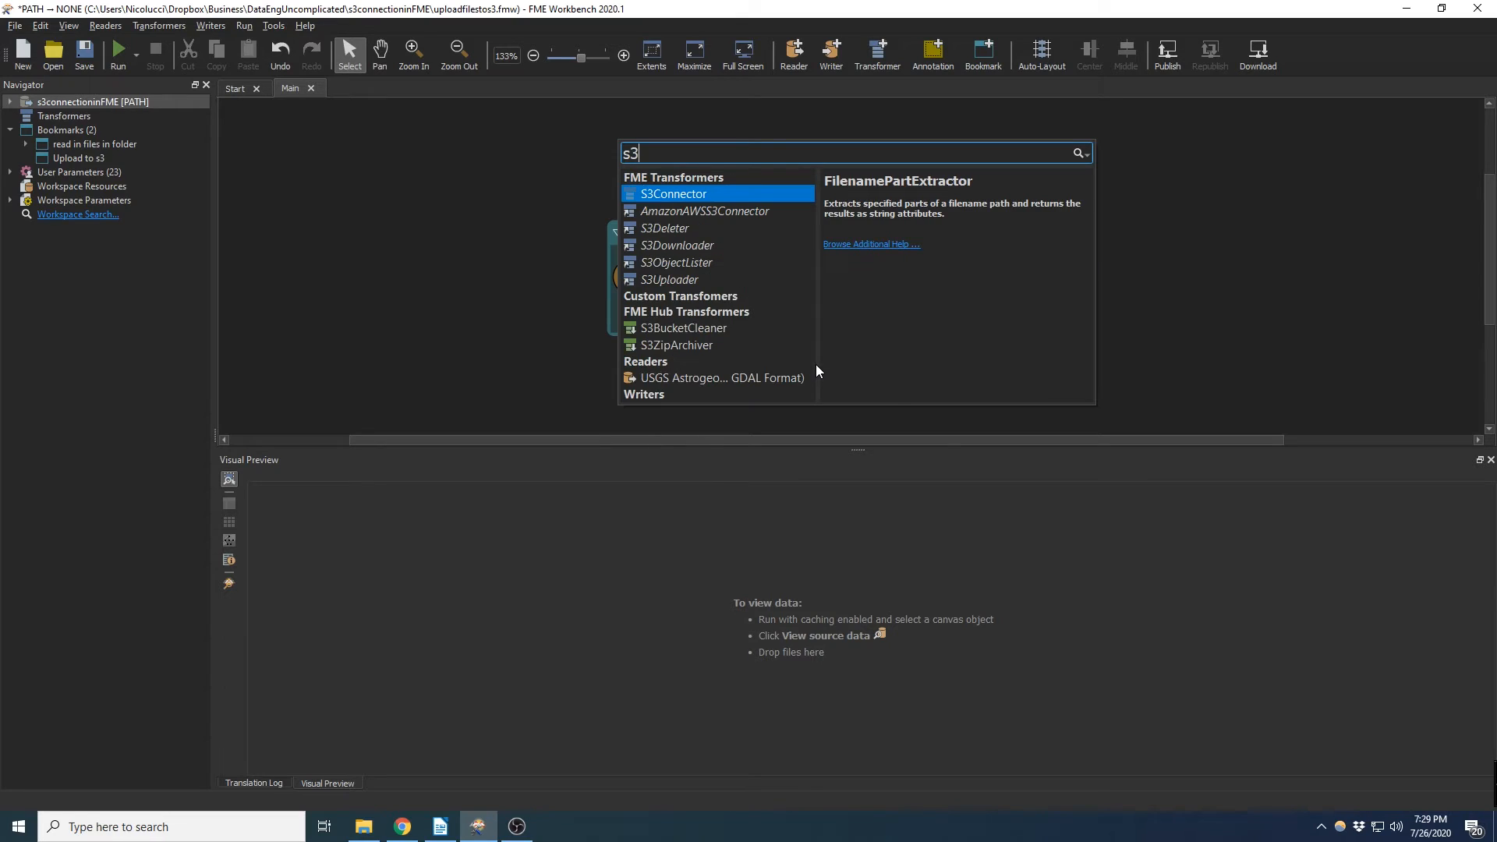
double_click(670, 194)
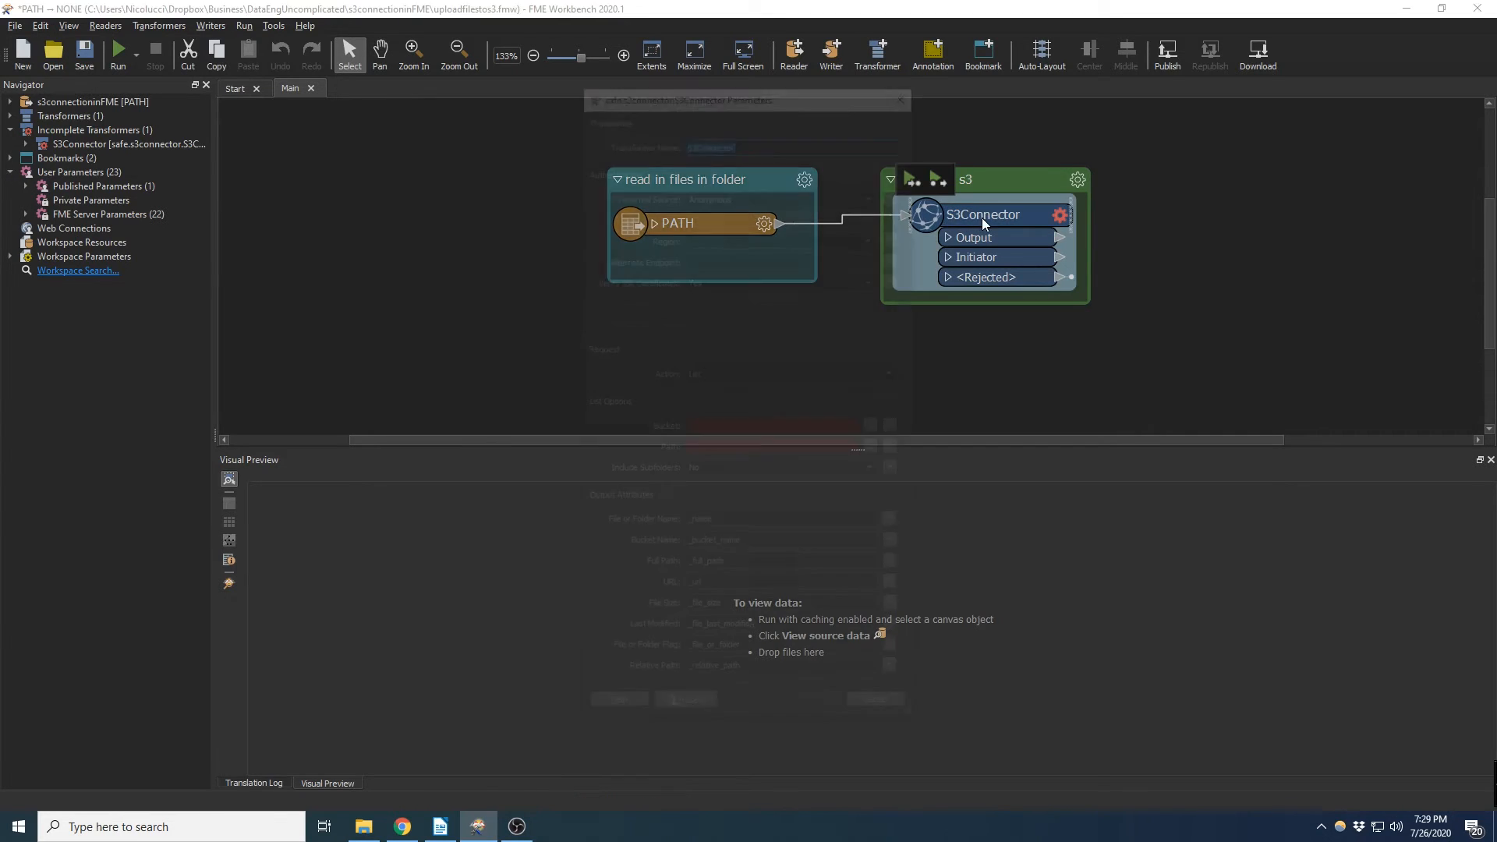
Set the S3Connector credentials to Web Connection 's3 uploader' in region ca-central-1.
double_click(984, 214)
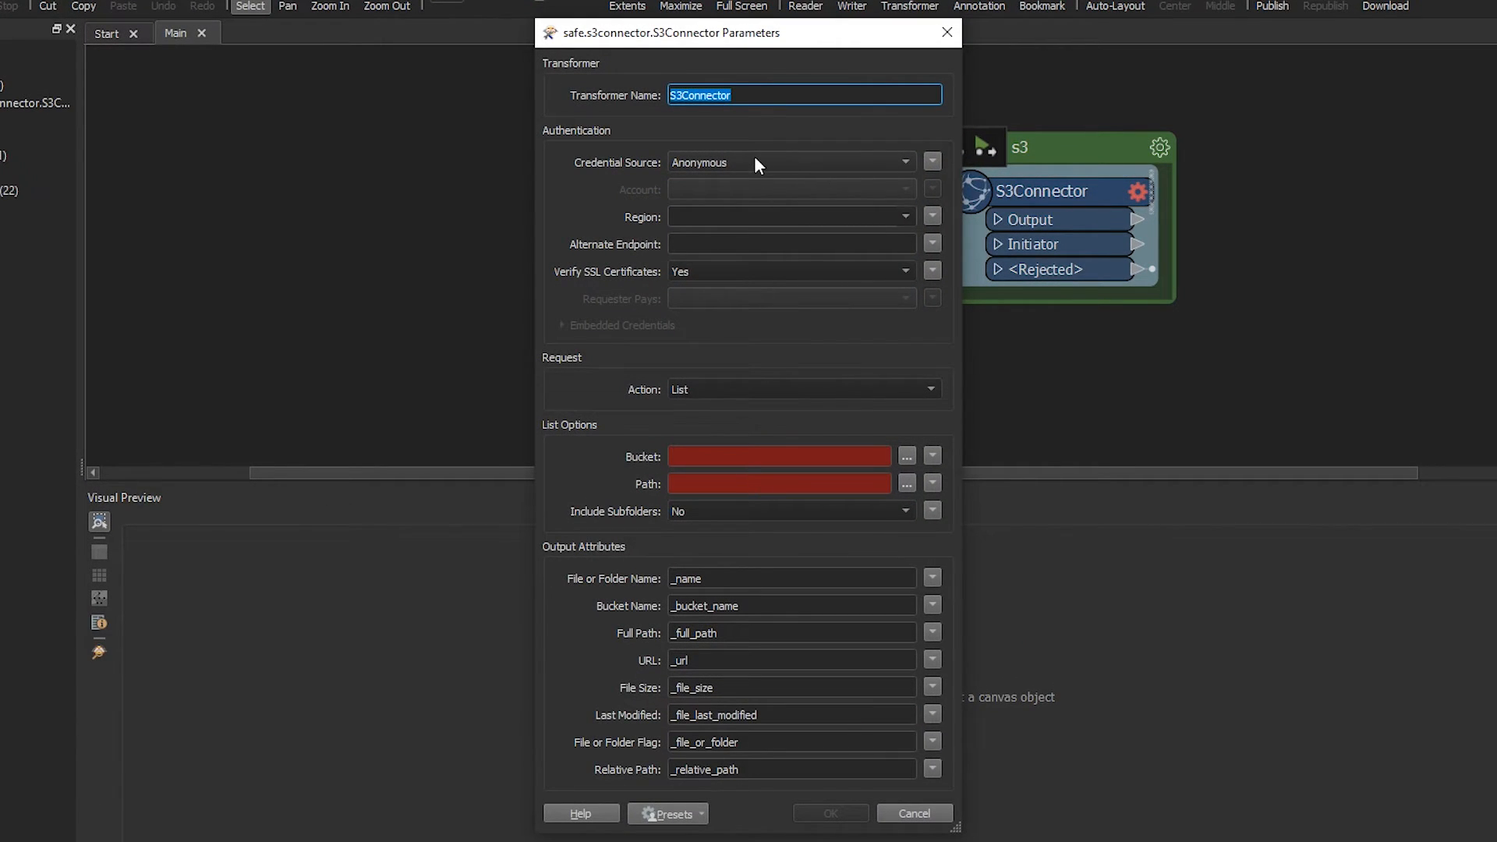
click(789, 160)
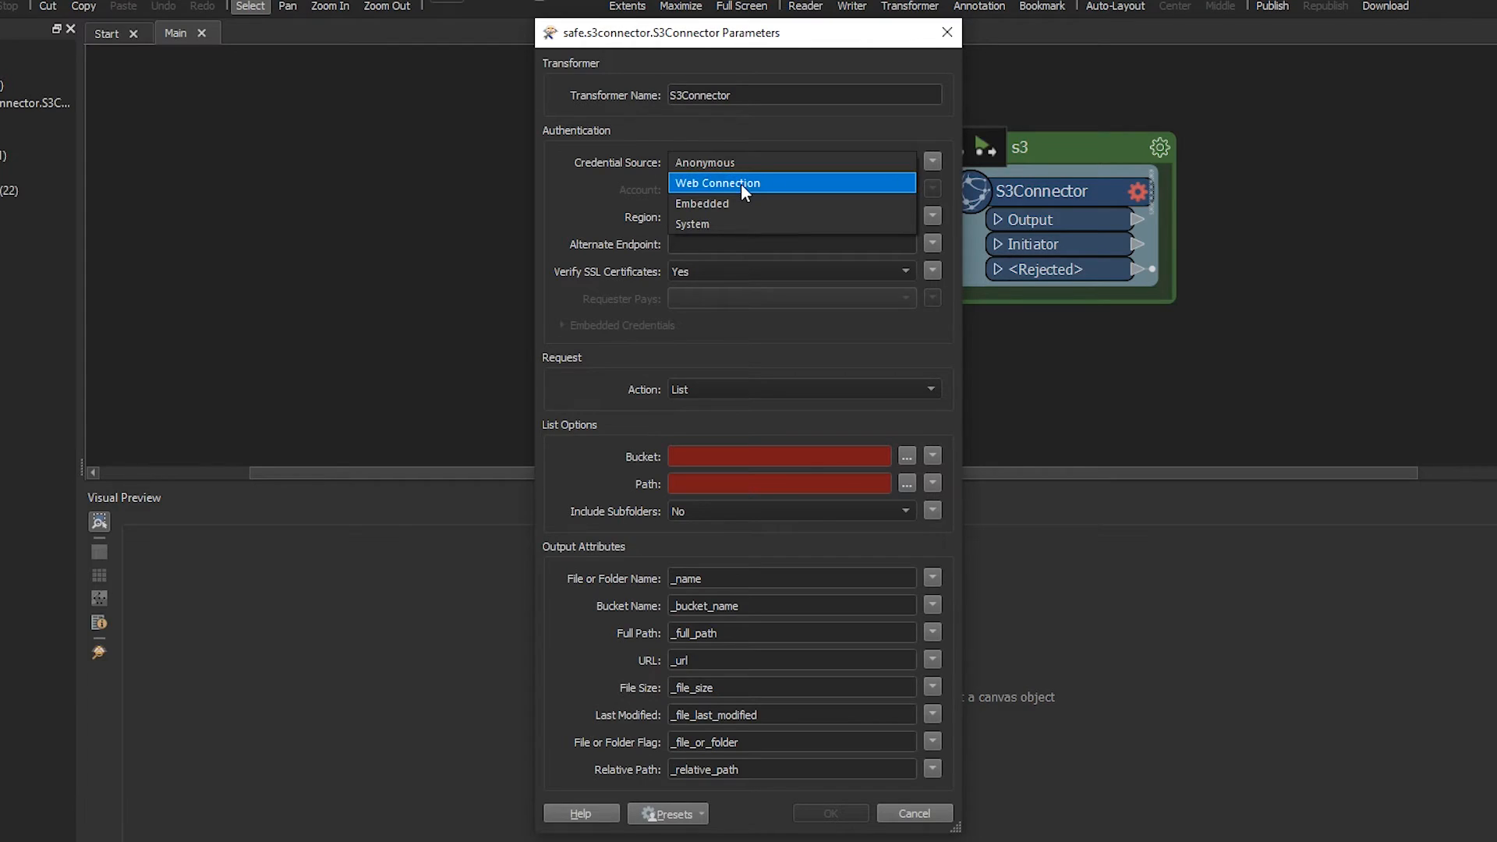
click(717, 182)
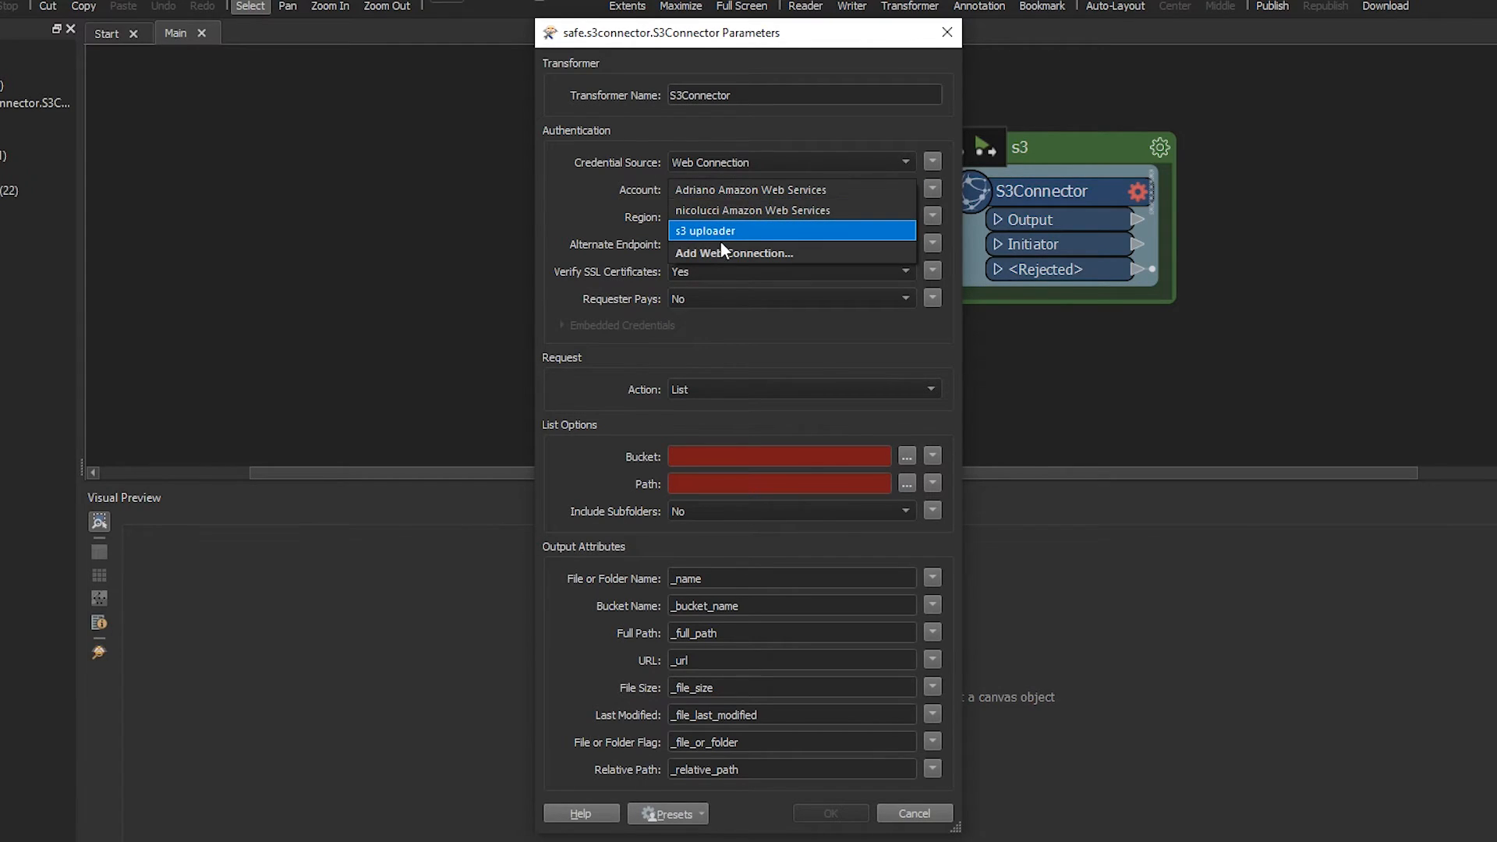
click(704, 231)
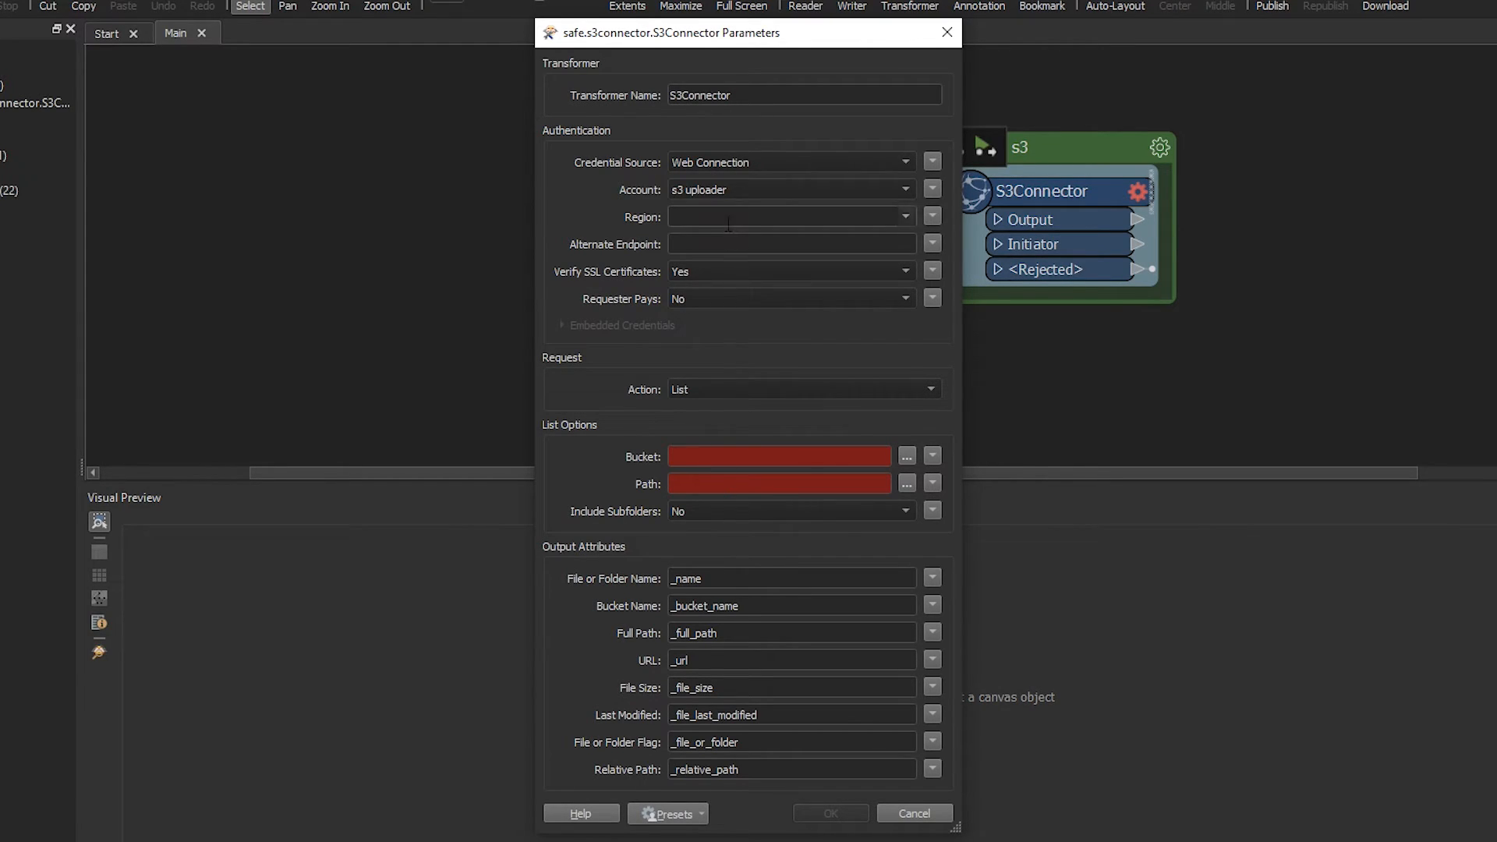
click(903, 217)
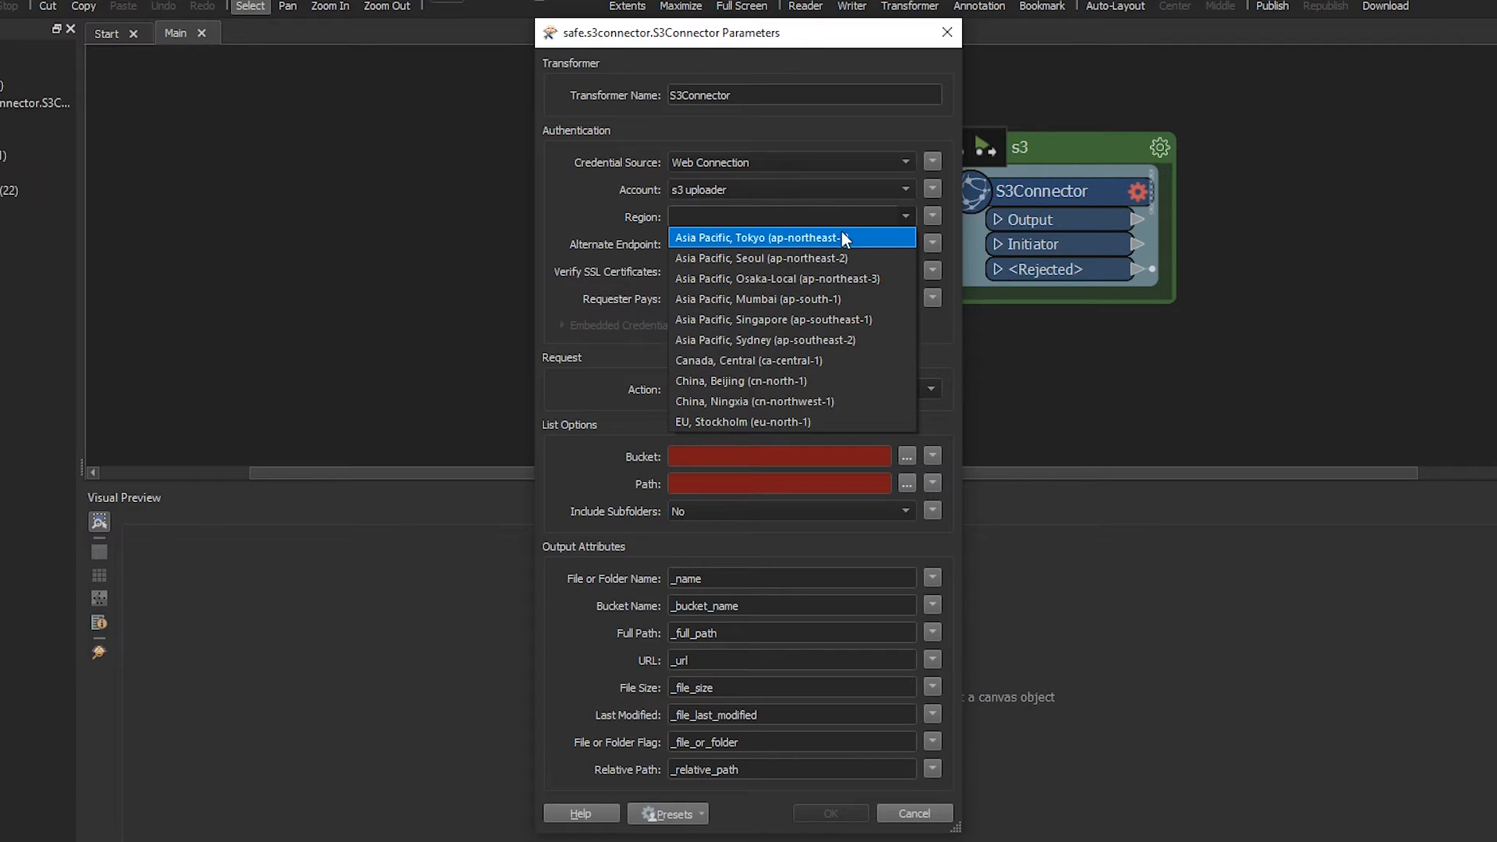
click(748, 360)
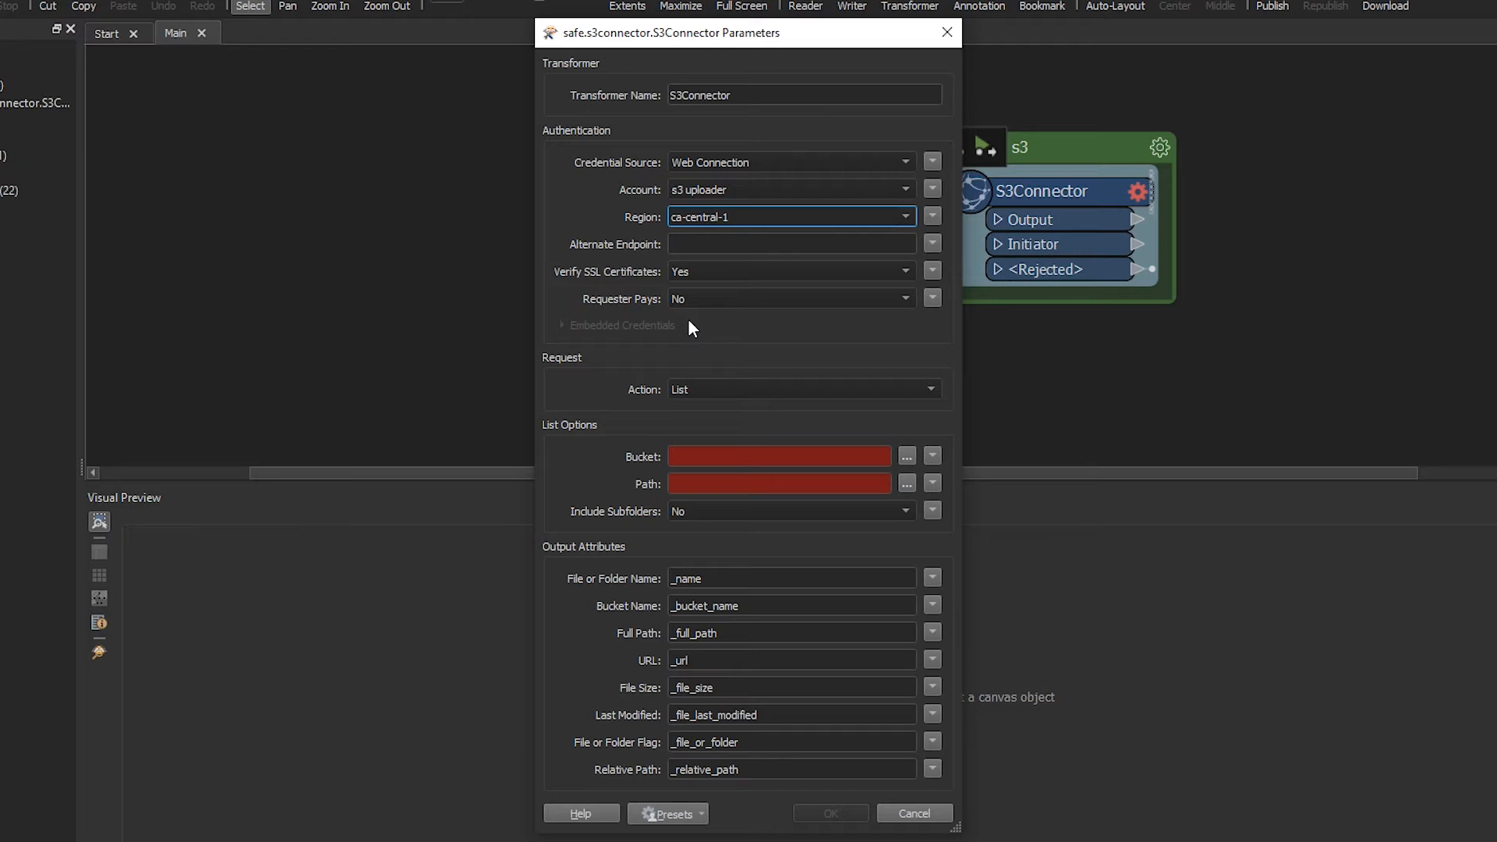
mouse_move(747, 326)
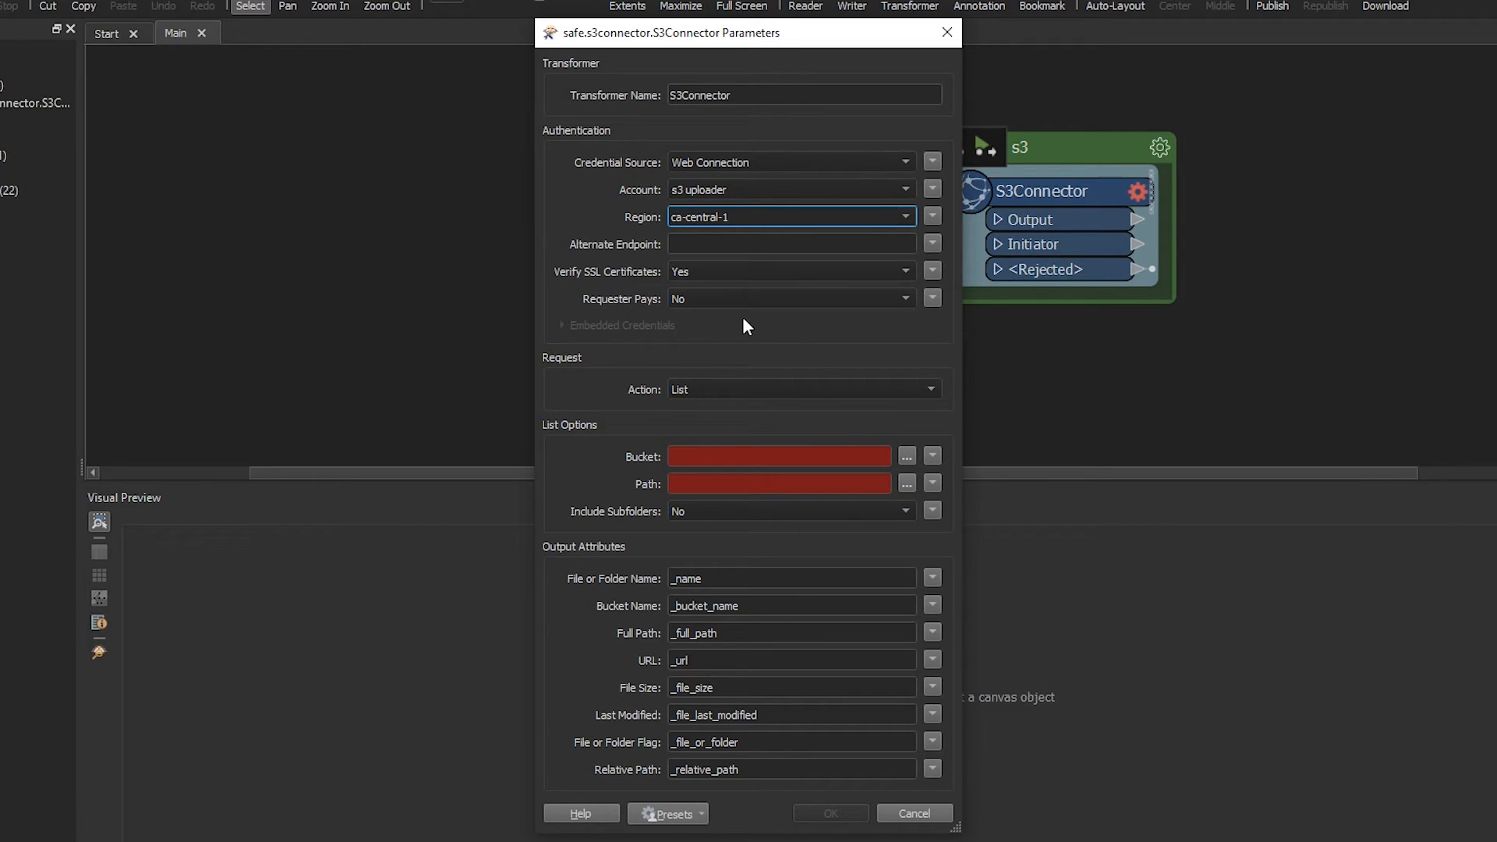
Set the S3Connector action to Upload with path_windows as the file to upload.
click(801, 388)
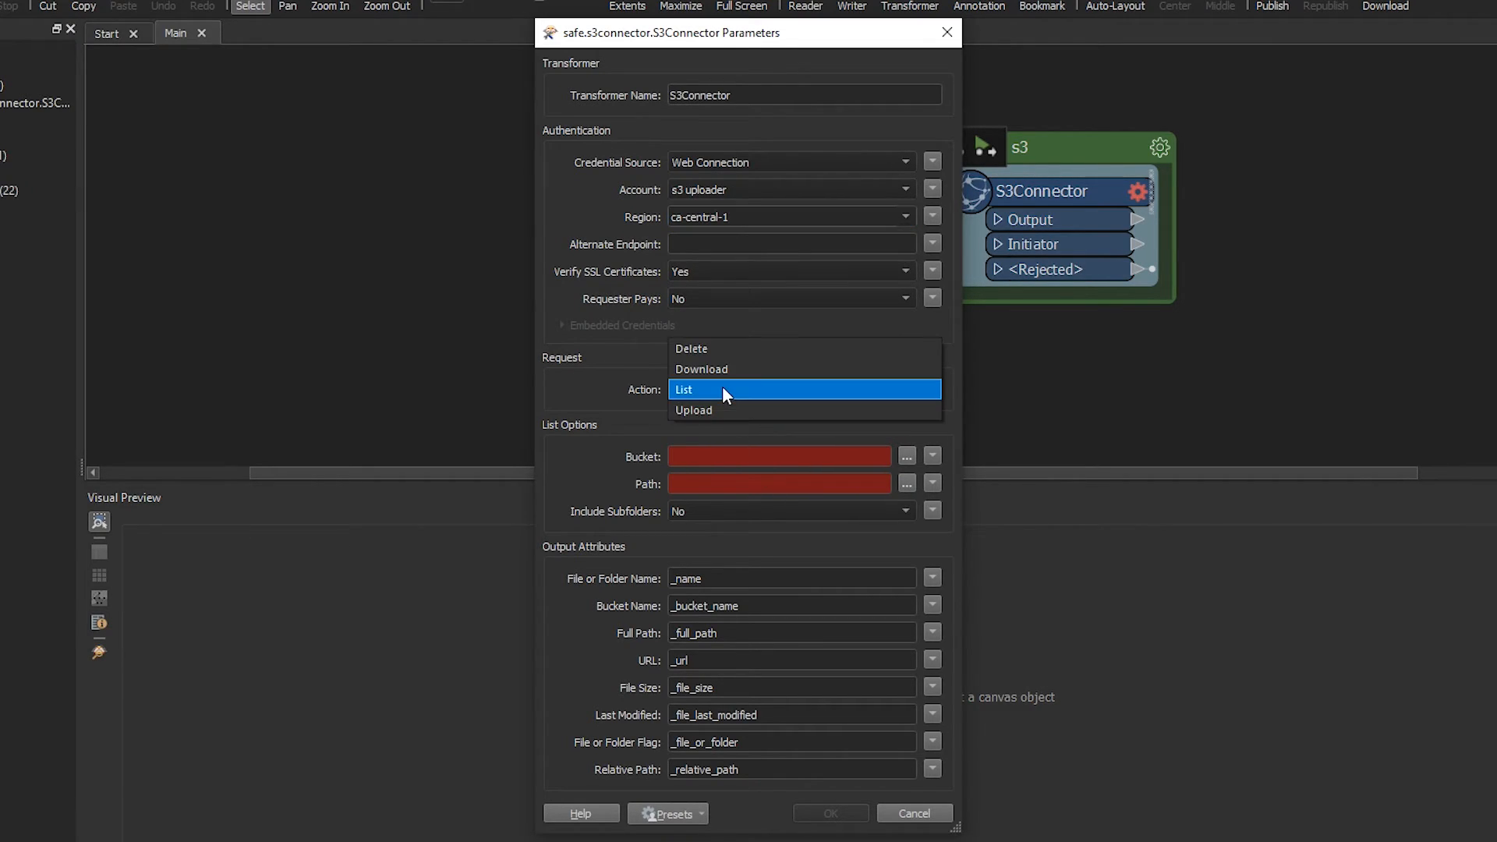
mouse_move(694, 410)
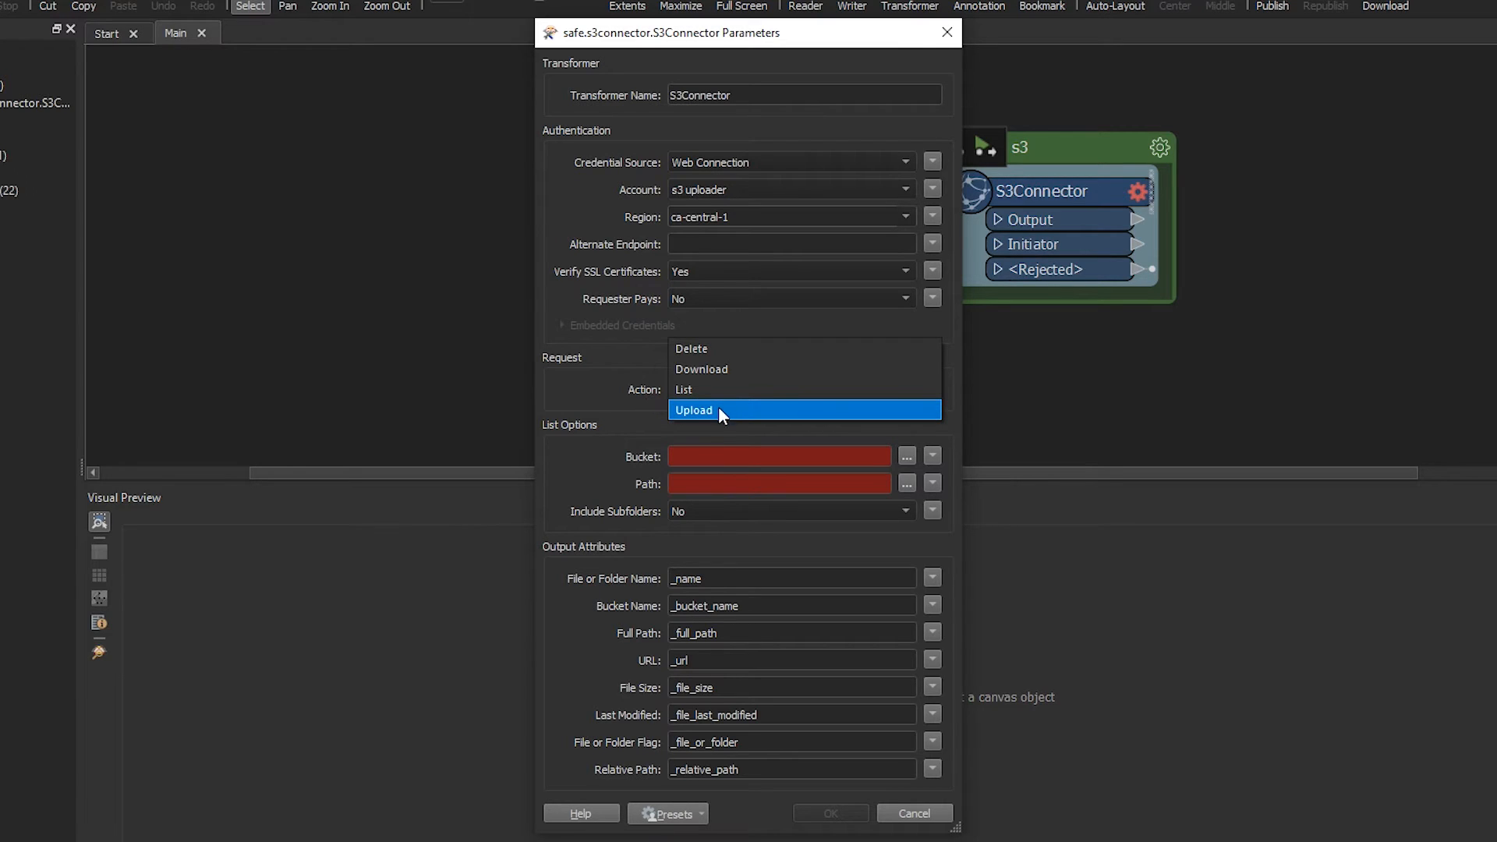
click(693, 410)
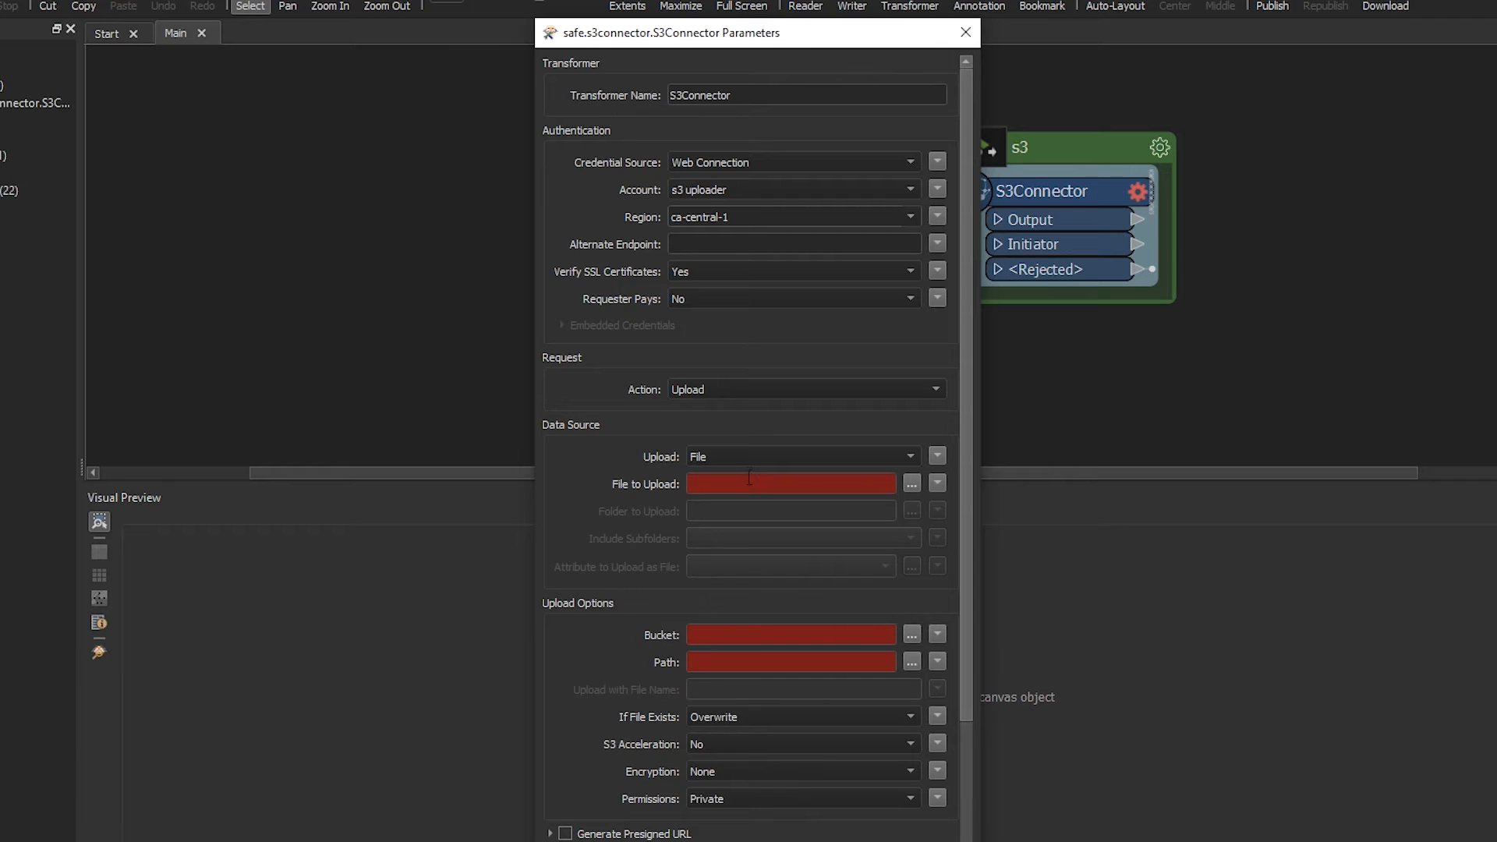
mouse_move(876, 507)
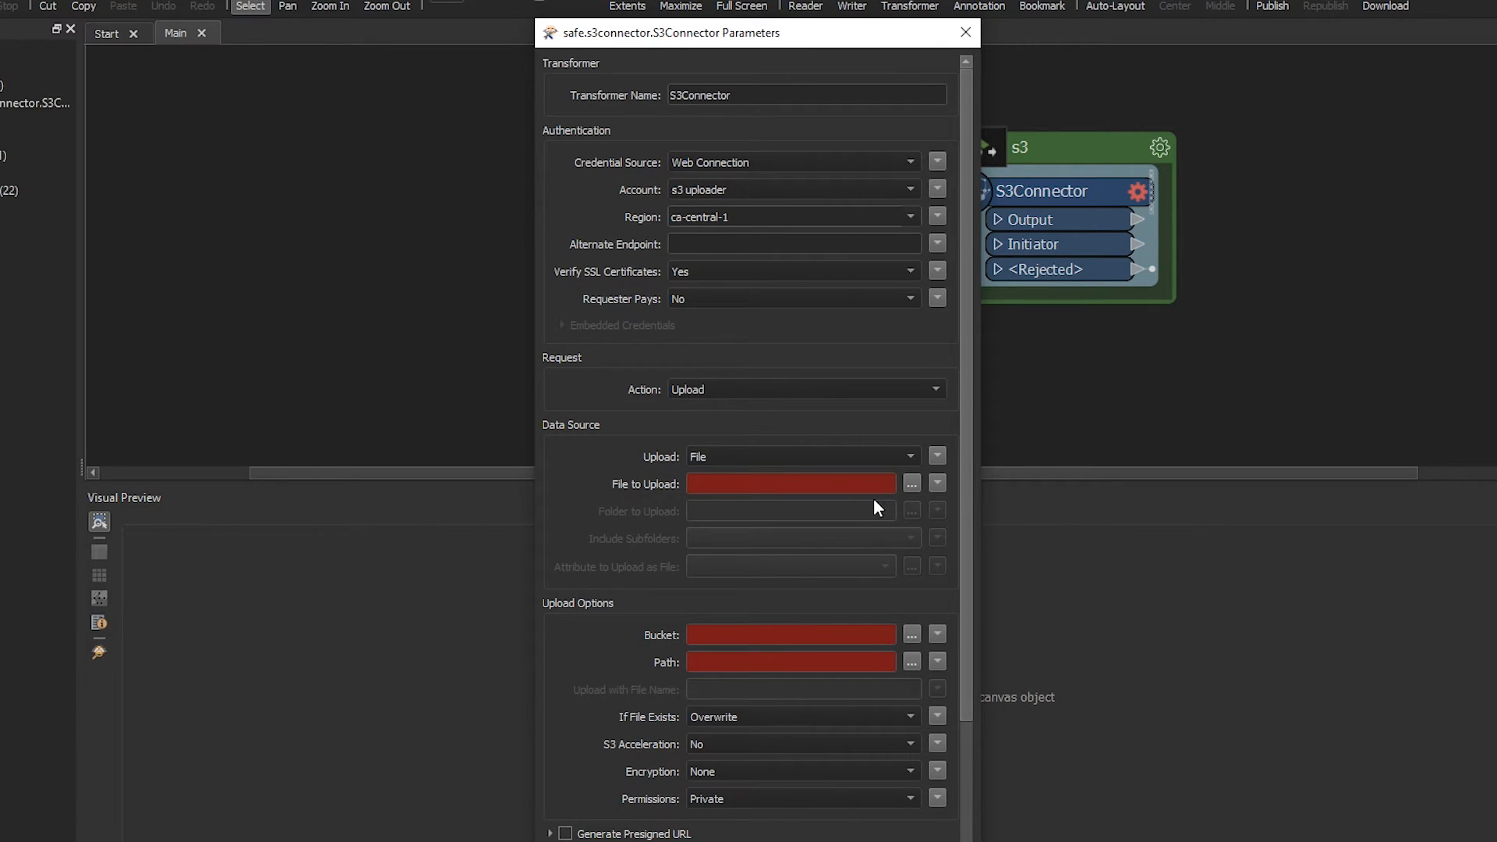
click(937, 483)
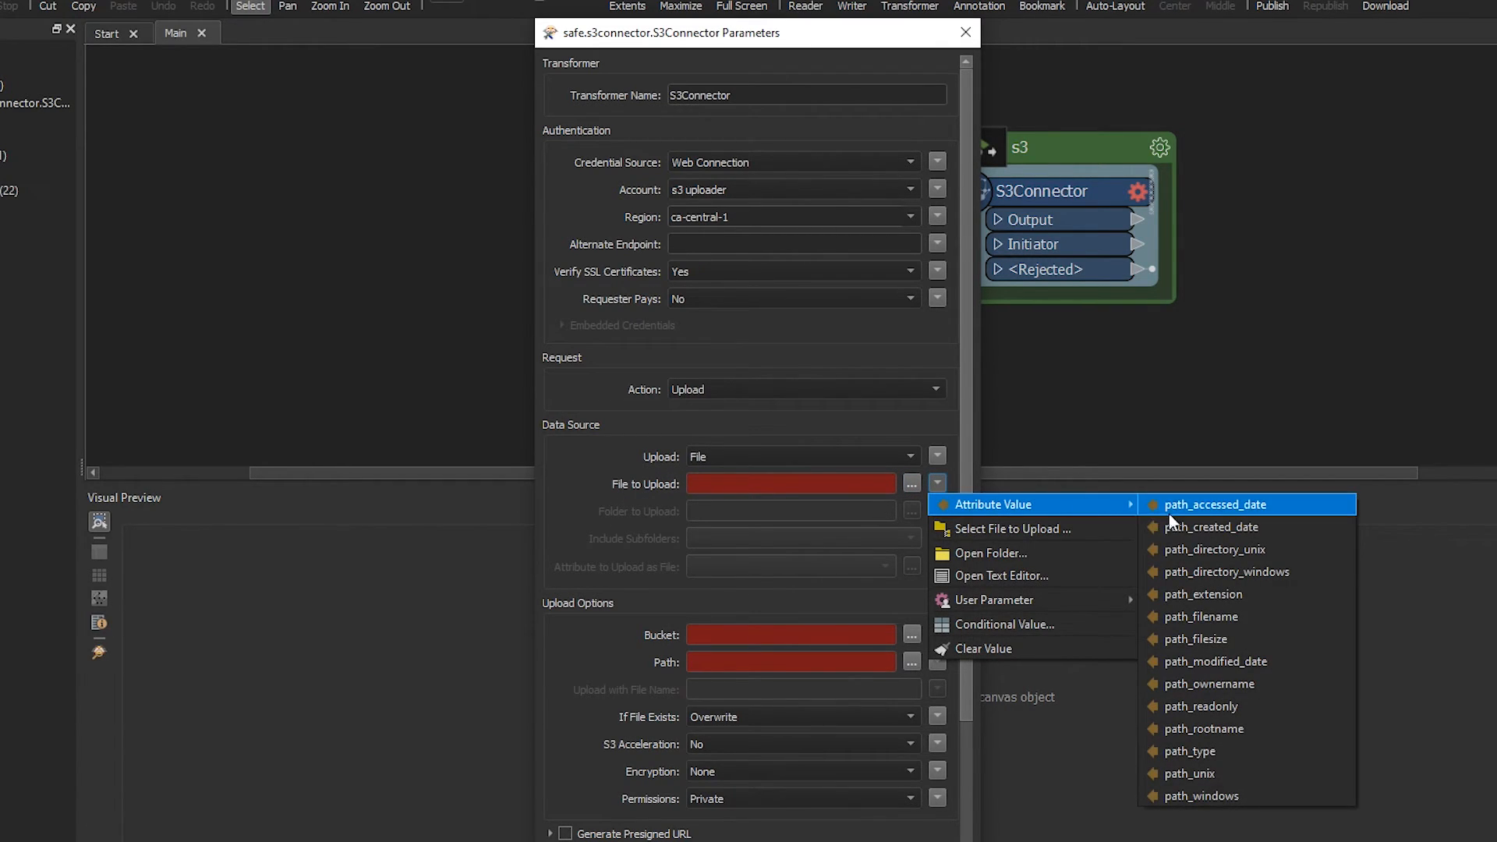
click(1200, 796)
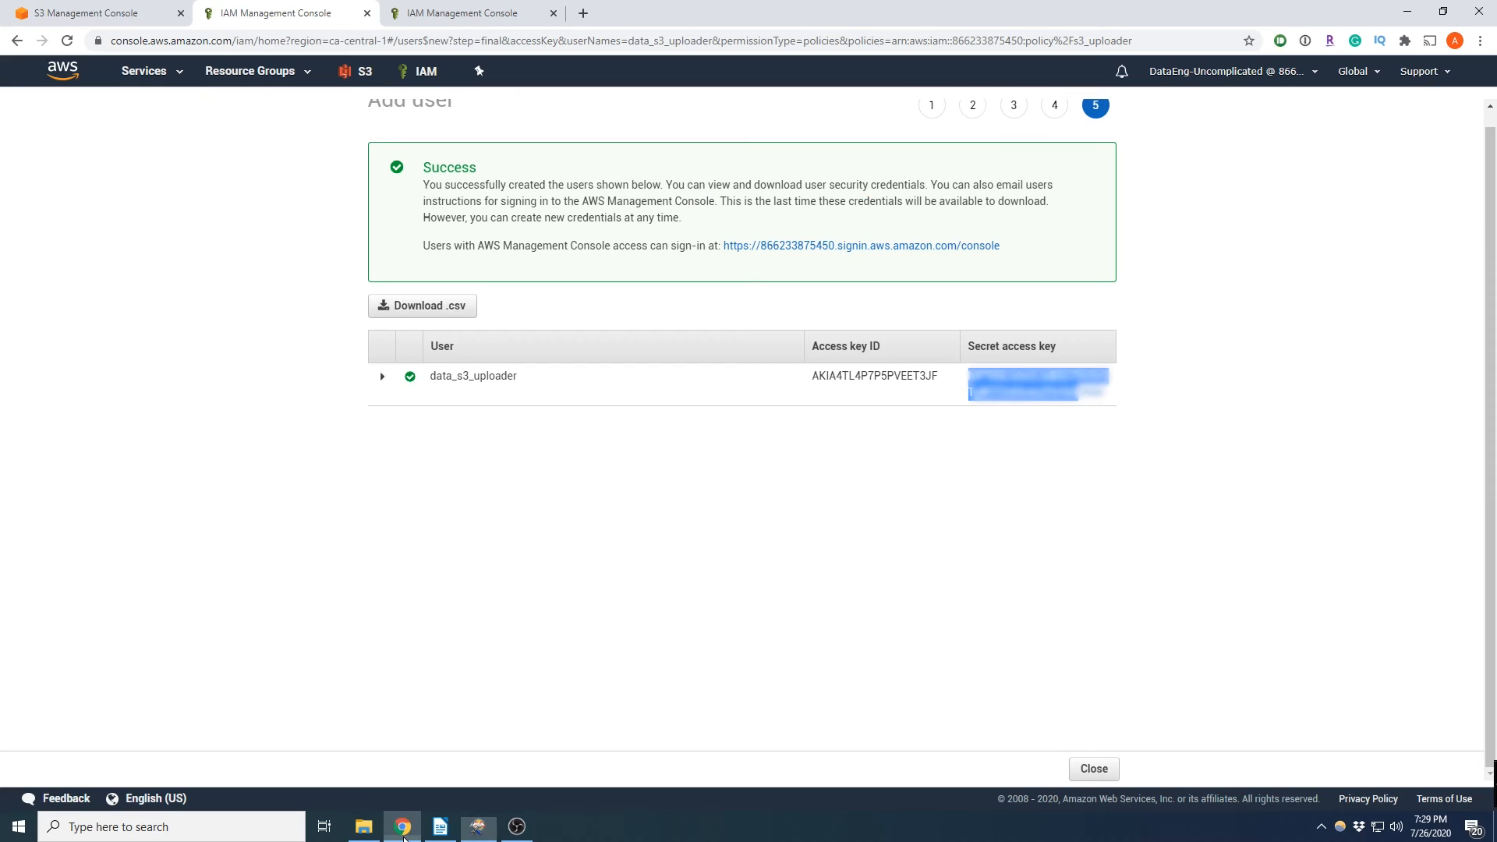
Return from the IAM page to the S3Connector settings targeting bucket adriano-data-uploads.
click(90, 13)
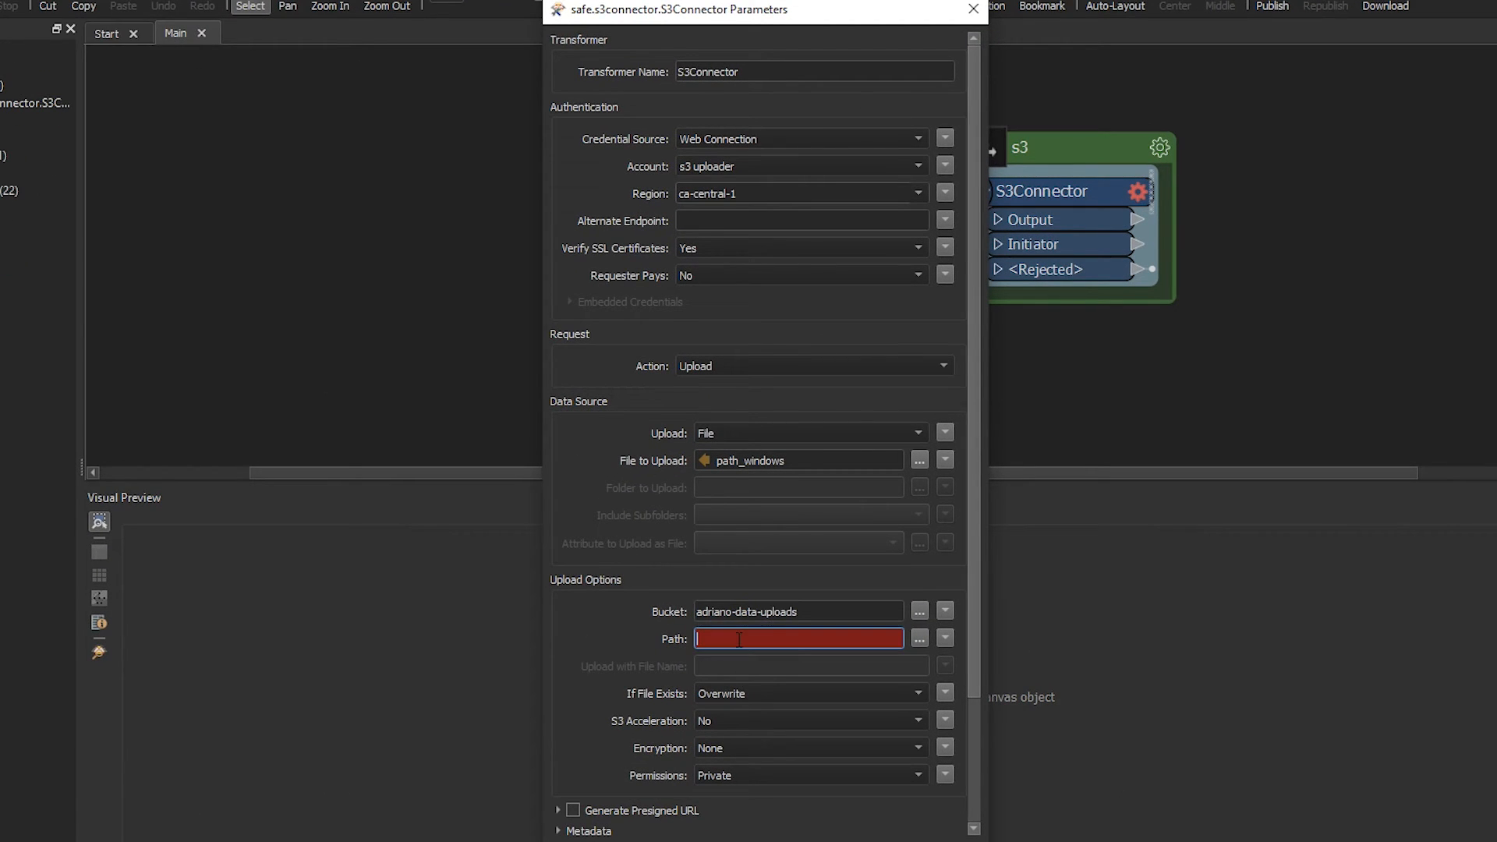
Set the S3Connector upload path to 'data' and confirm its settings.
text(data)
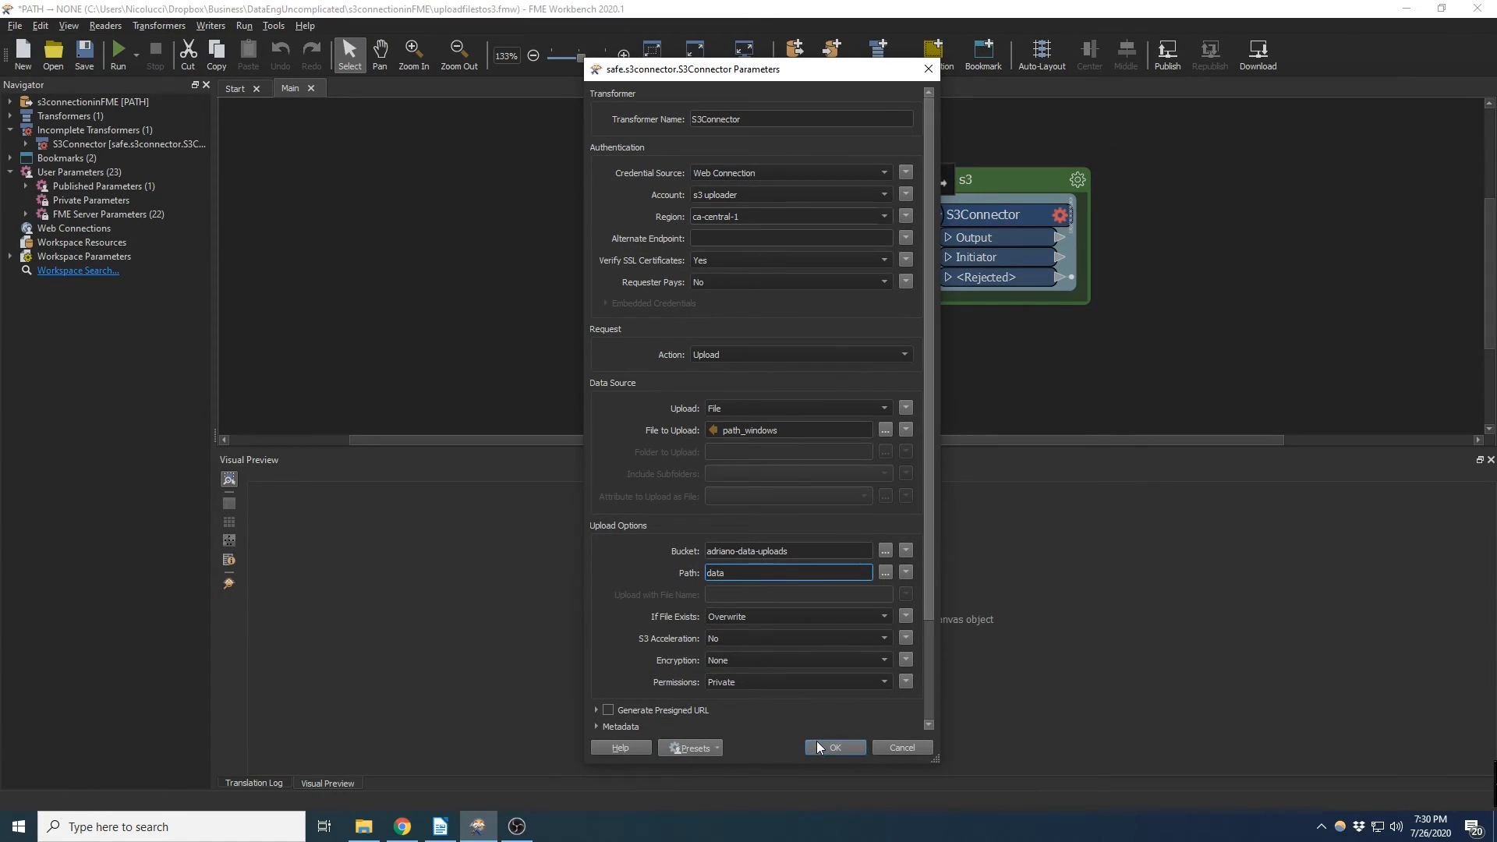
click(833, 747)
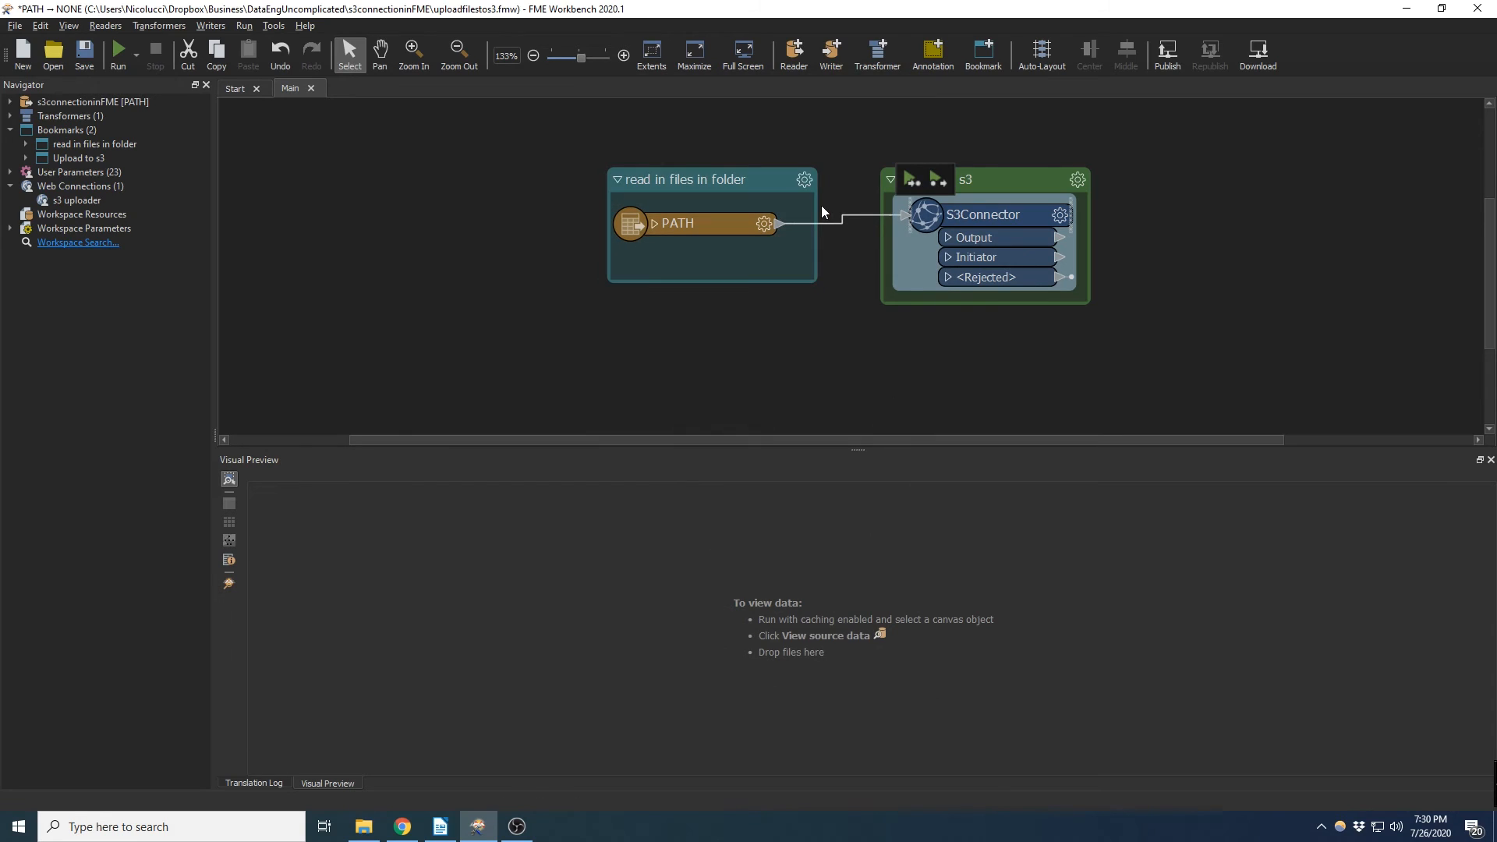
Run the workspace so the PATH reader feeds the S3Connector upload.
click(117, 54)
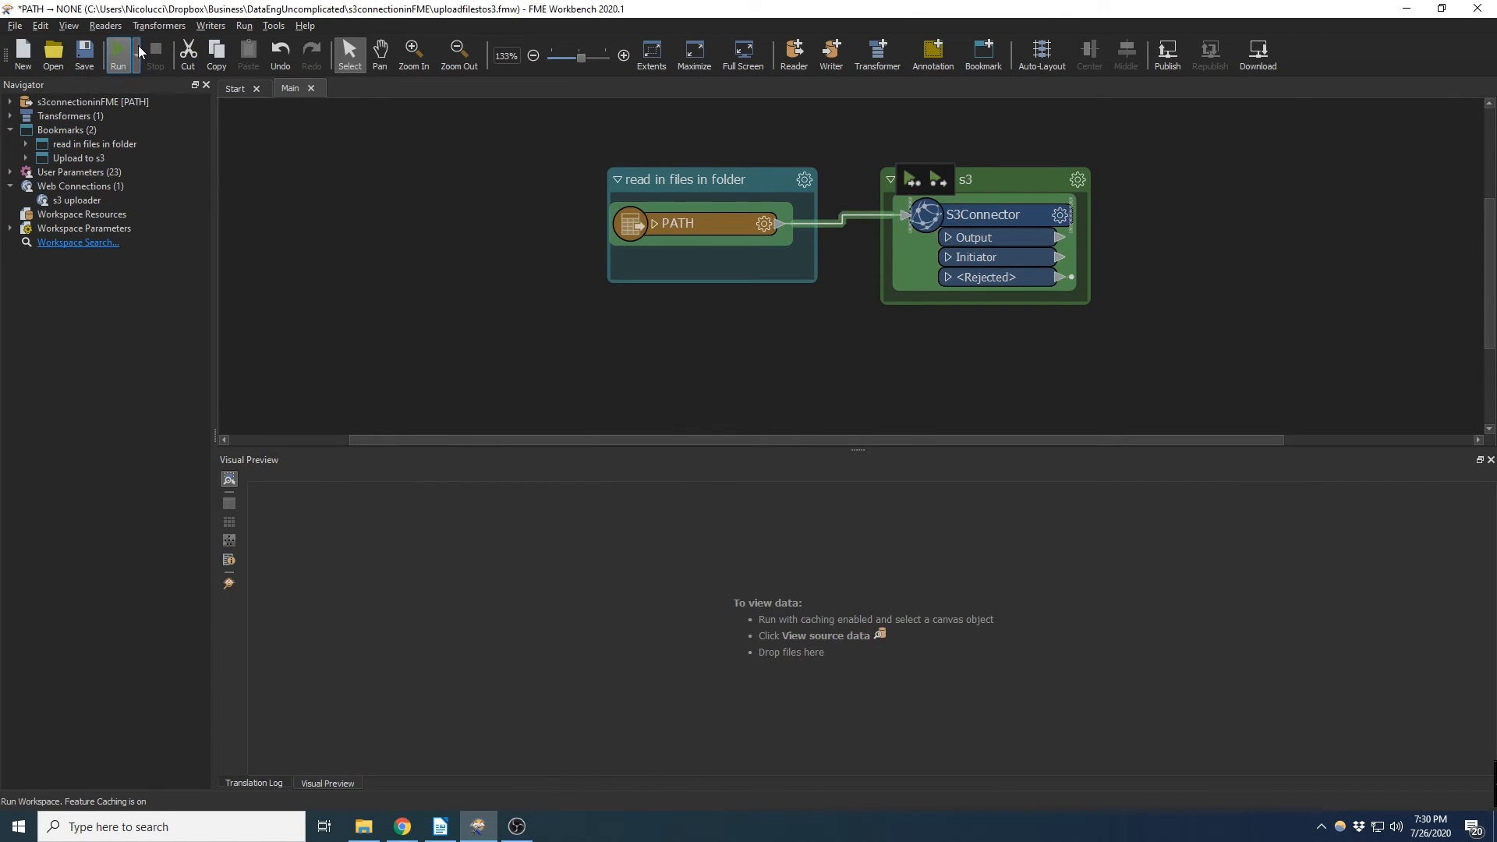
click(118, 53)
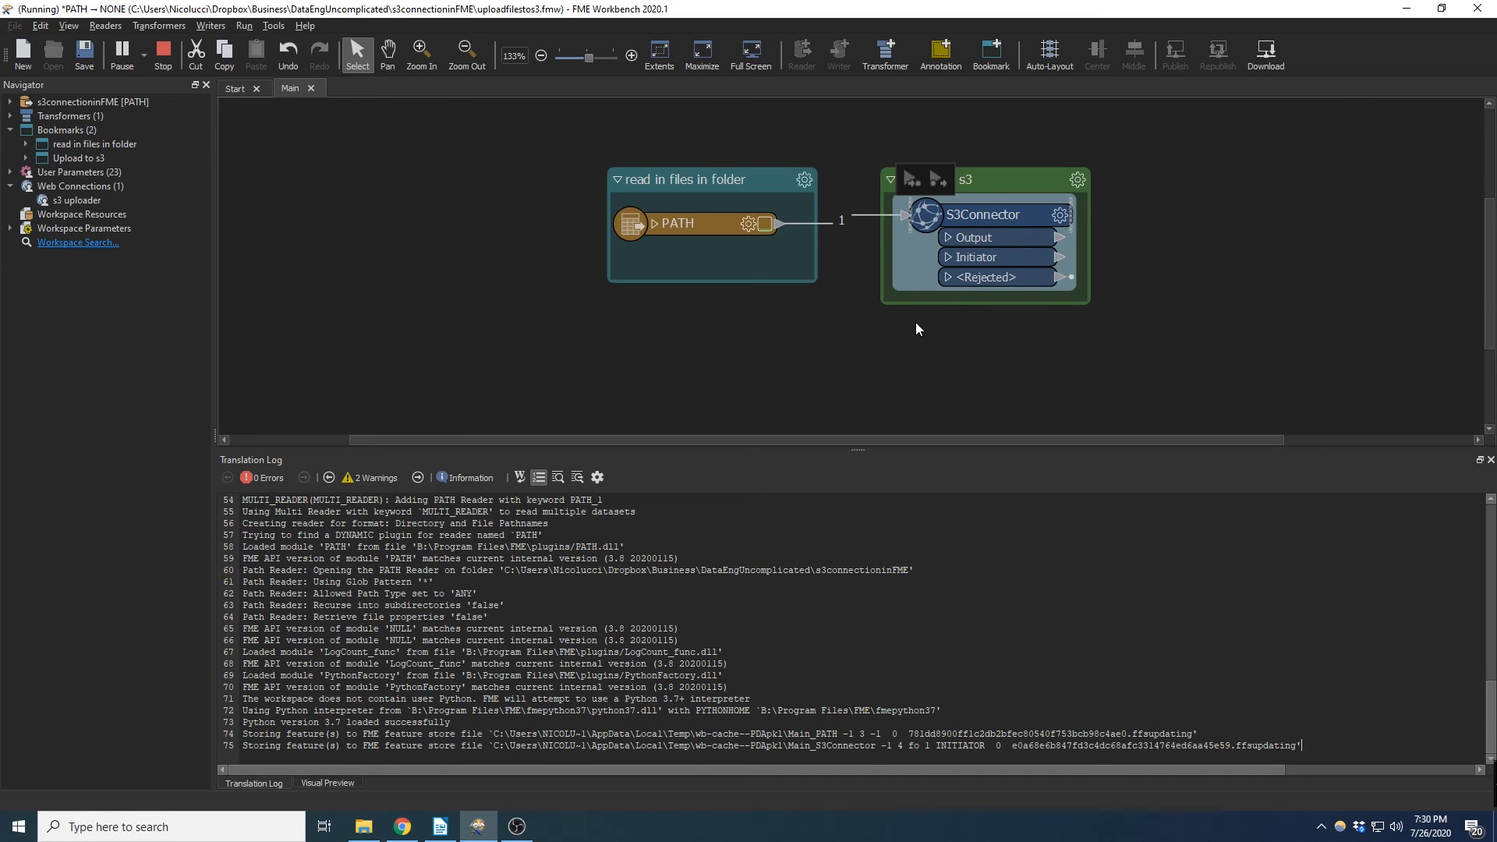
mouse_move(914, 323)
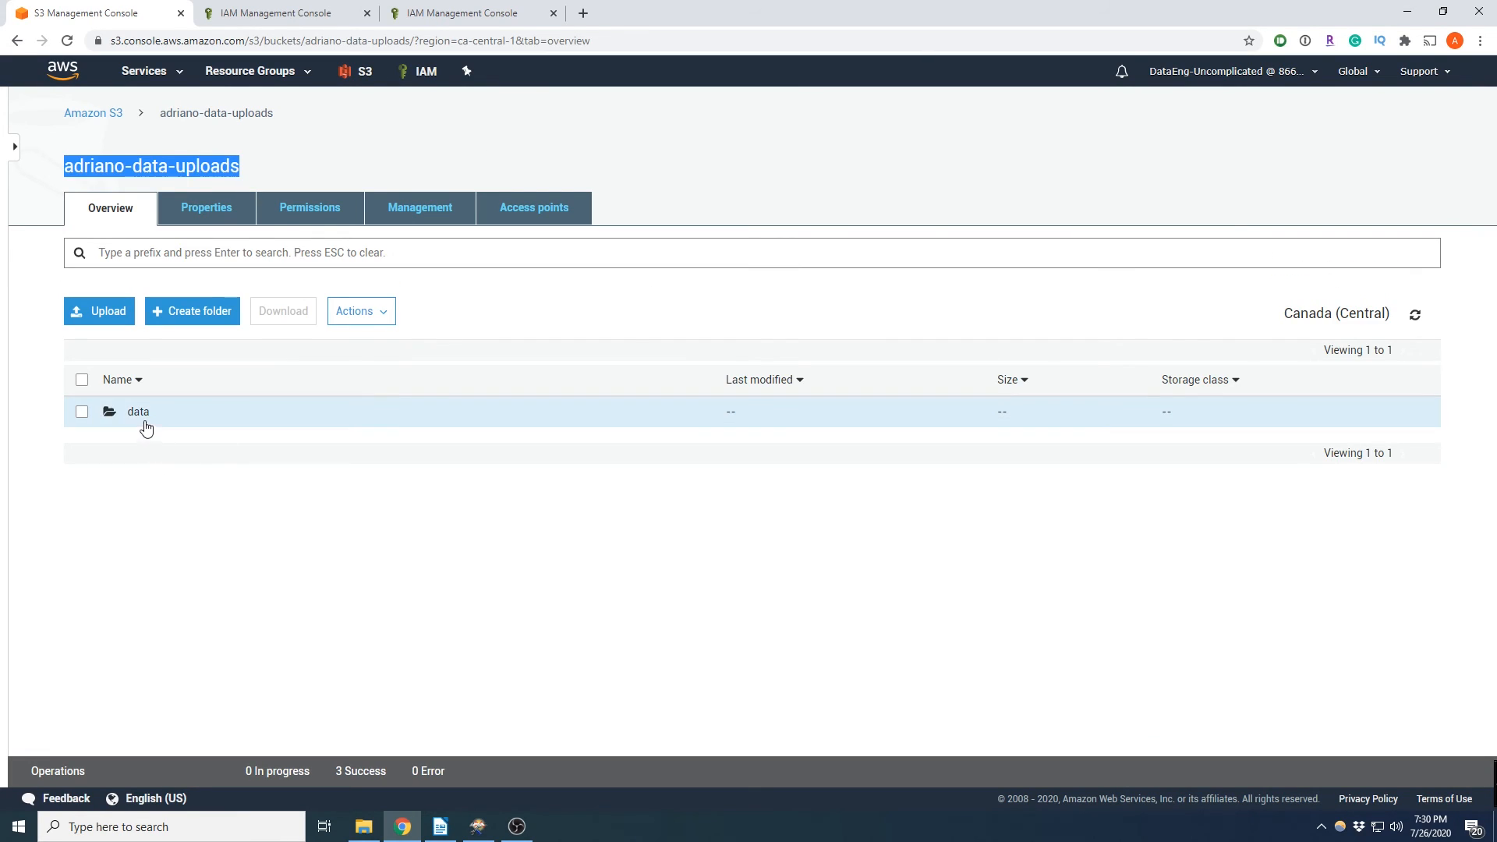
View the six uploaded files in the data folder, then return to FME showing six features.
click(137, 411)
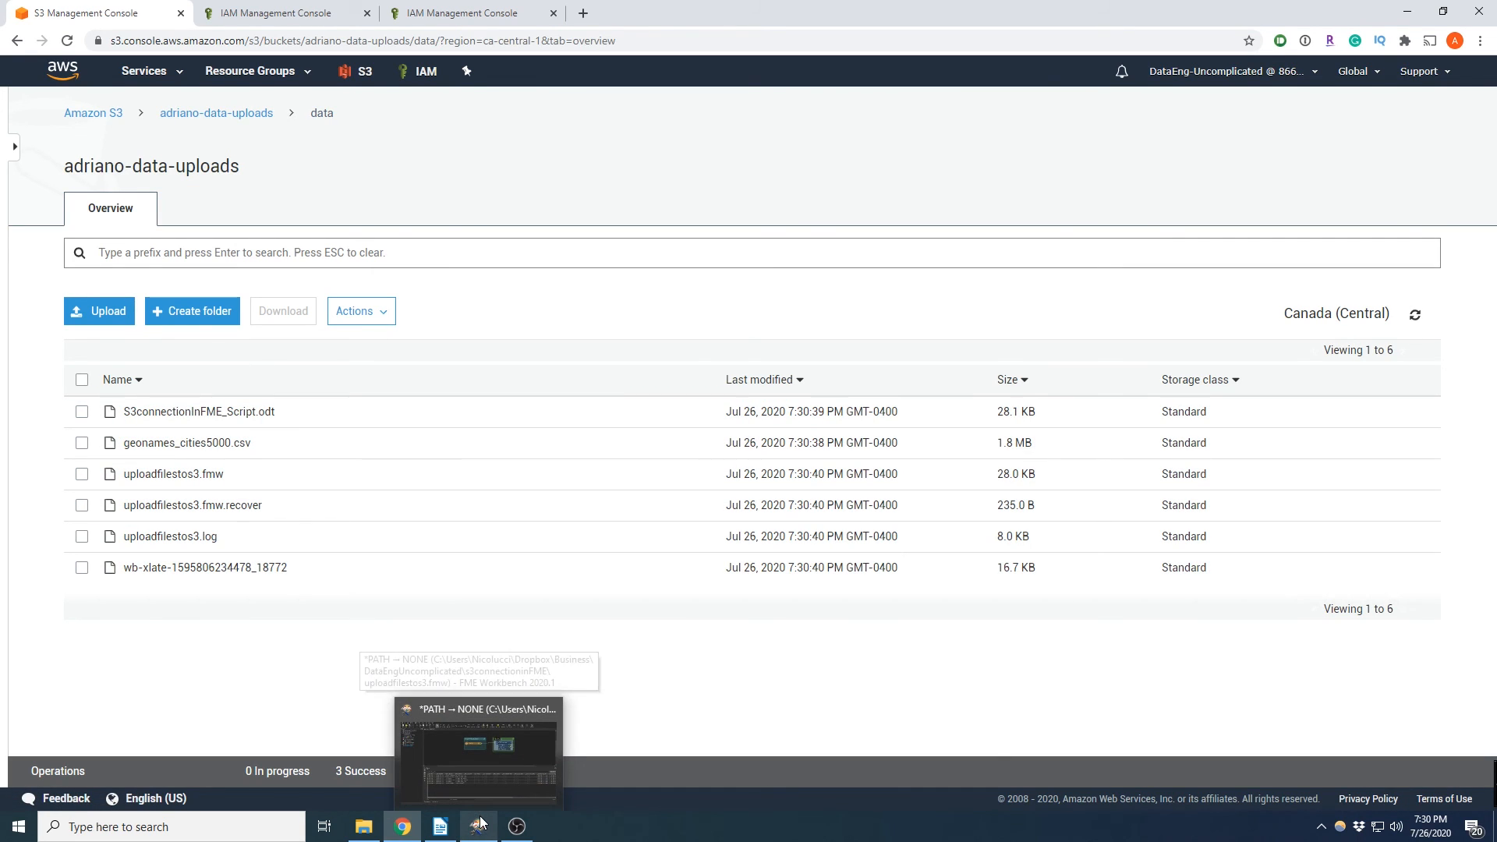
click(477, 826)
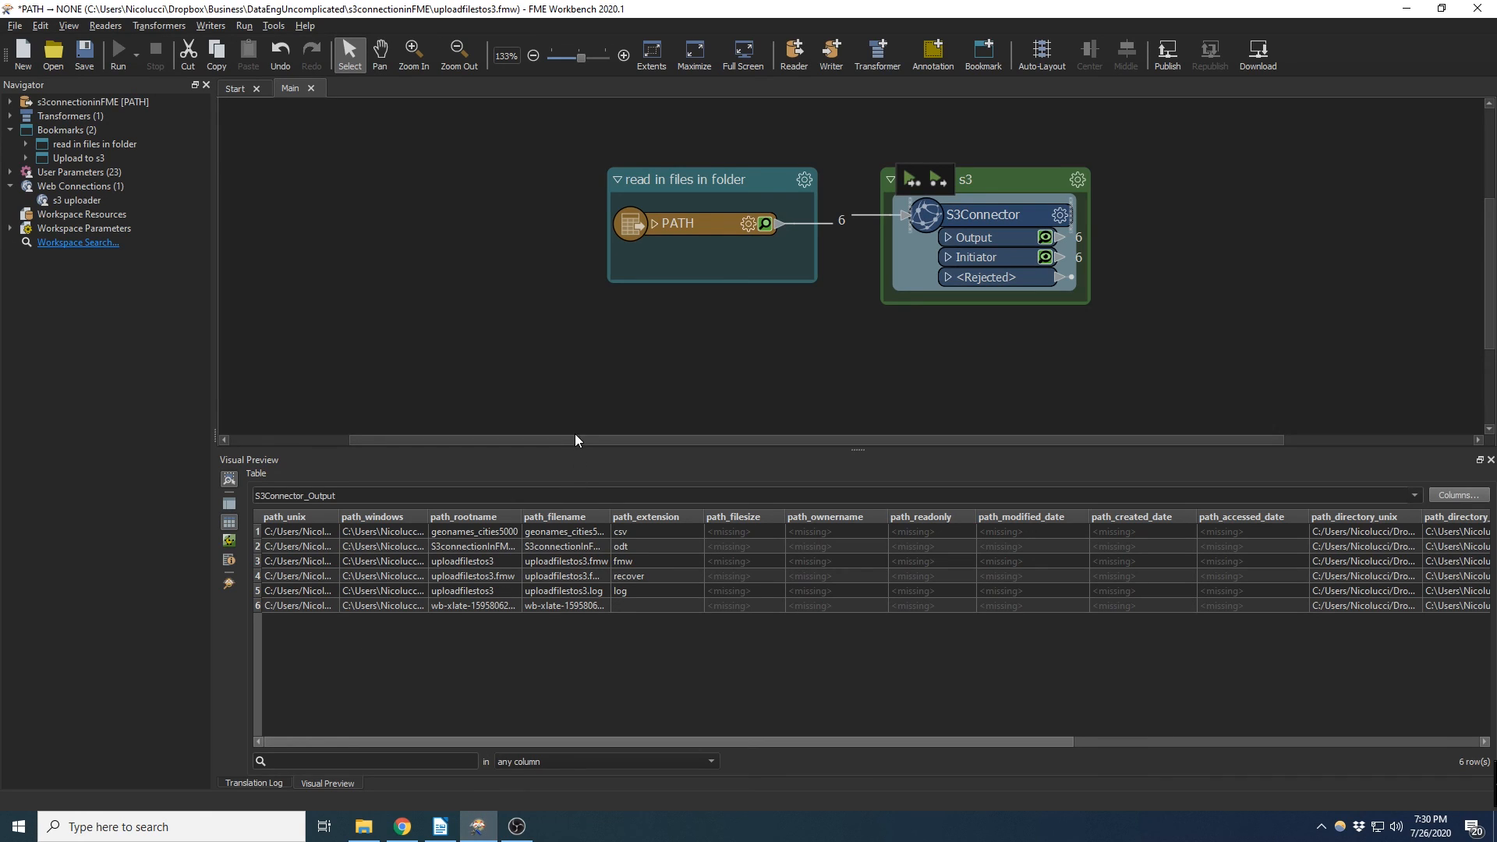